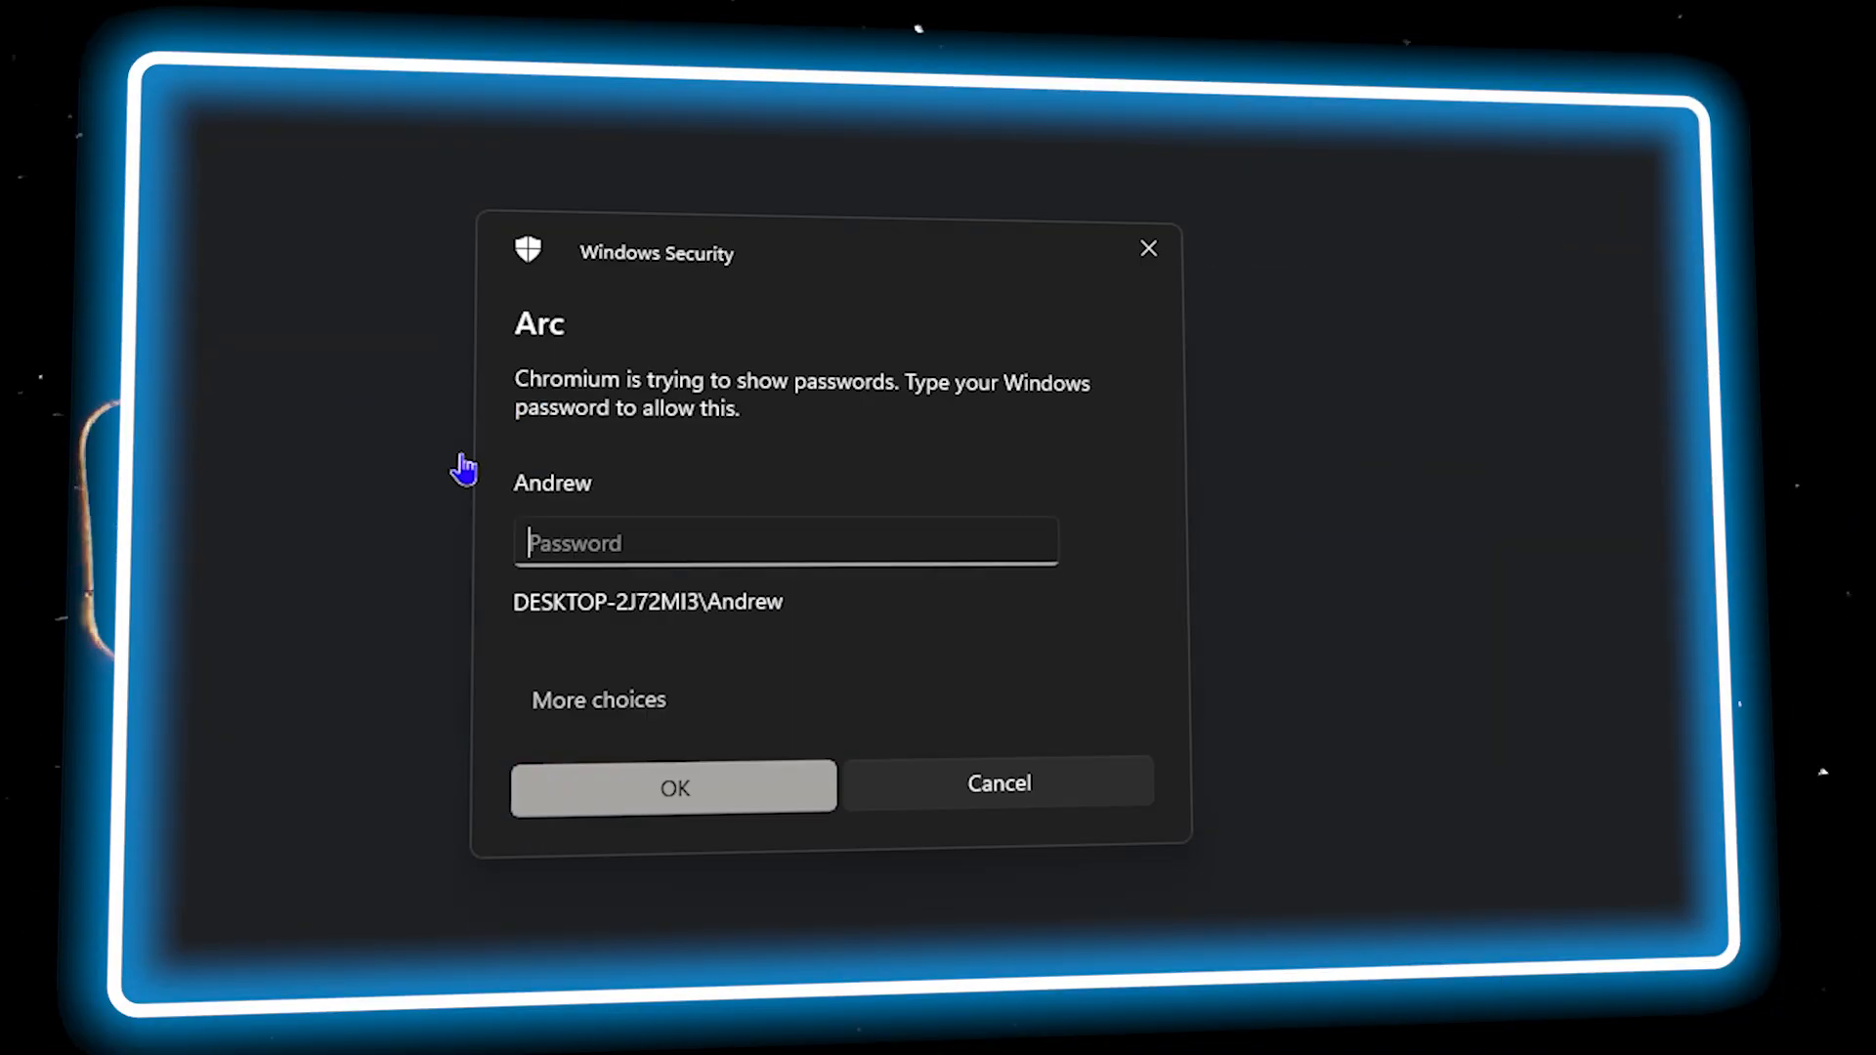
# Close the Windows Security password prompt to reveal the Amazon homepage tab.
pyautogui.click(673, 788)
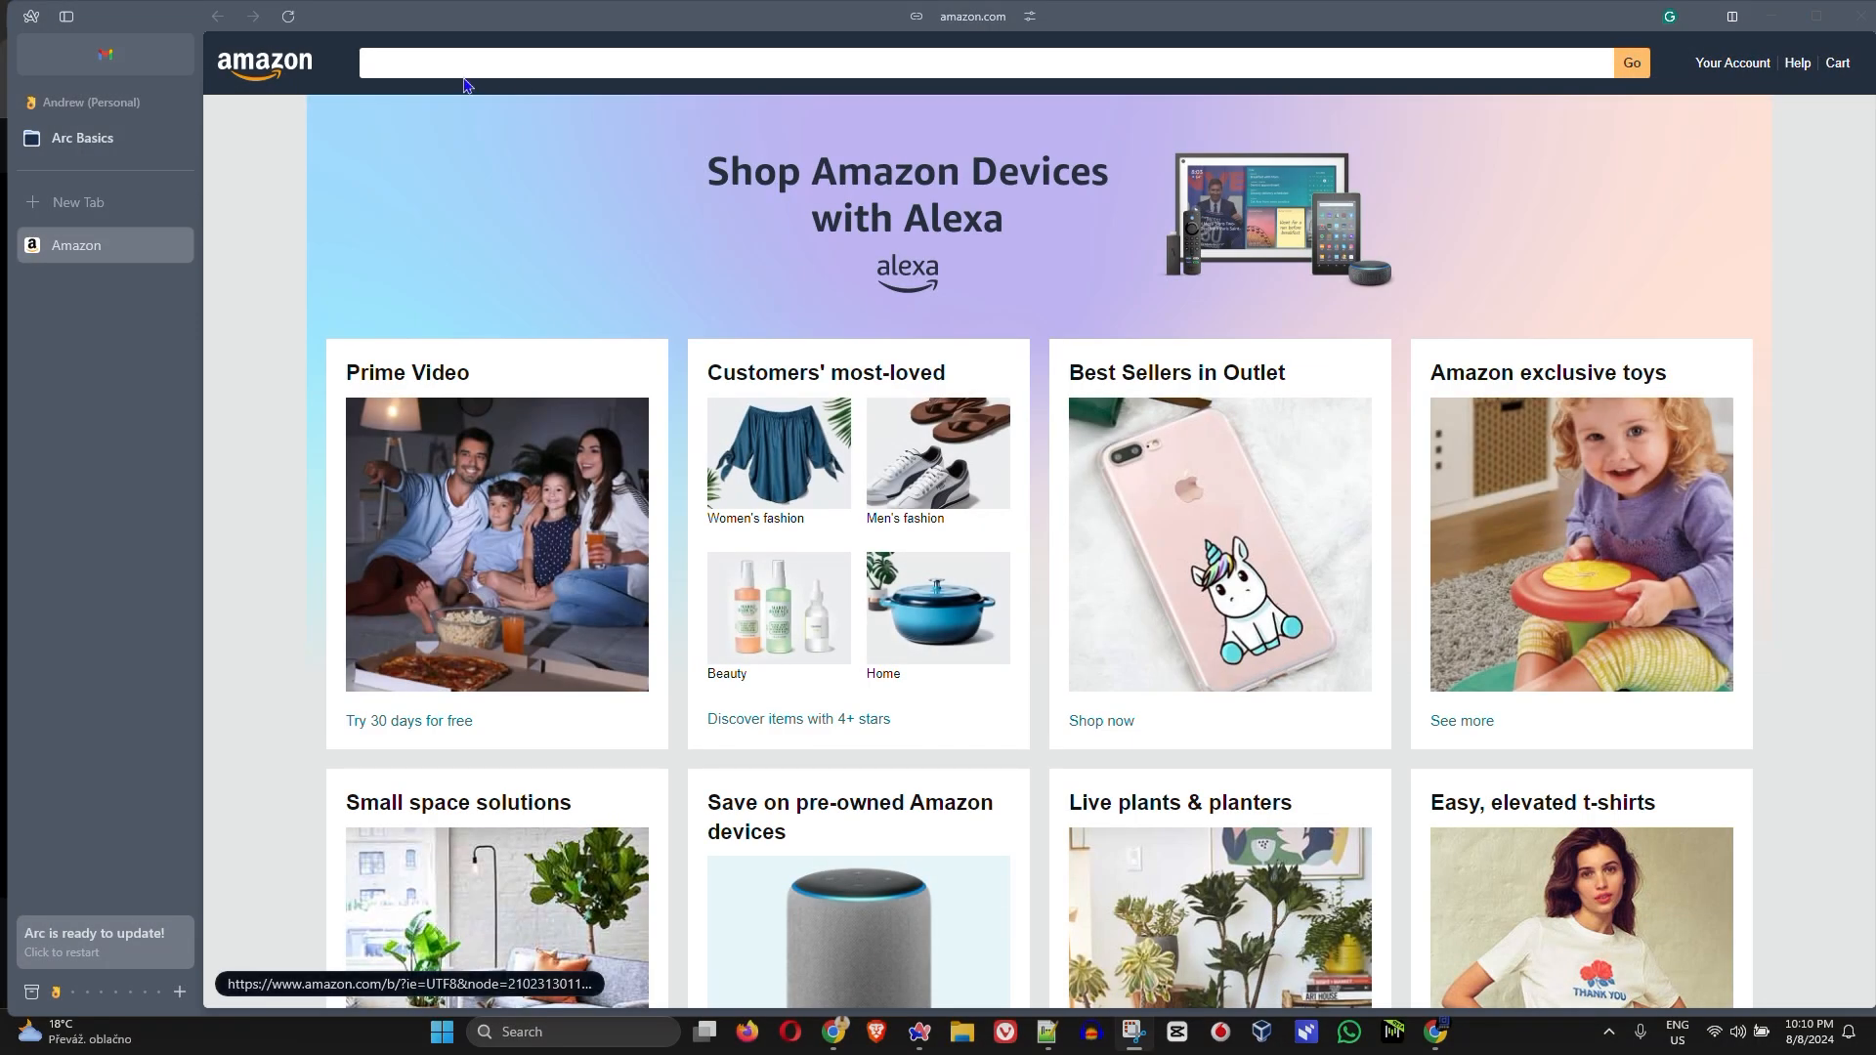
pyautogui.moveTo(222, 27)
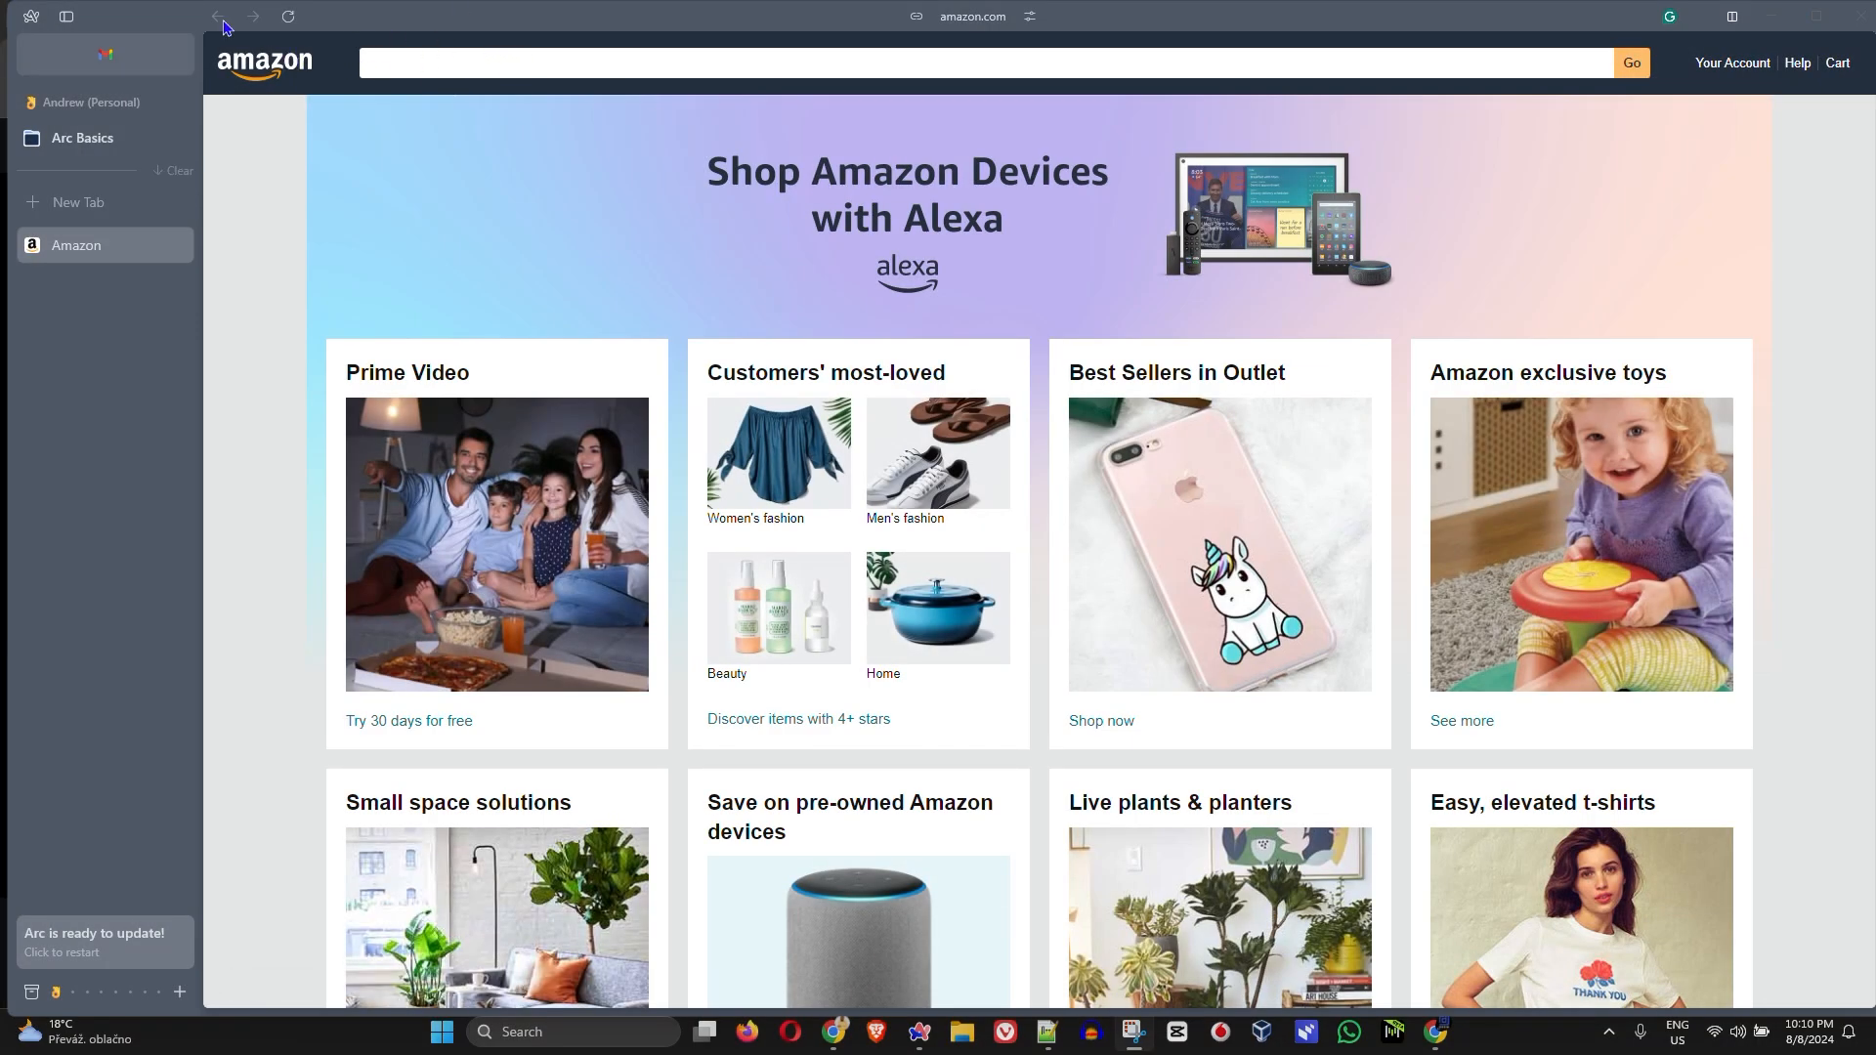
pyautogui.moveTo(1528, 212)
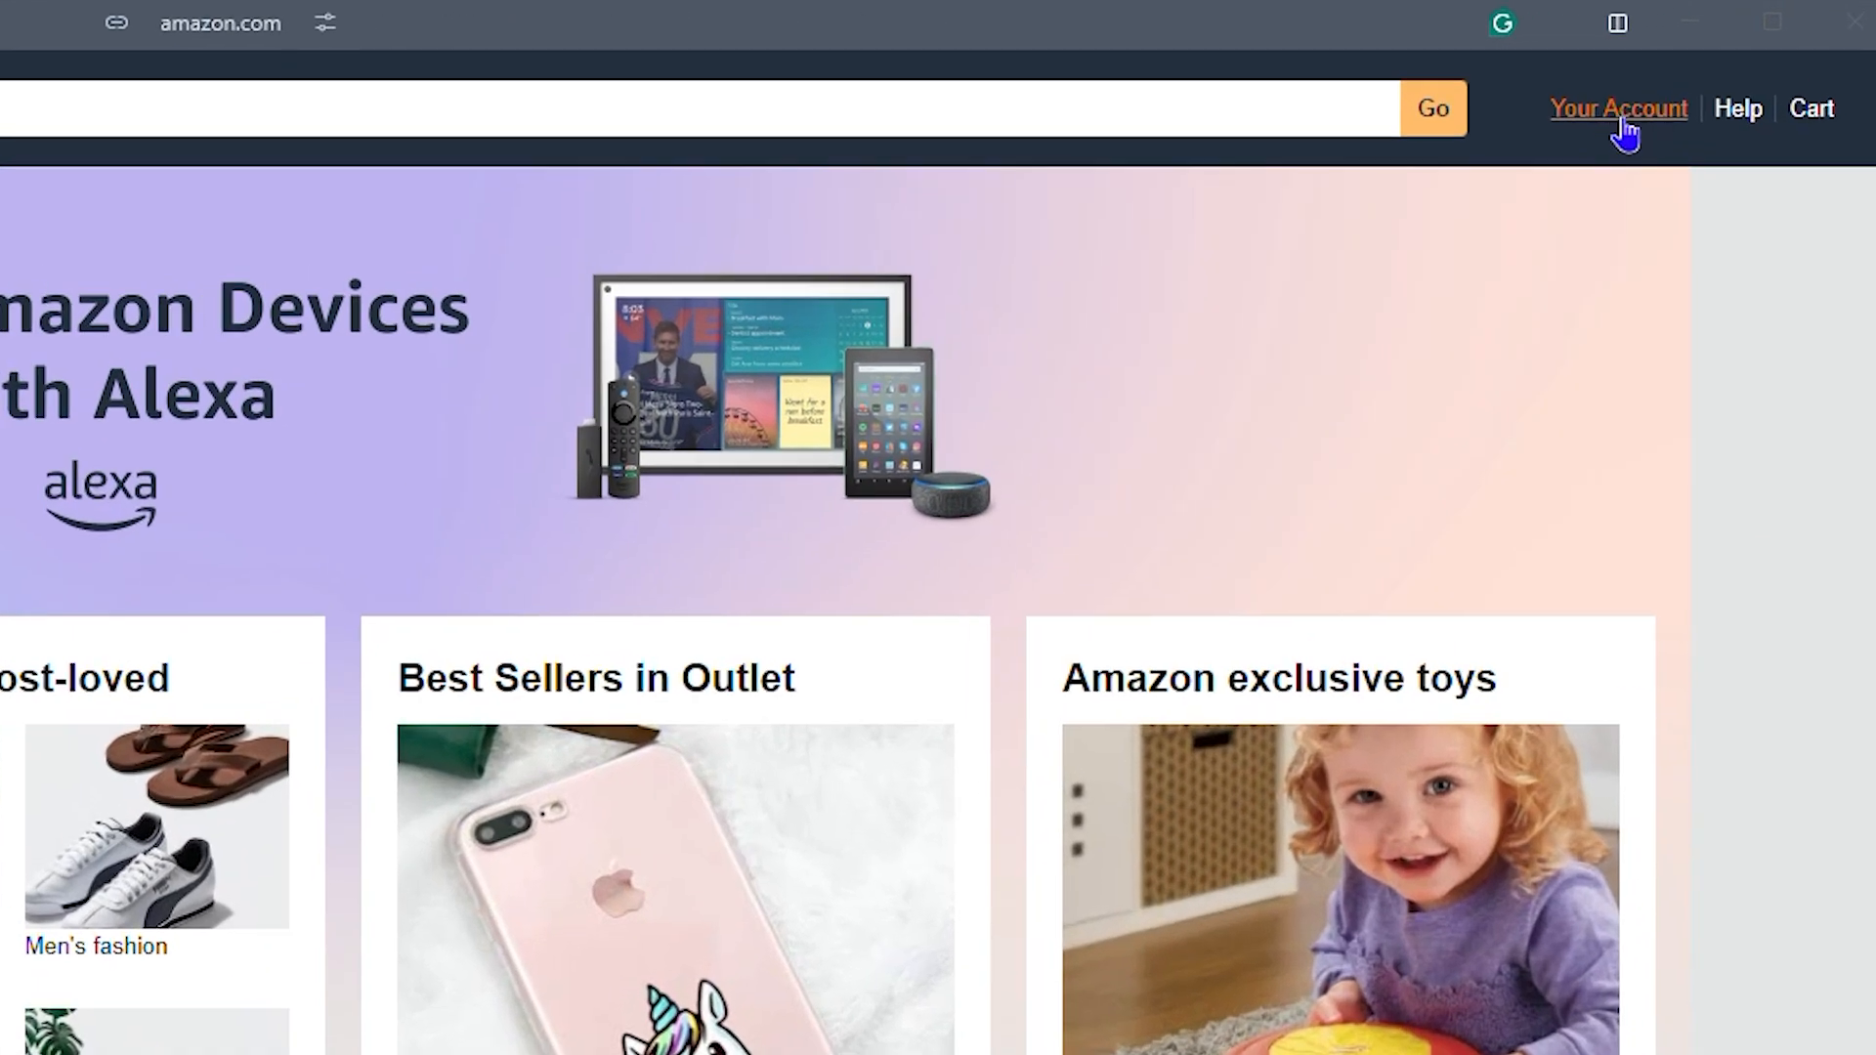
# Open Amazon's Your Account sign-in, submit the email, and move to the password field.
pyautogui.click(1618, 108)
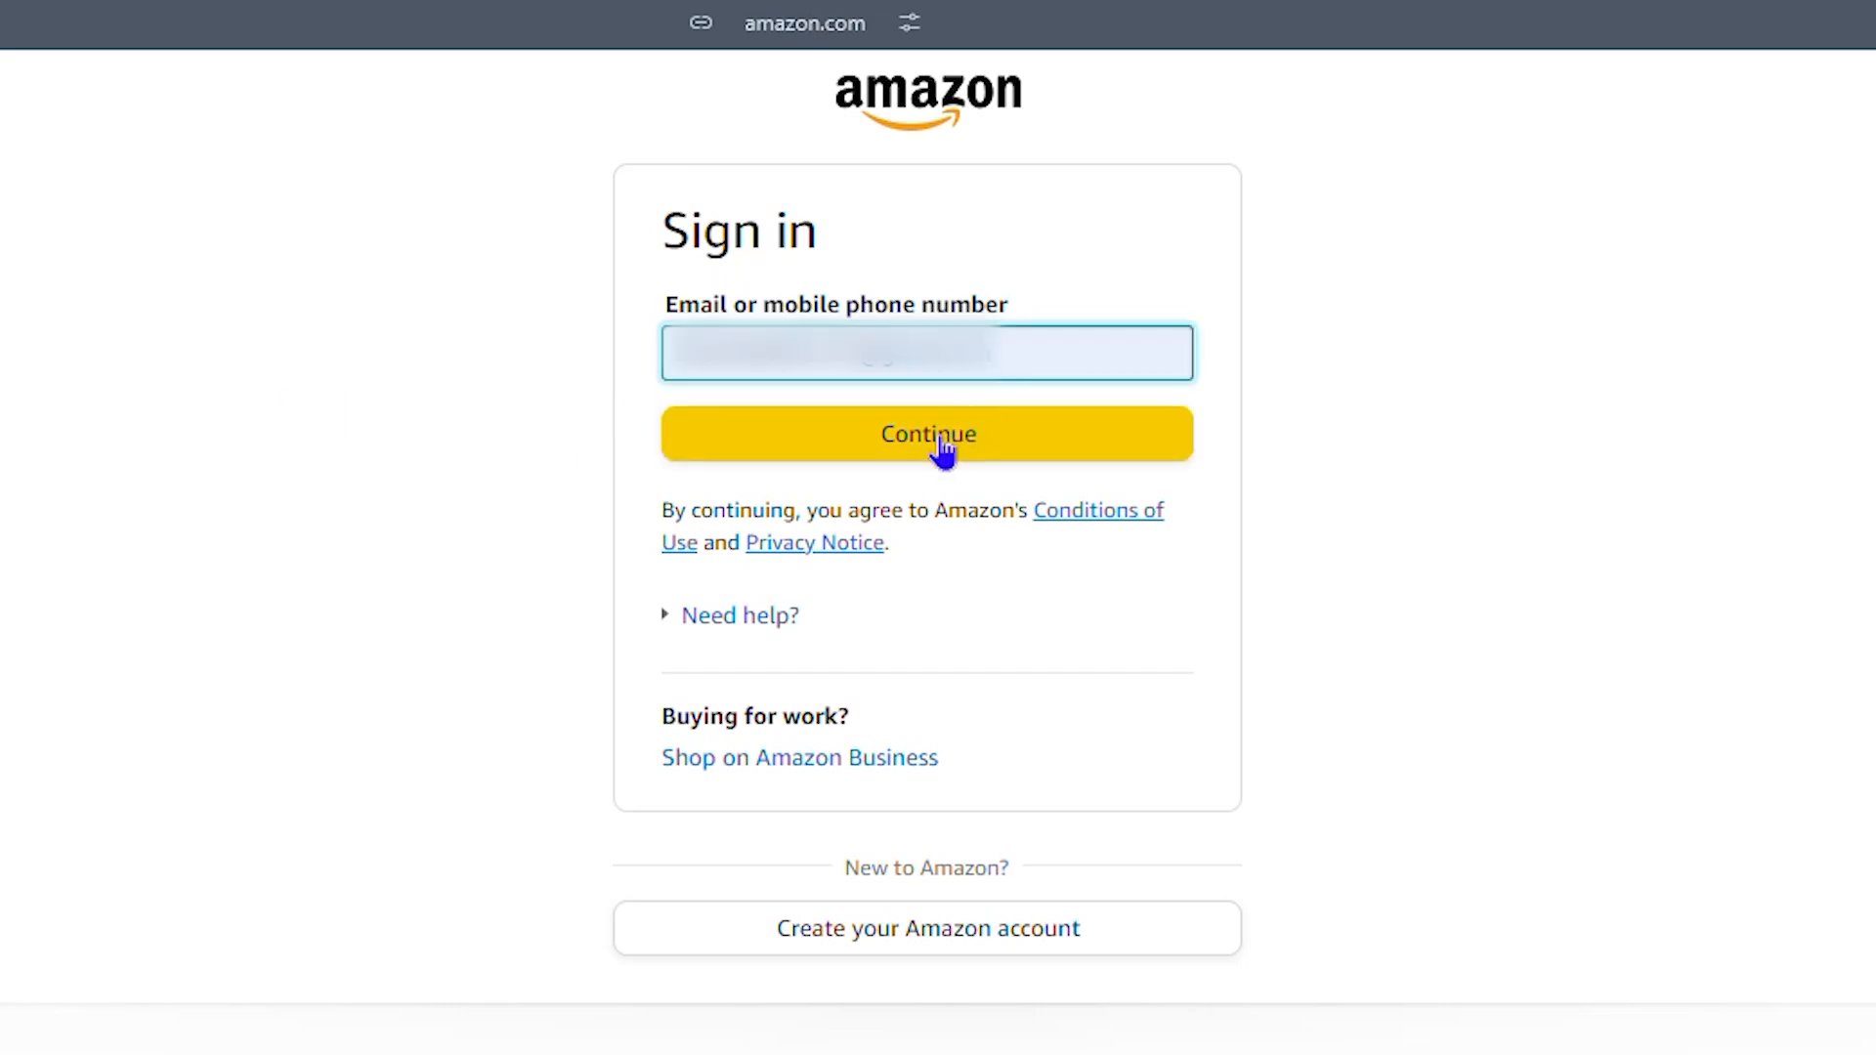
pyautogui.click(926, 433)
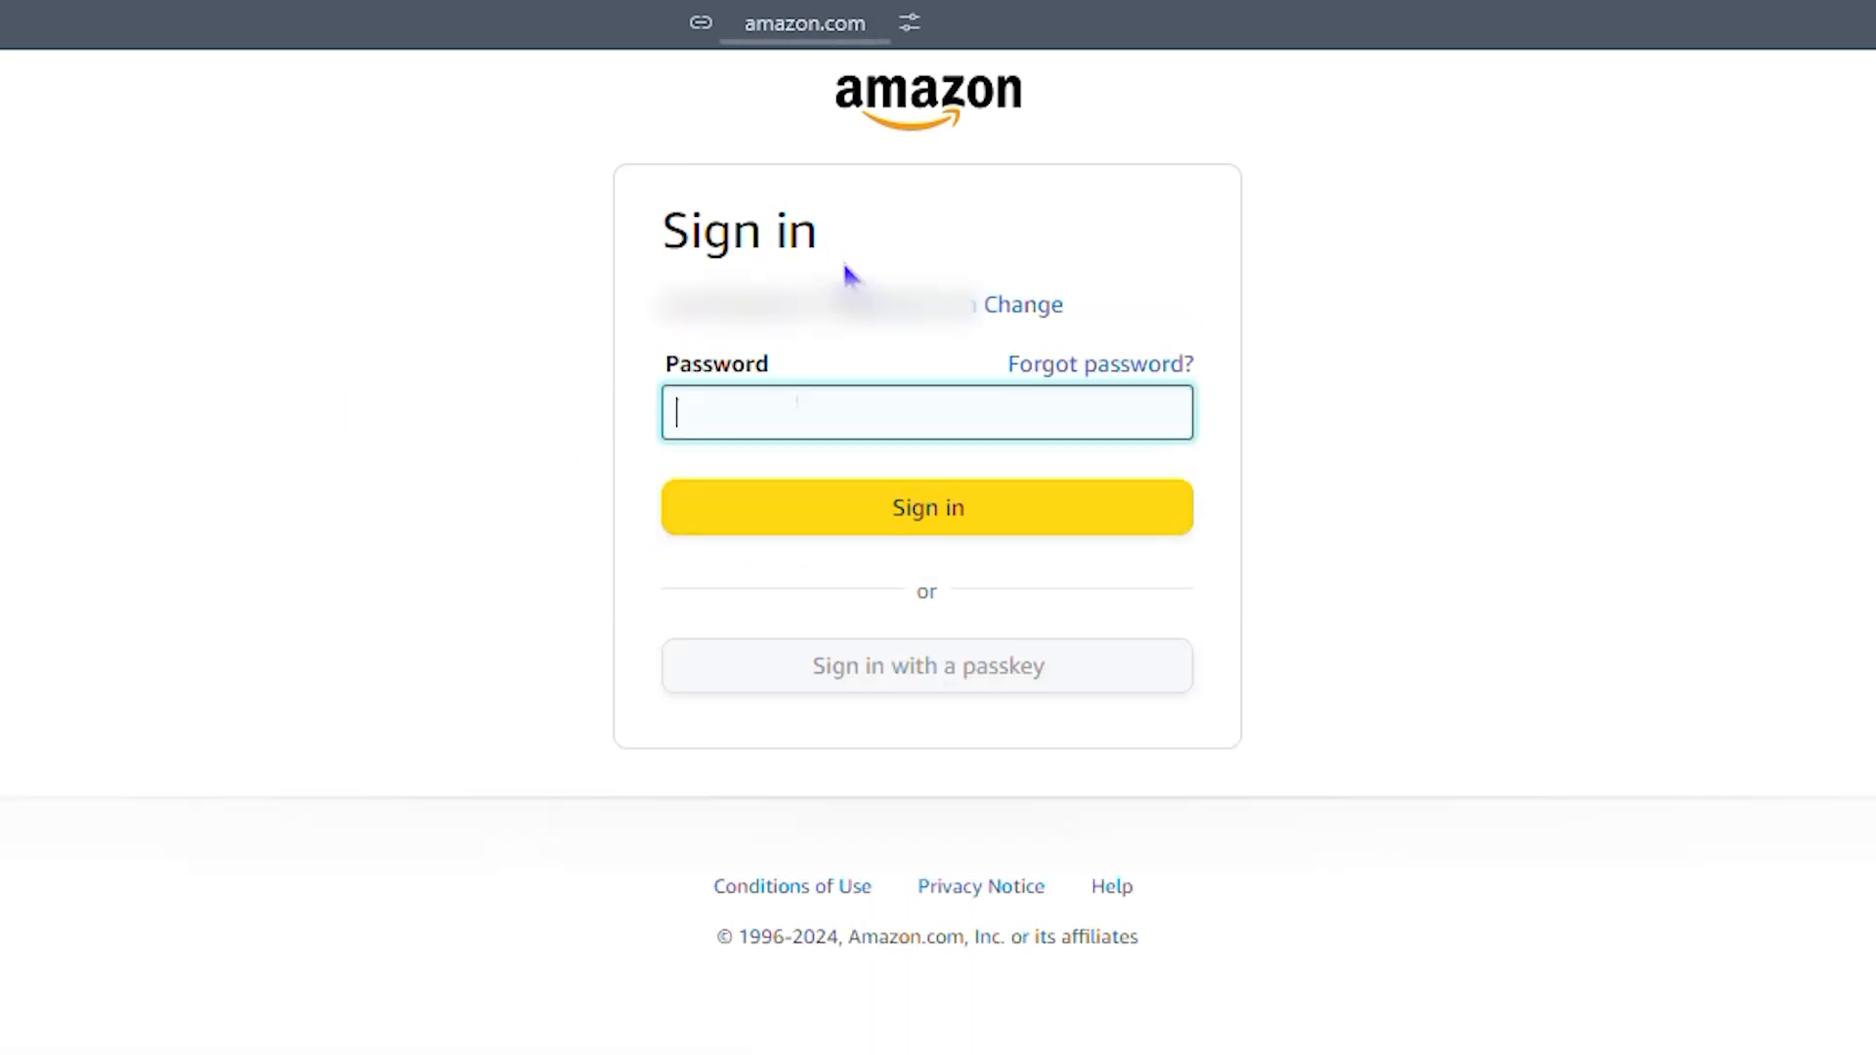
pyautogui.click(926, 506)
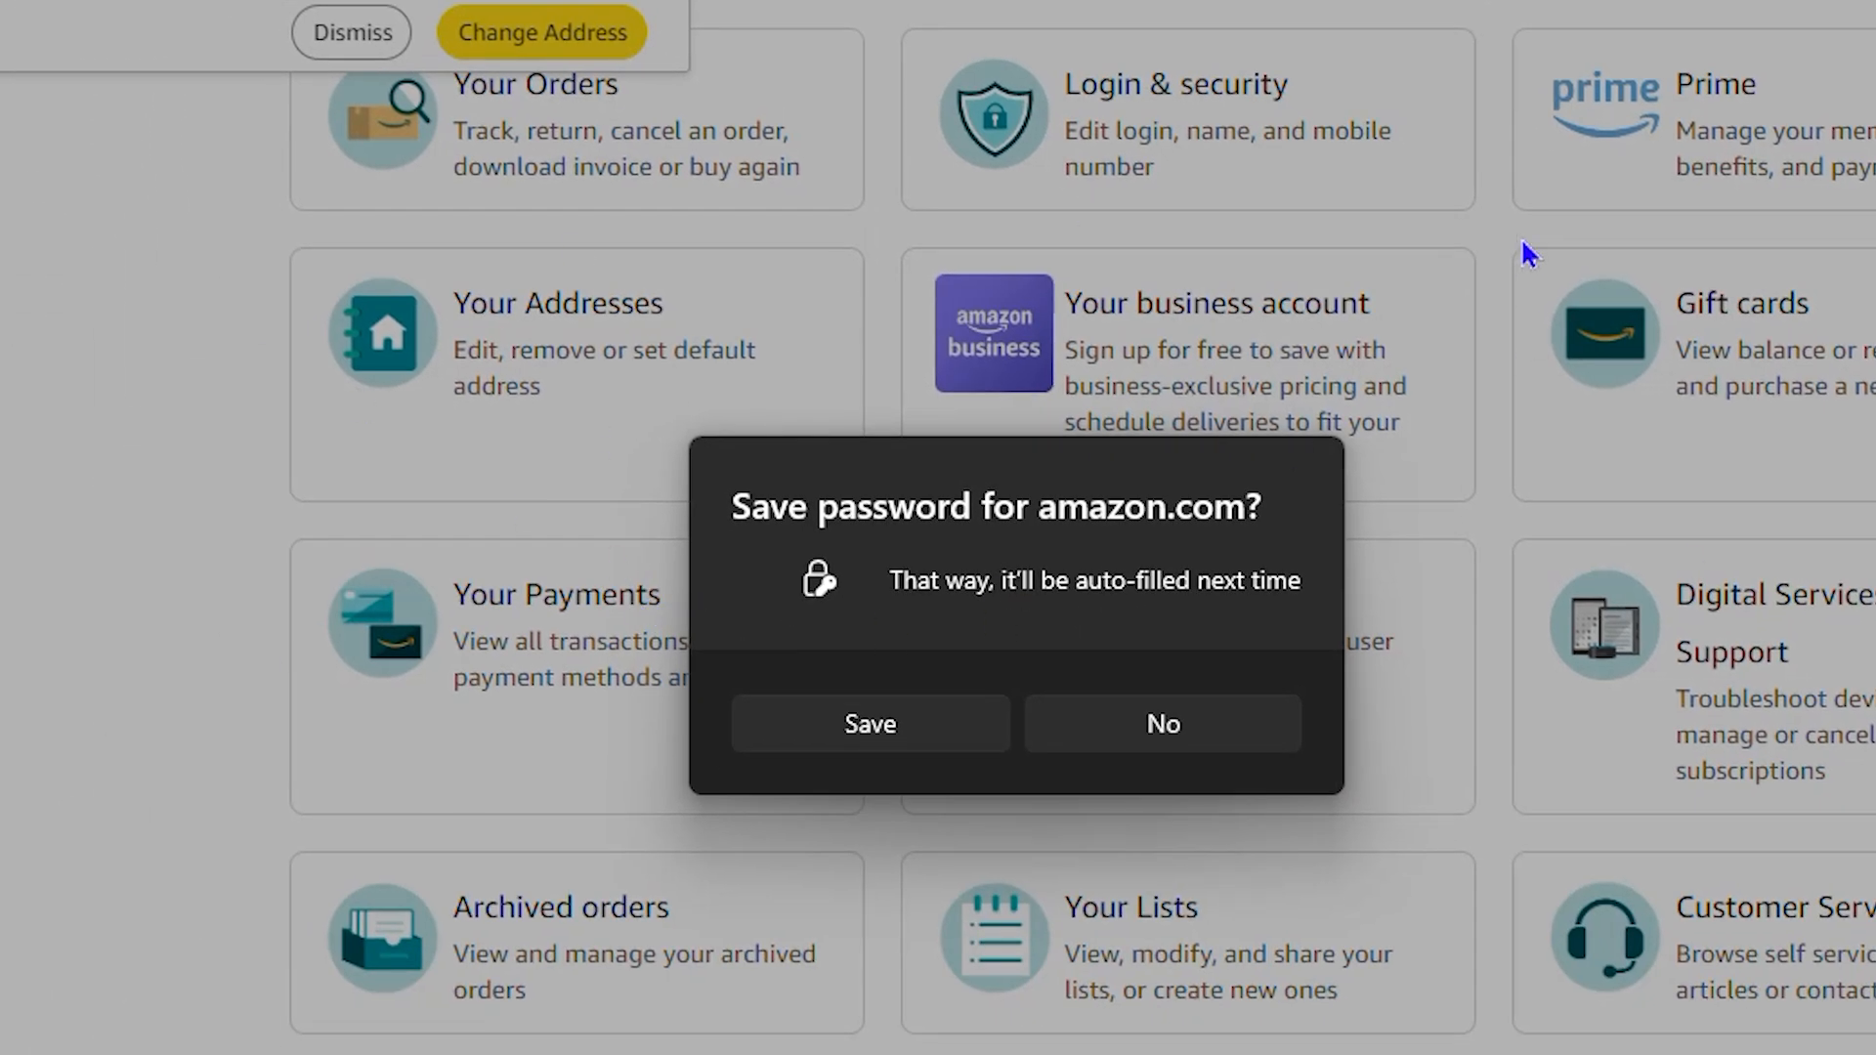
pyautogui.moveTo(1286, 479)
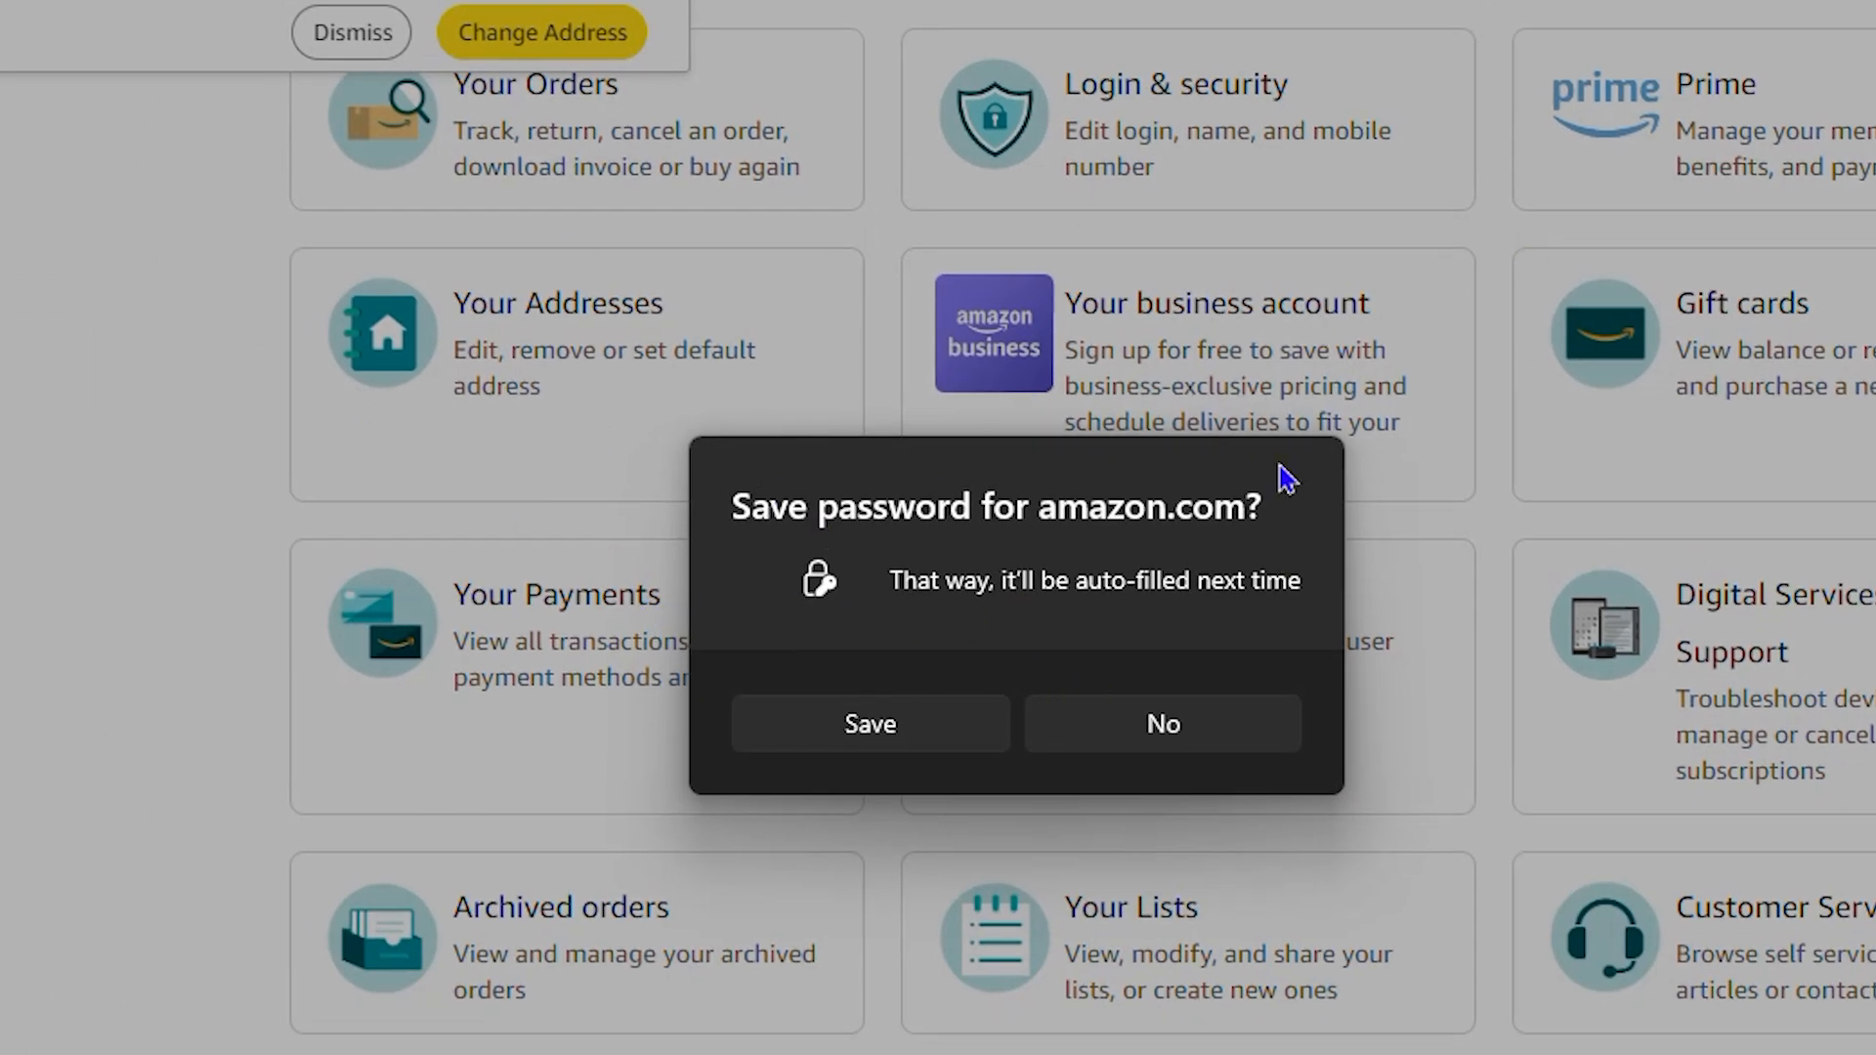
pyautogui.moveTo(1358, 604)
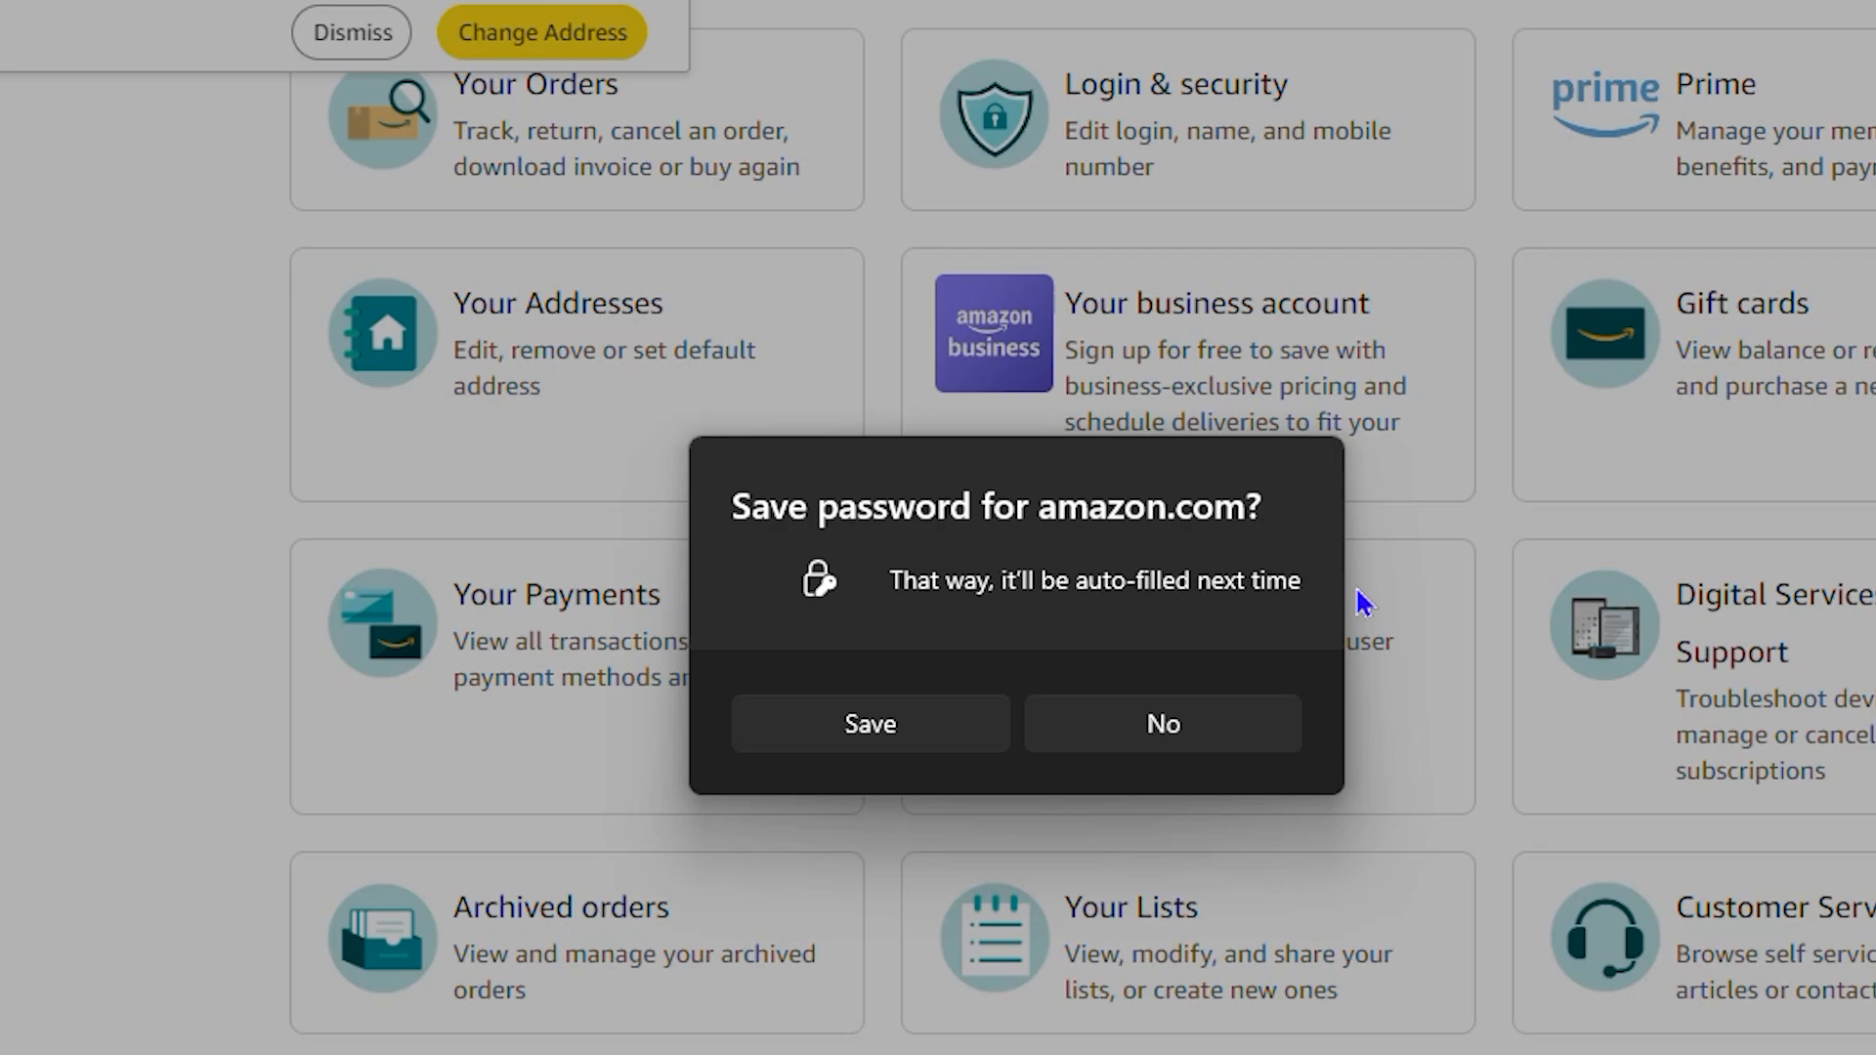
pyautogui.moveTo(796, 521)
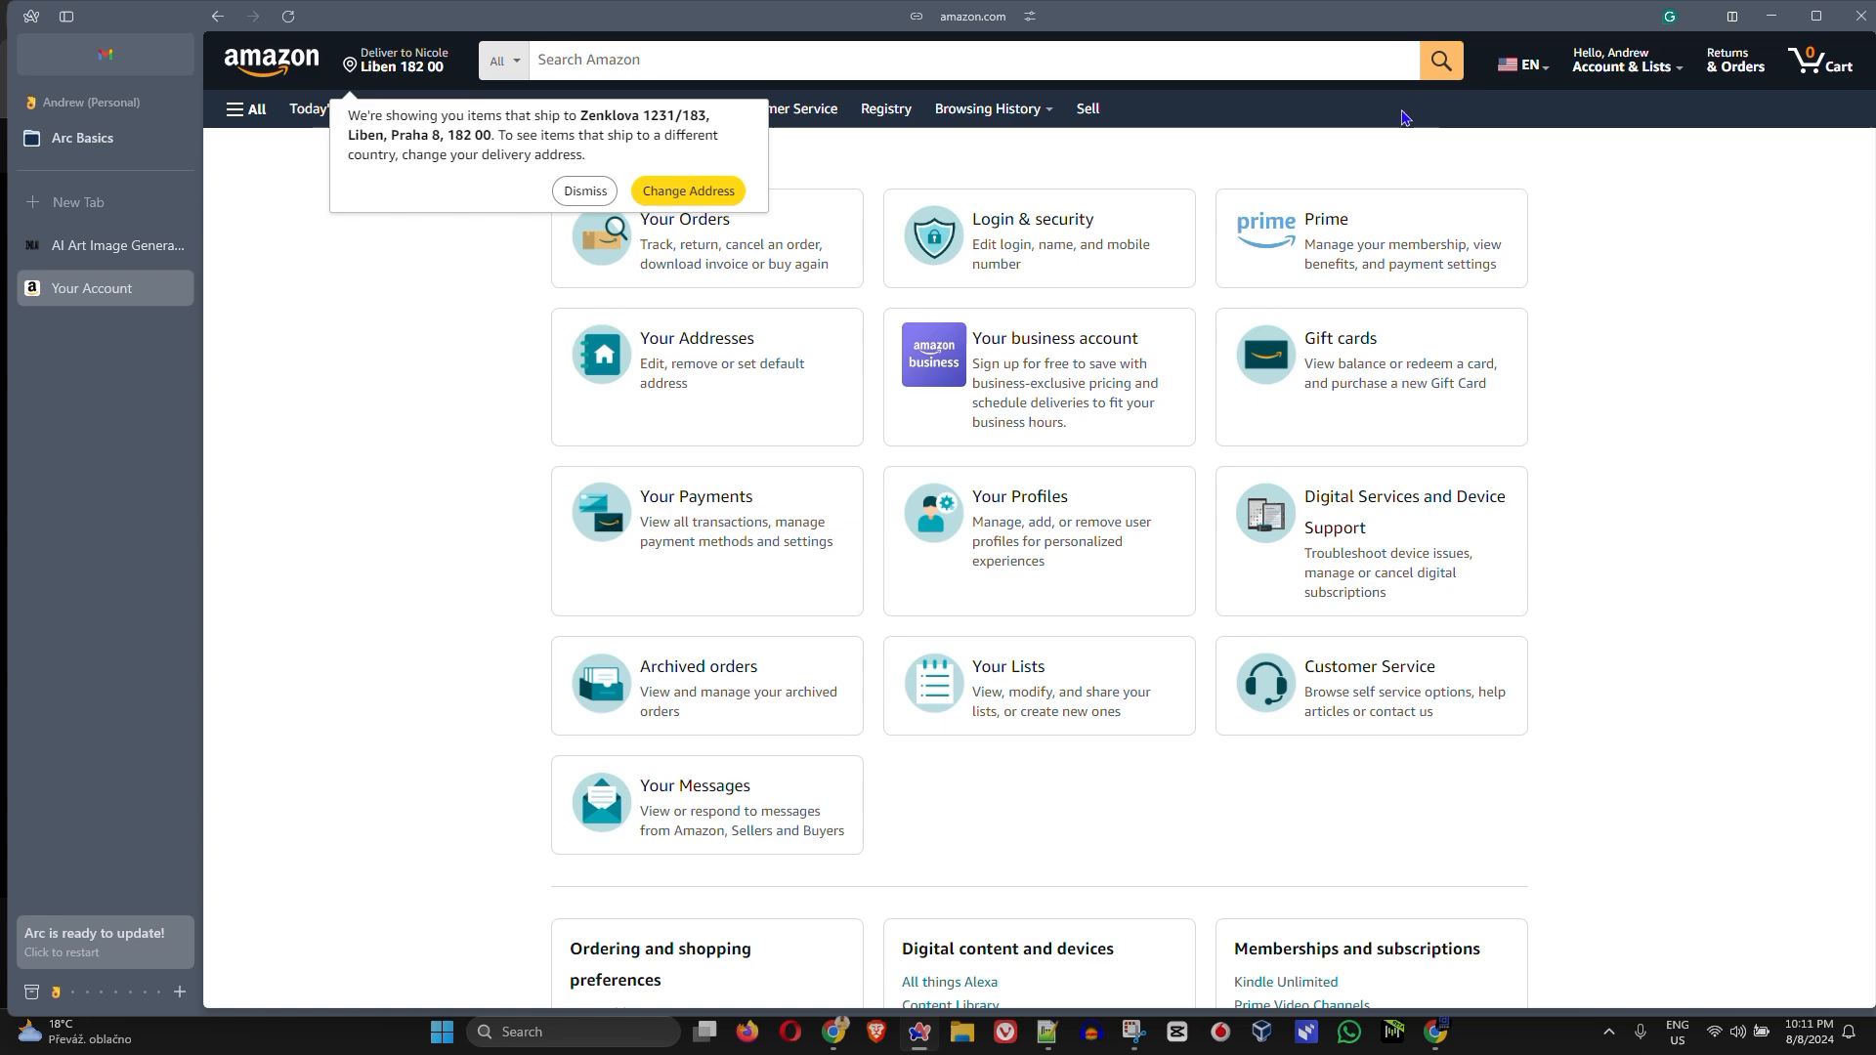
# Dismiss the delivery address popup on Amazon's Your Account page and open Arc's menu.
pyautogui.click(585, 191)
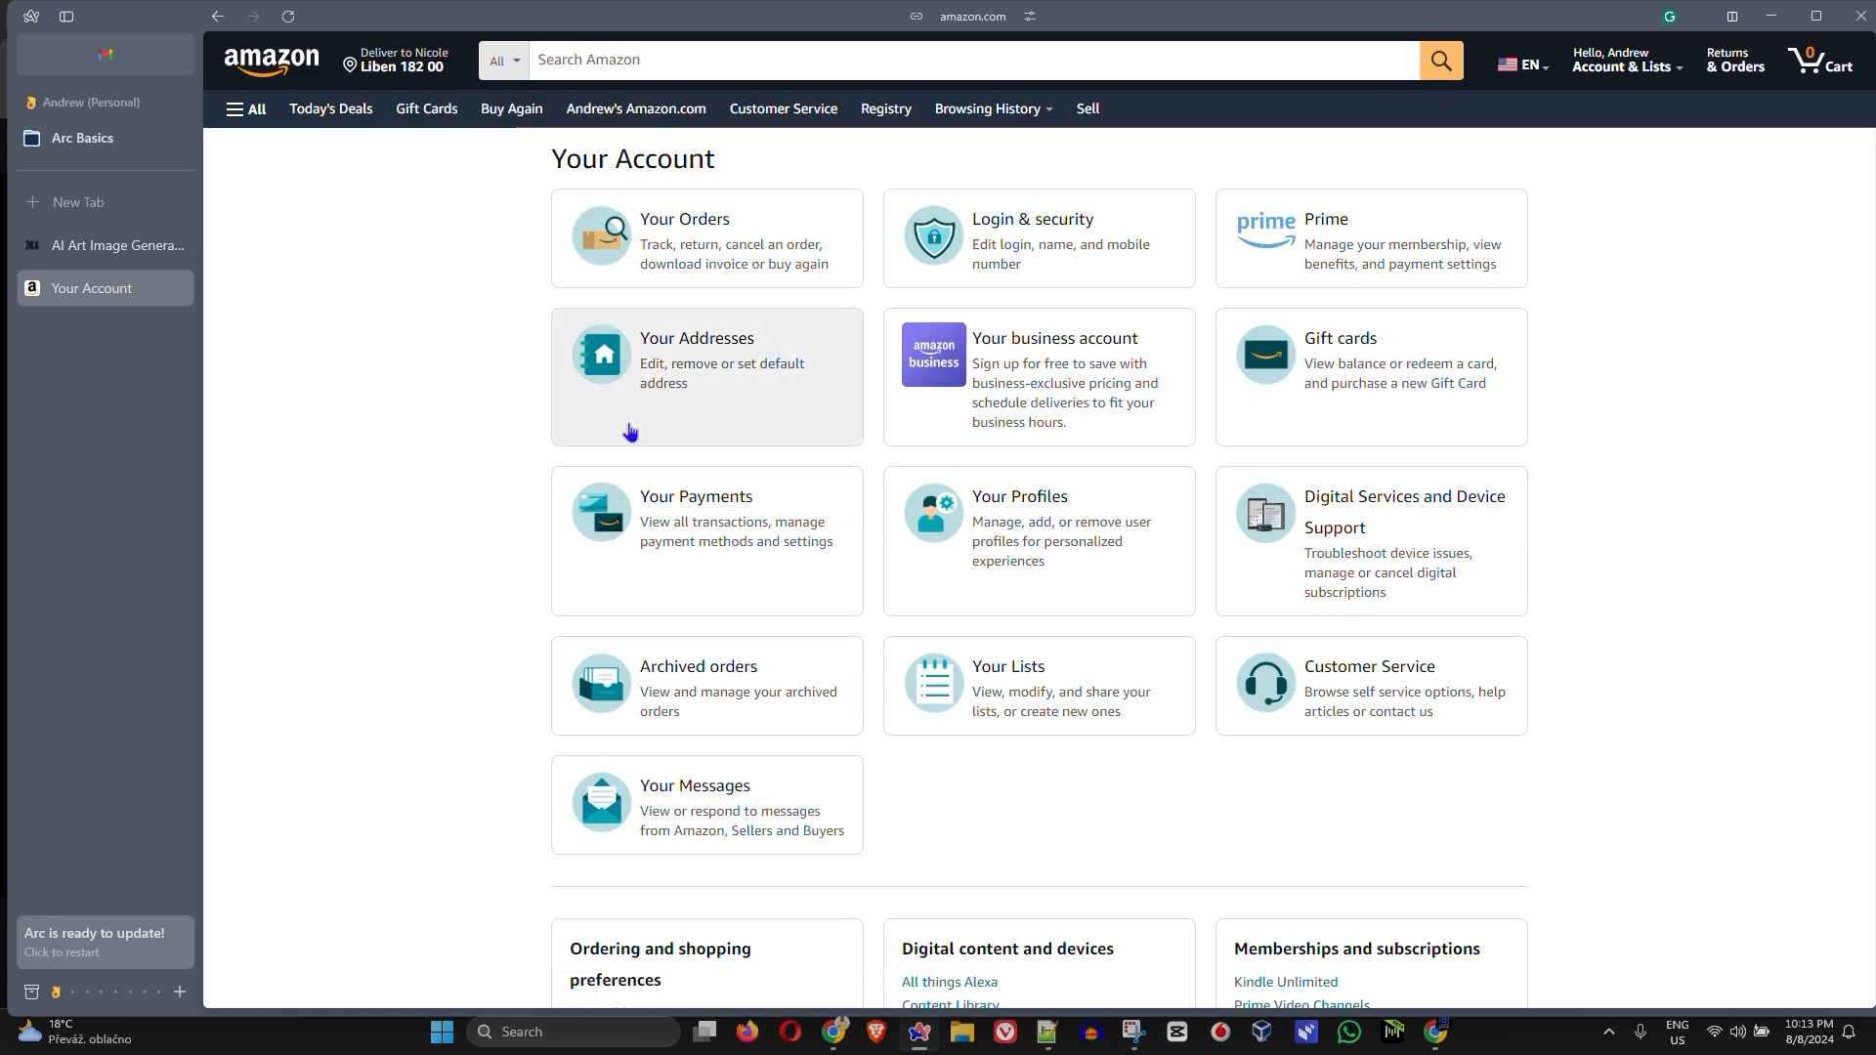
pyautogui.moveTo(317, 332)
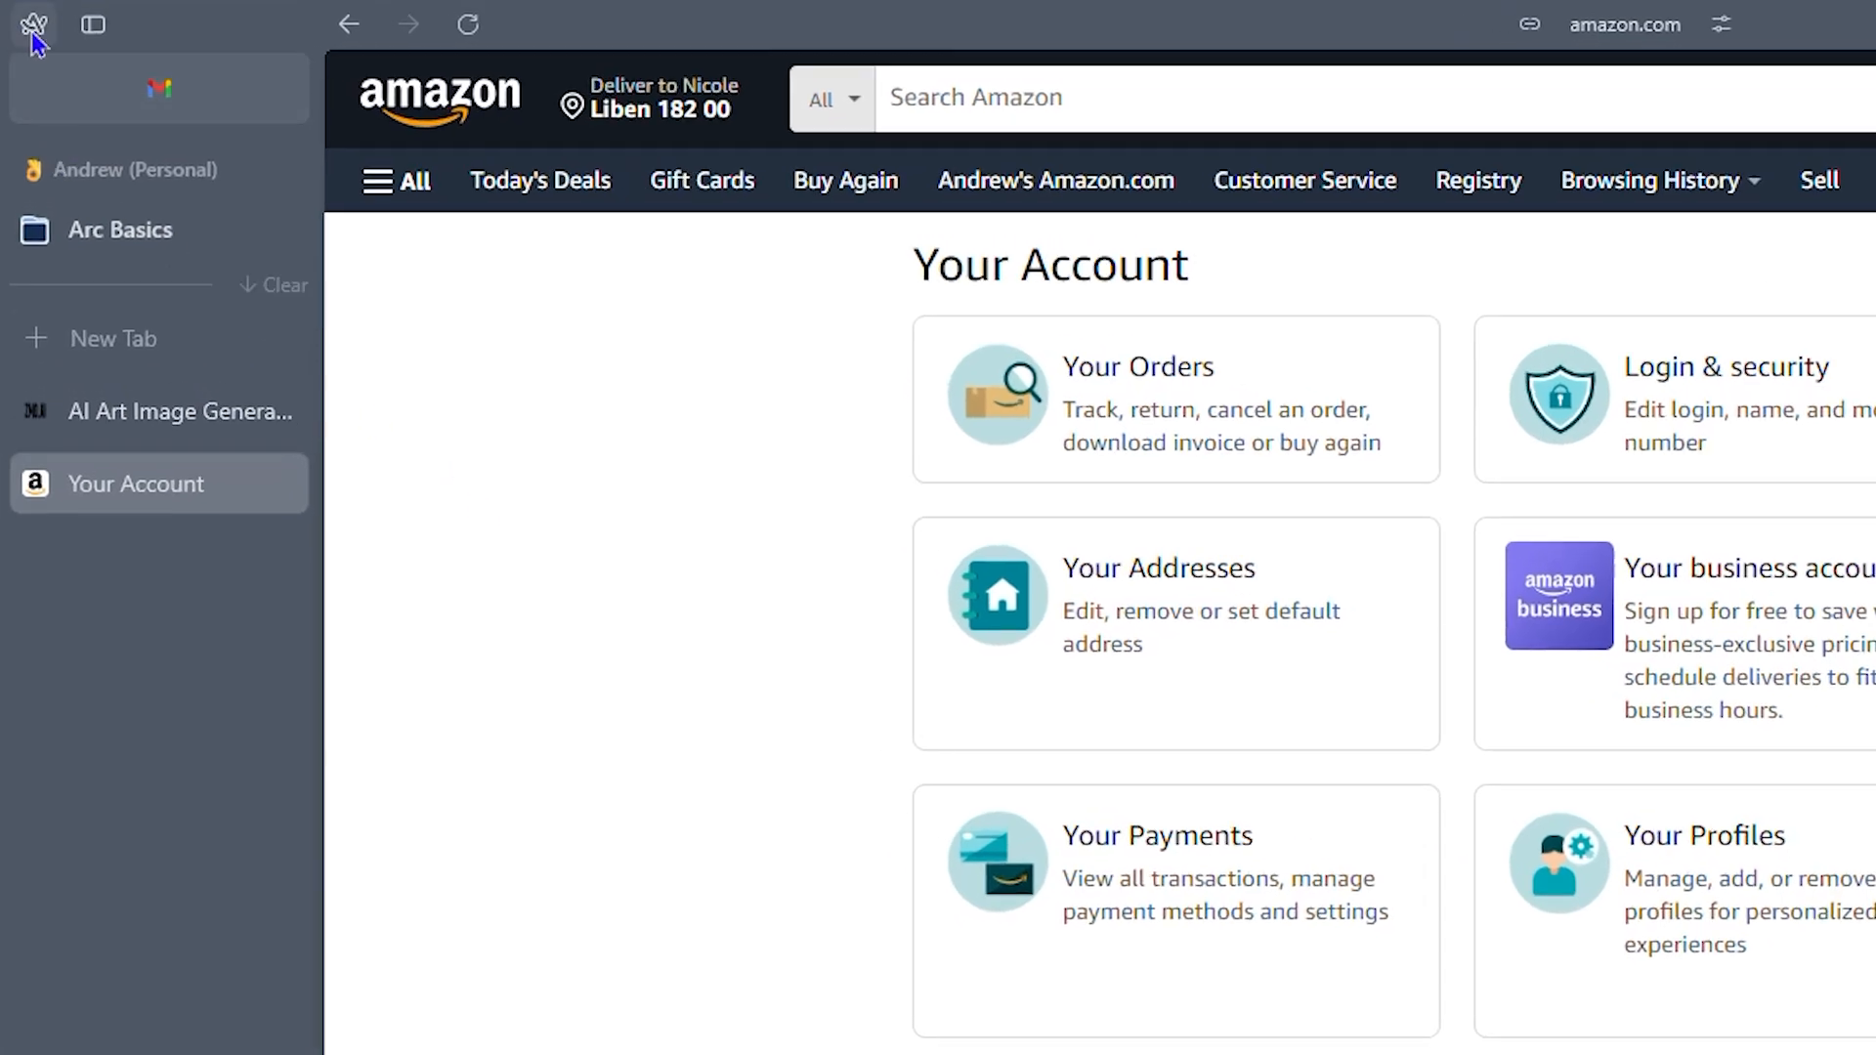
pyautogui.click(32, 24)
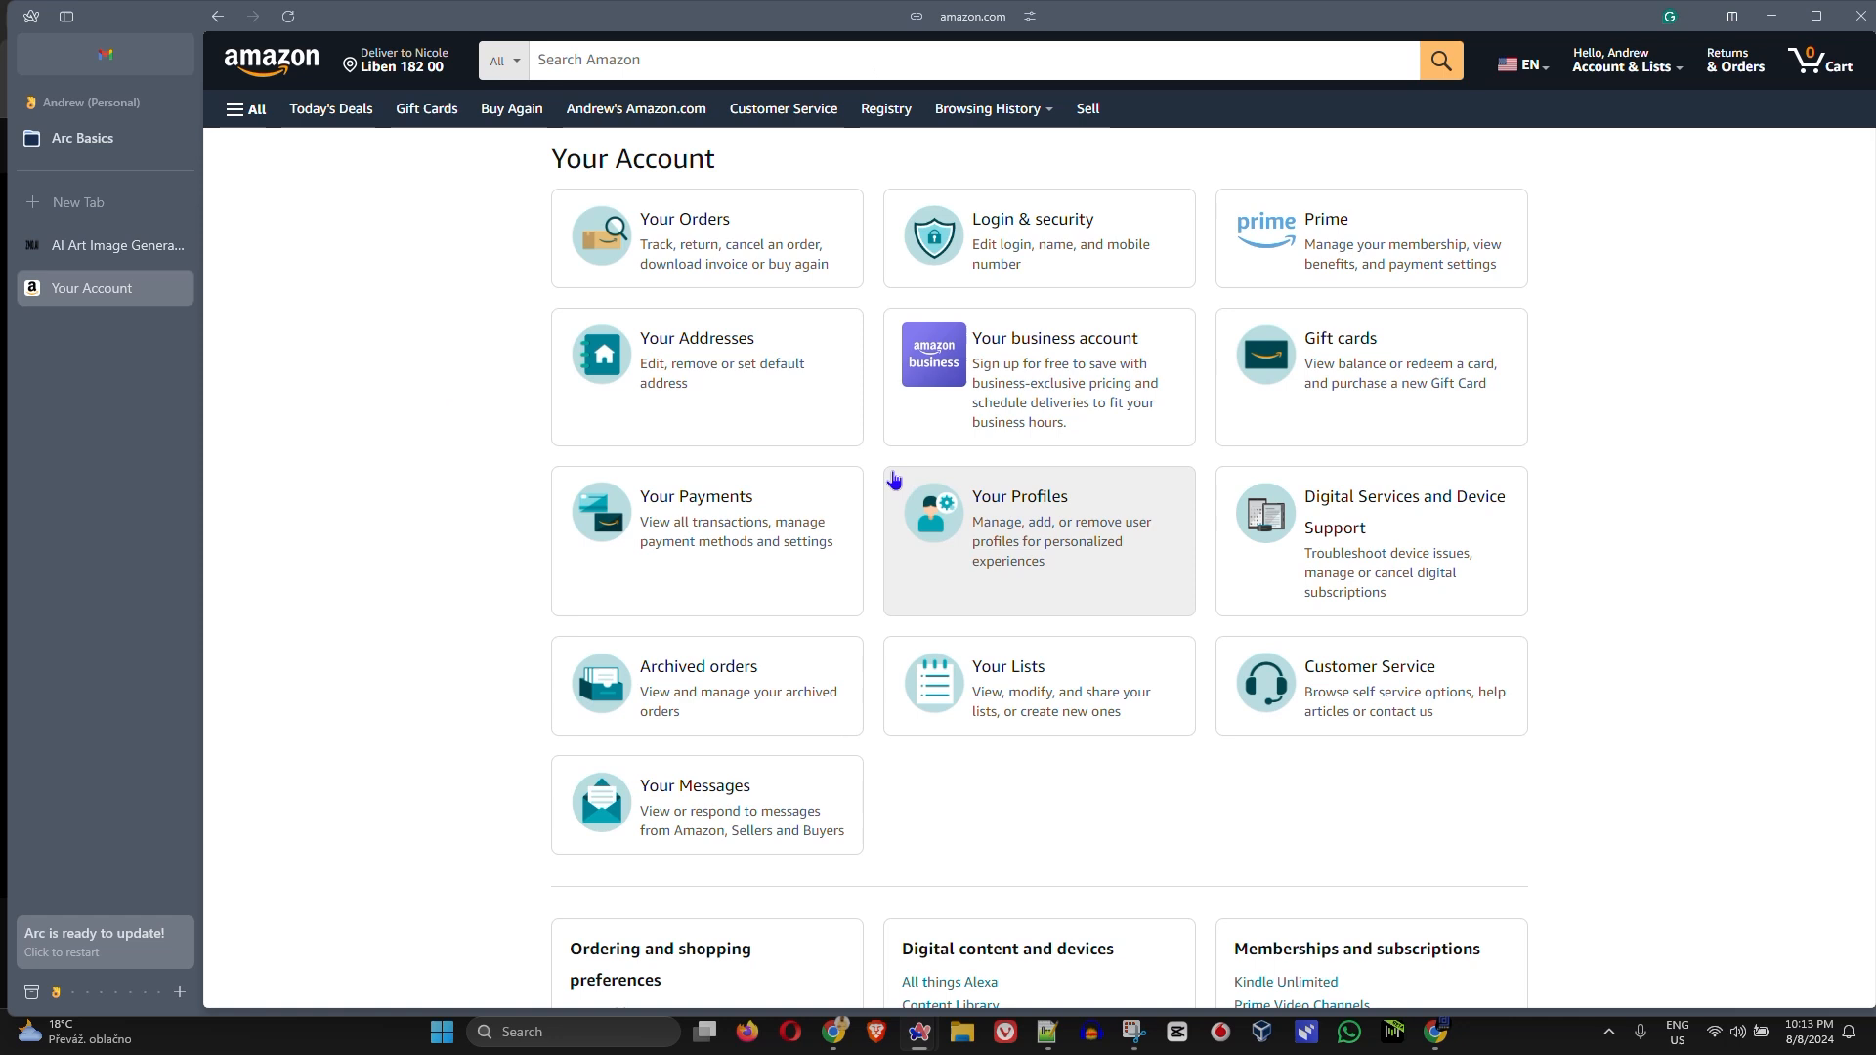
pyautogui.moveTo(1371, 362)
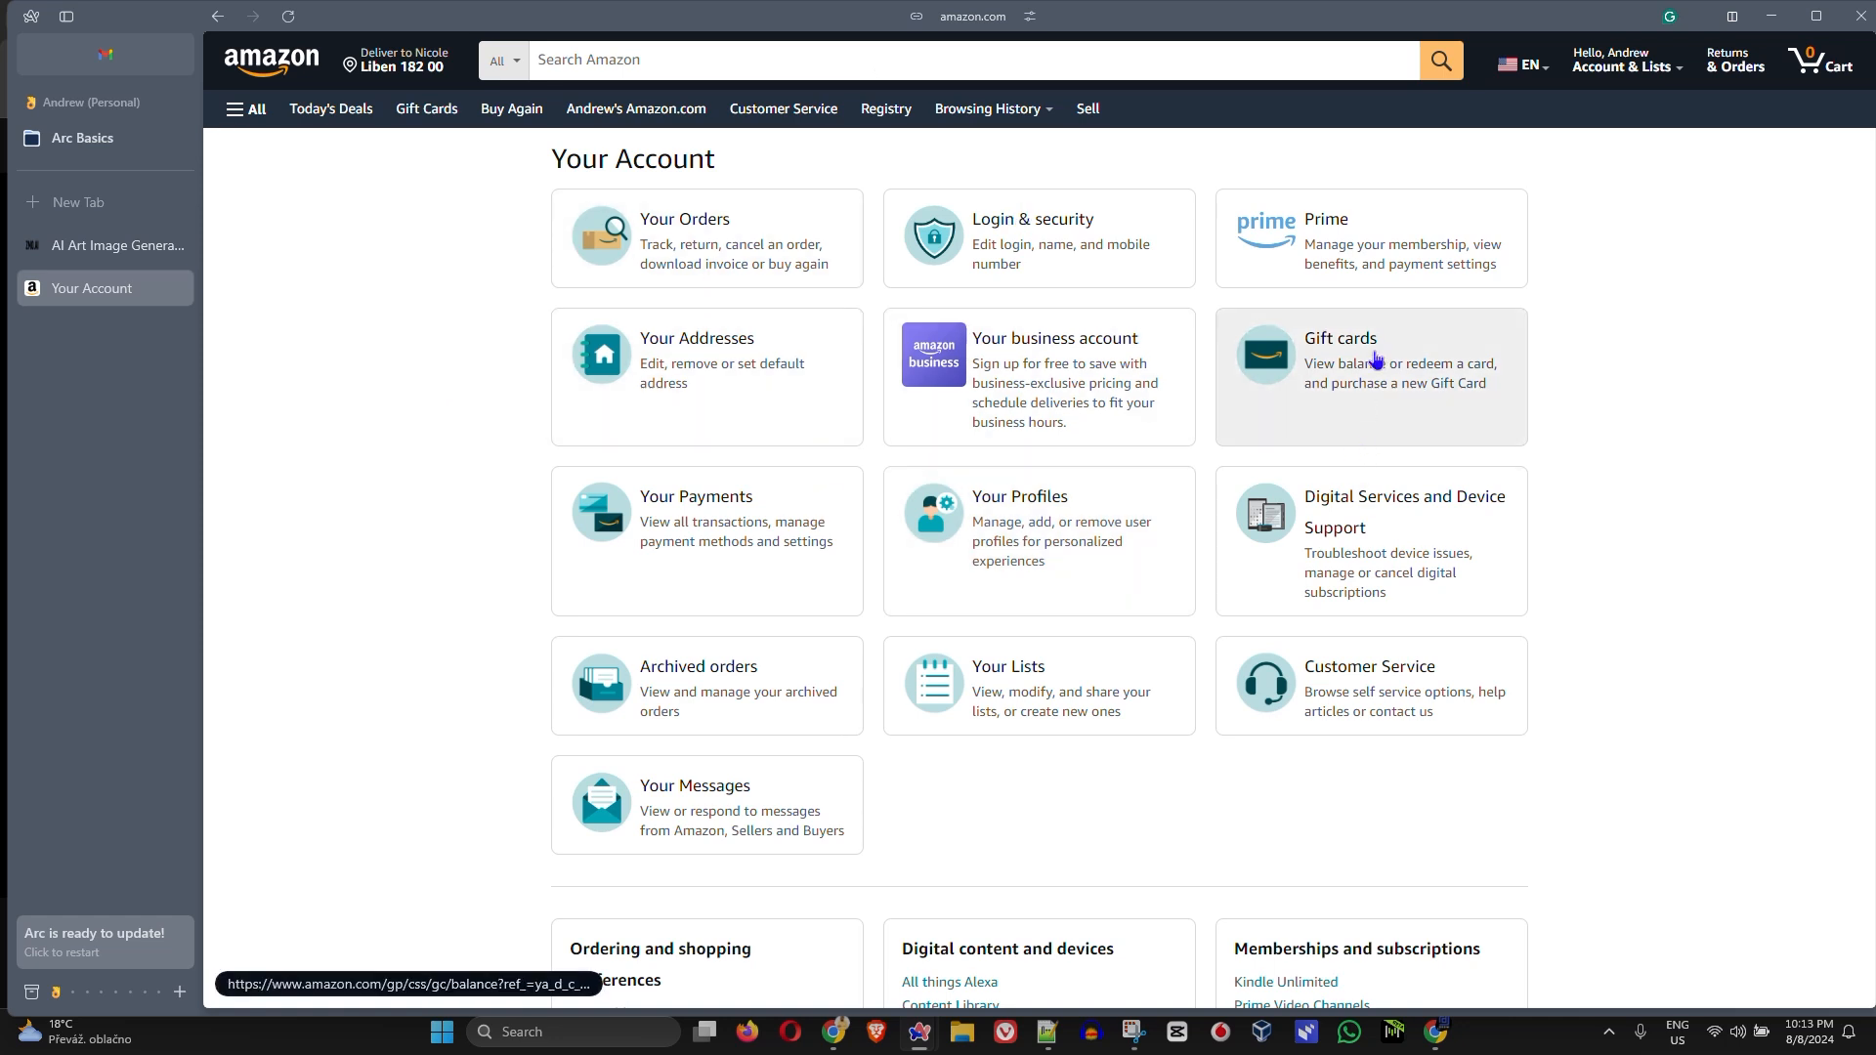
pyautogui.moveTo(1006, 823)
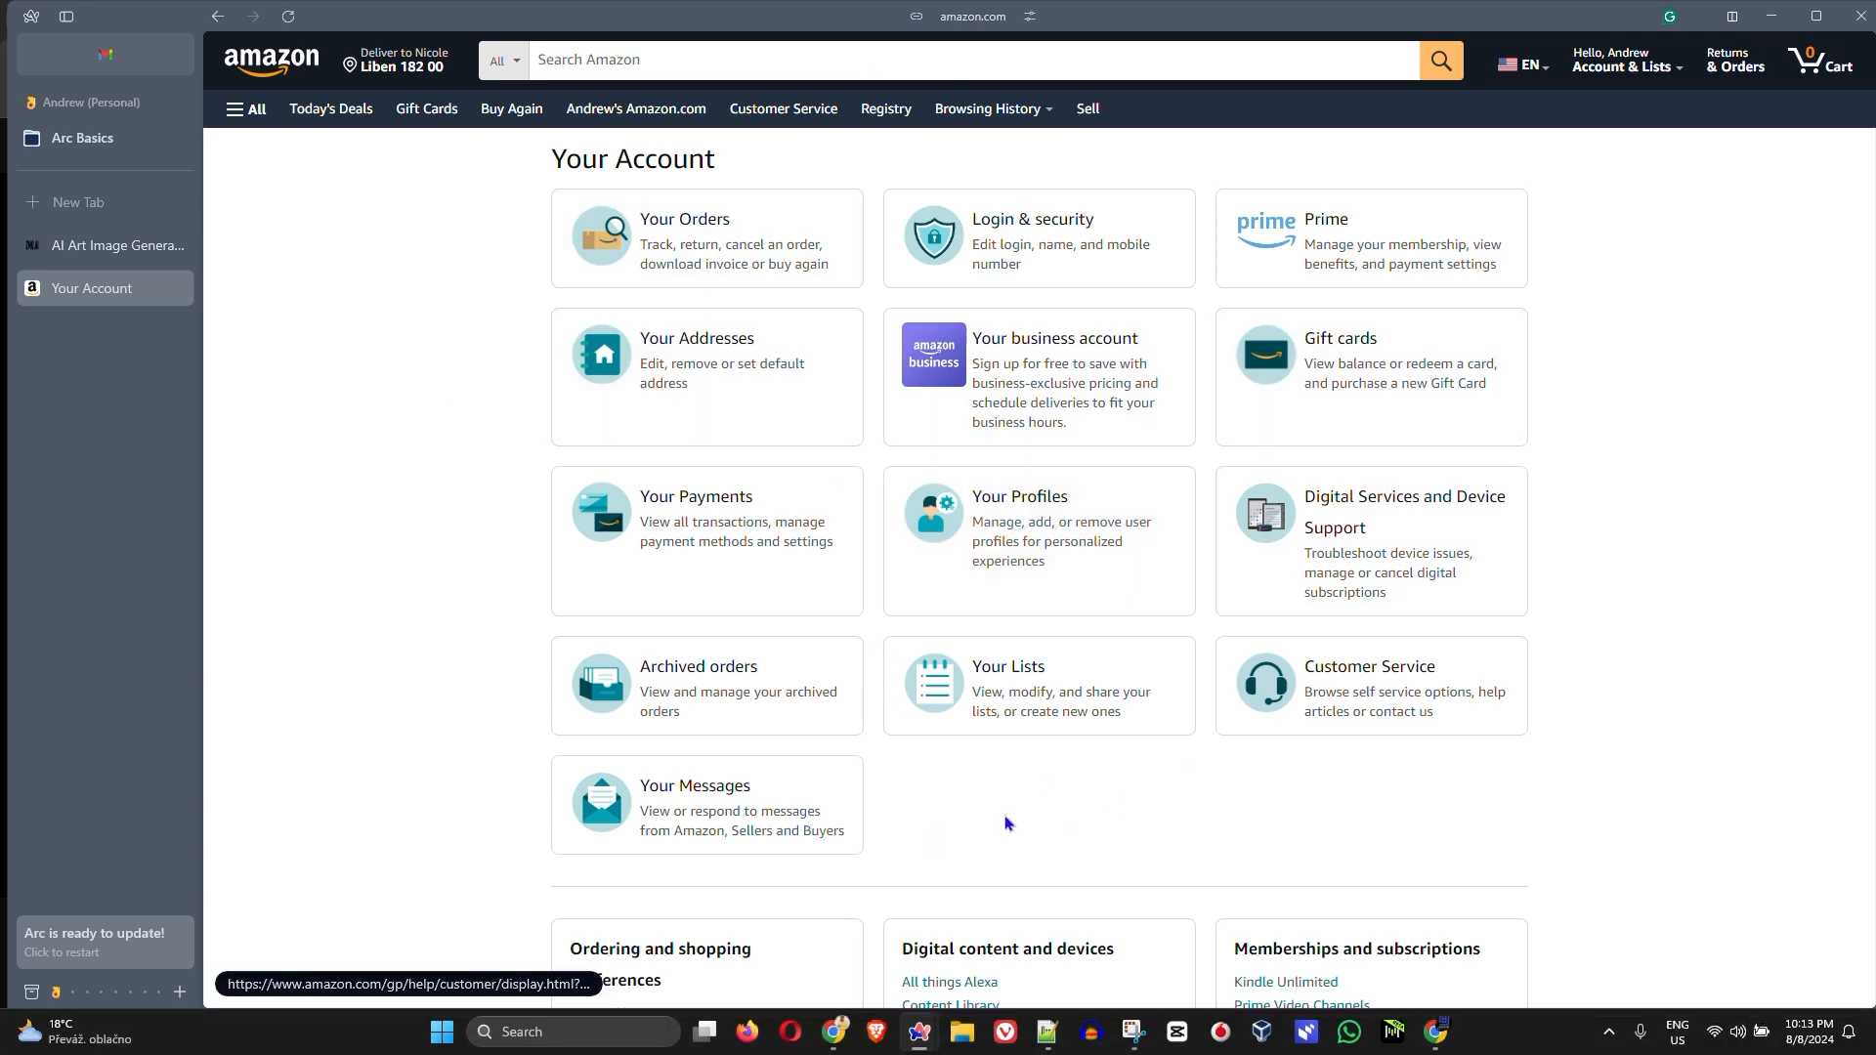
pyautogui.moveTo(798, 877)
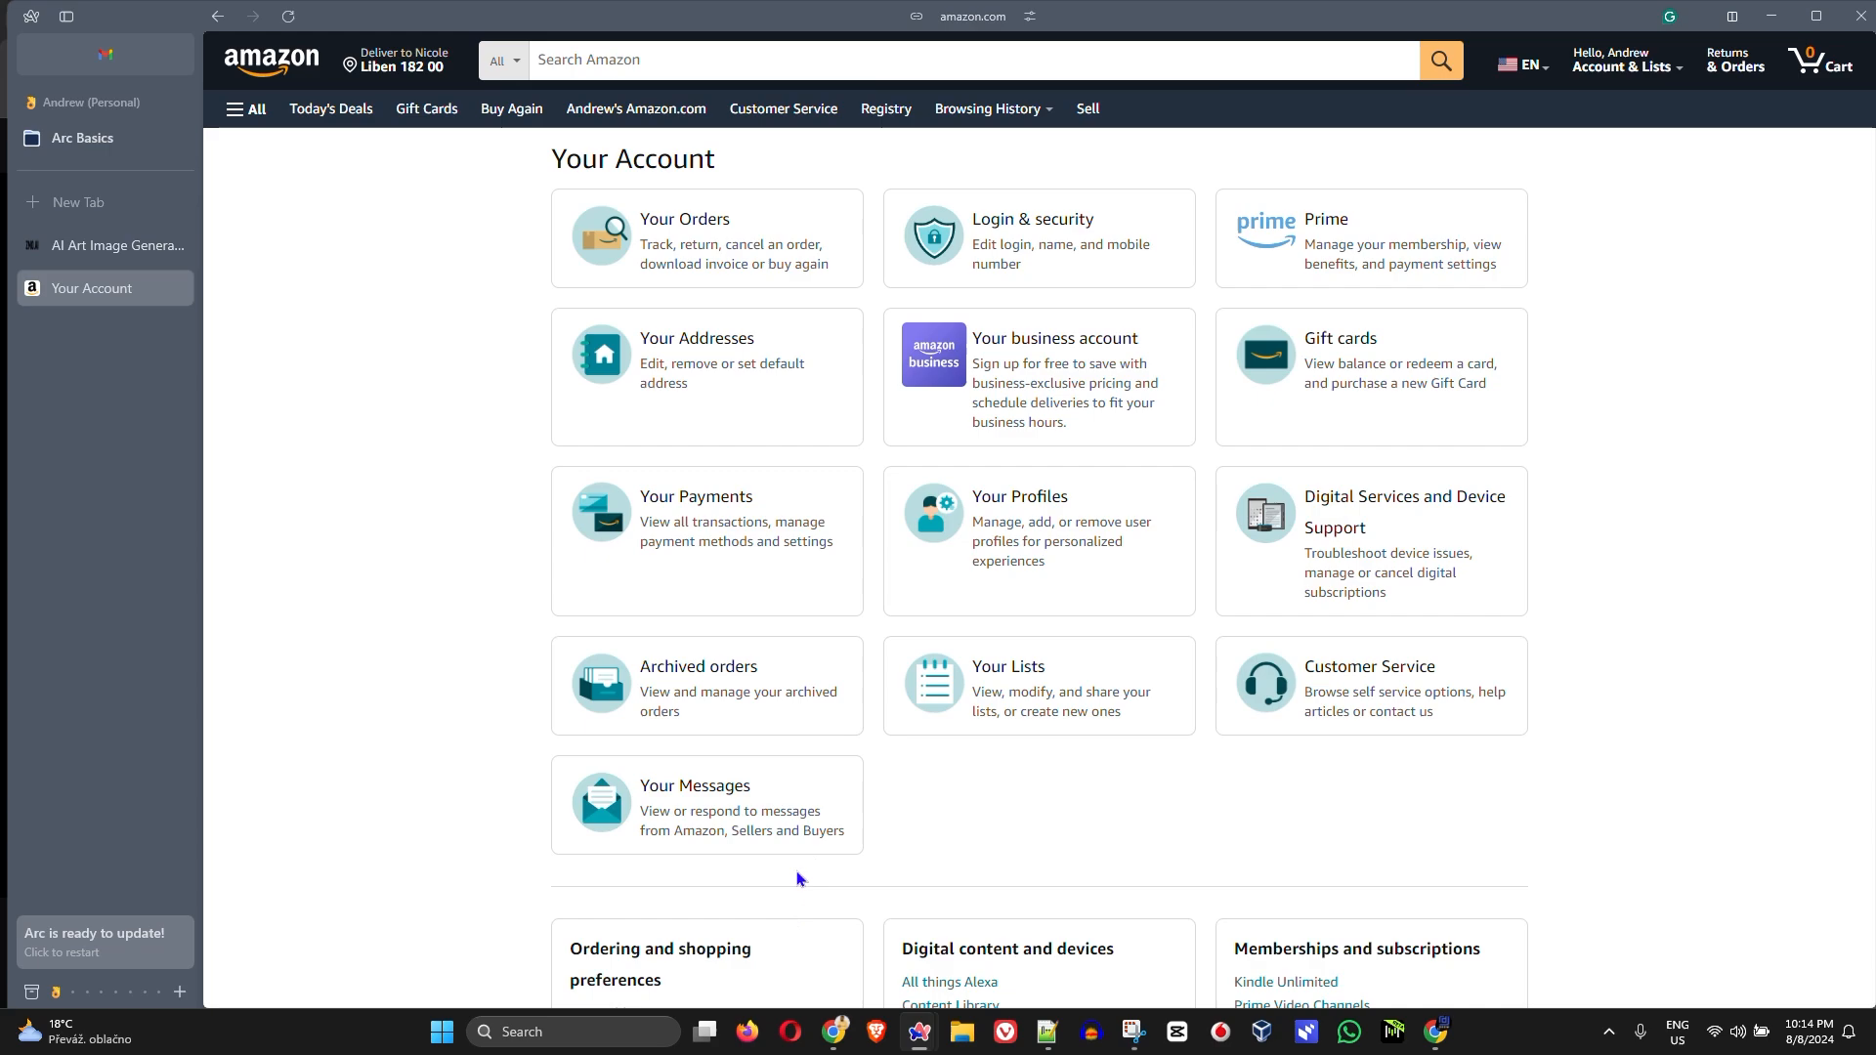
pyautogui.moveTo(901, 1013)
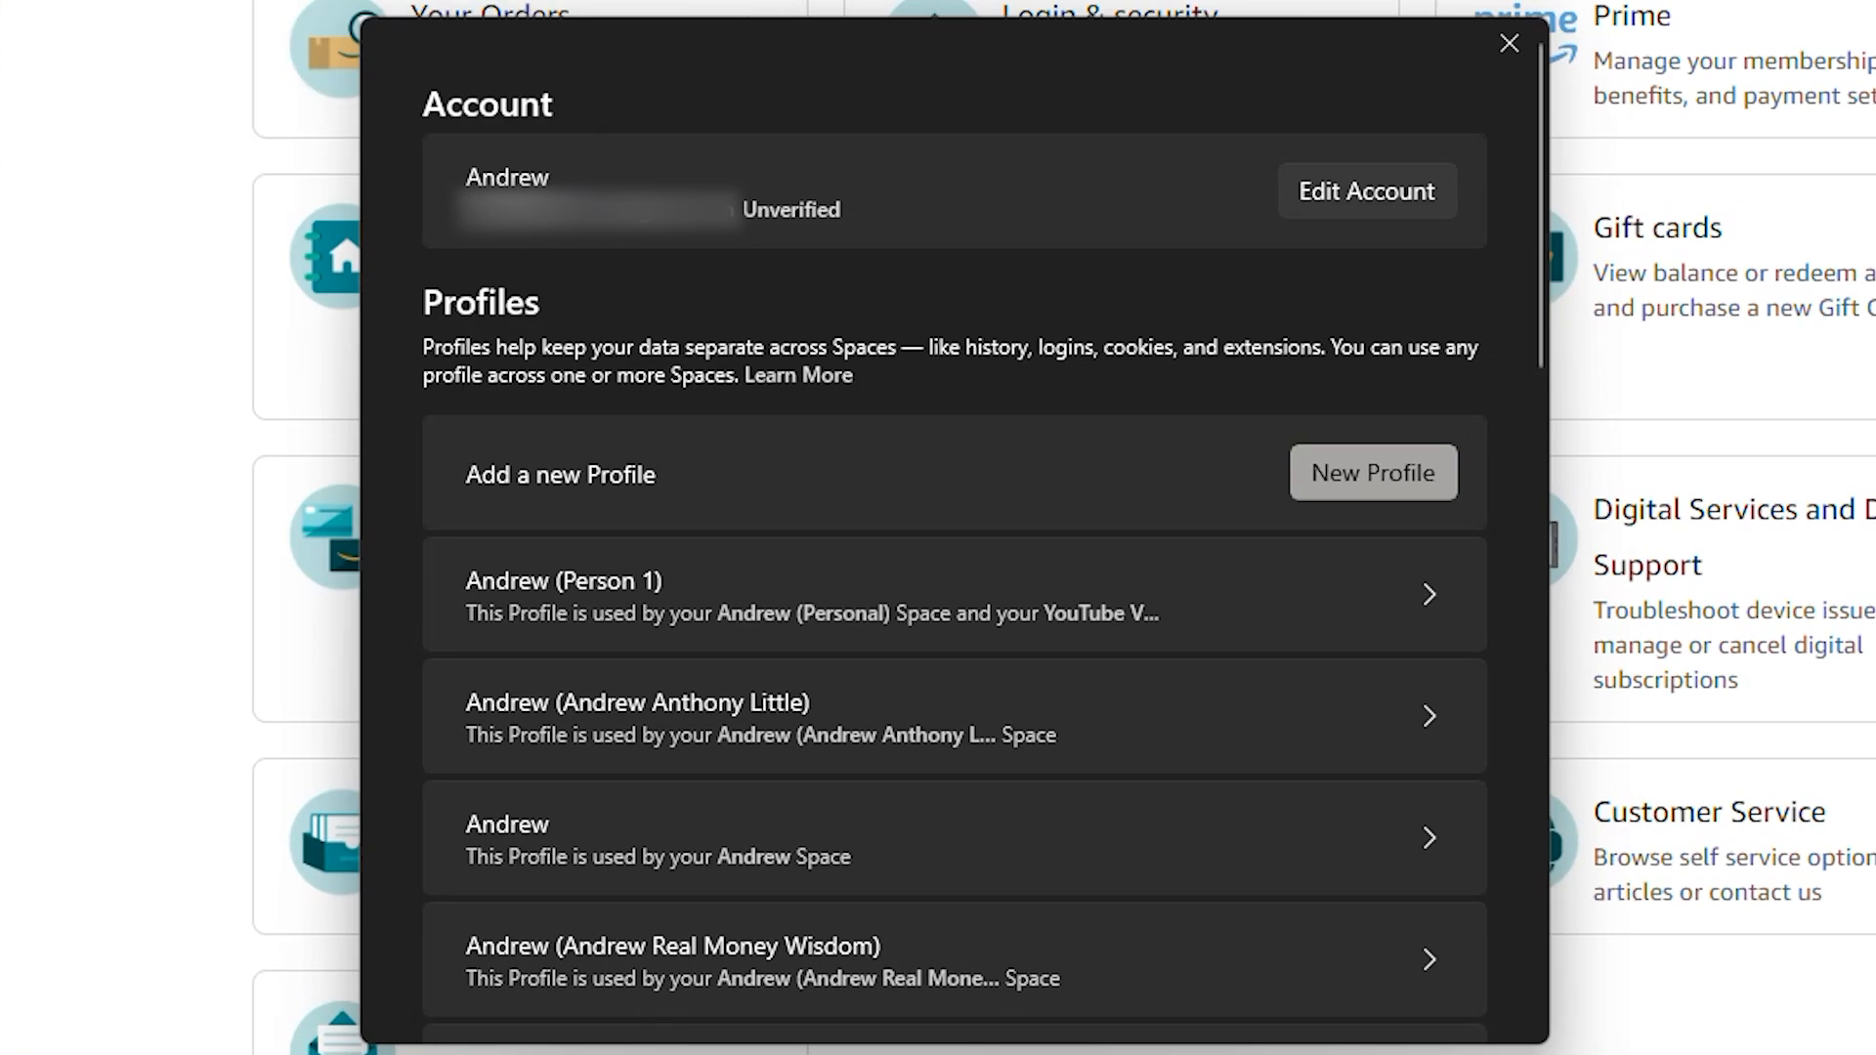
pyautogui.moveTo(869, 391)
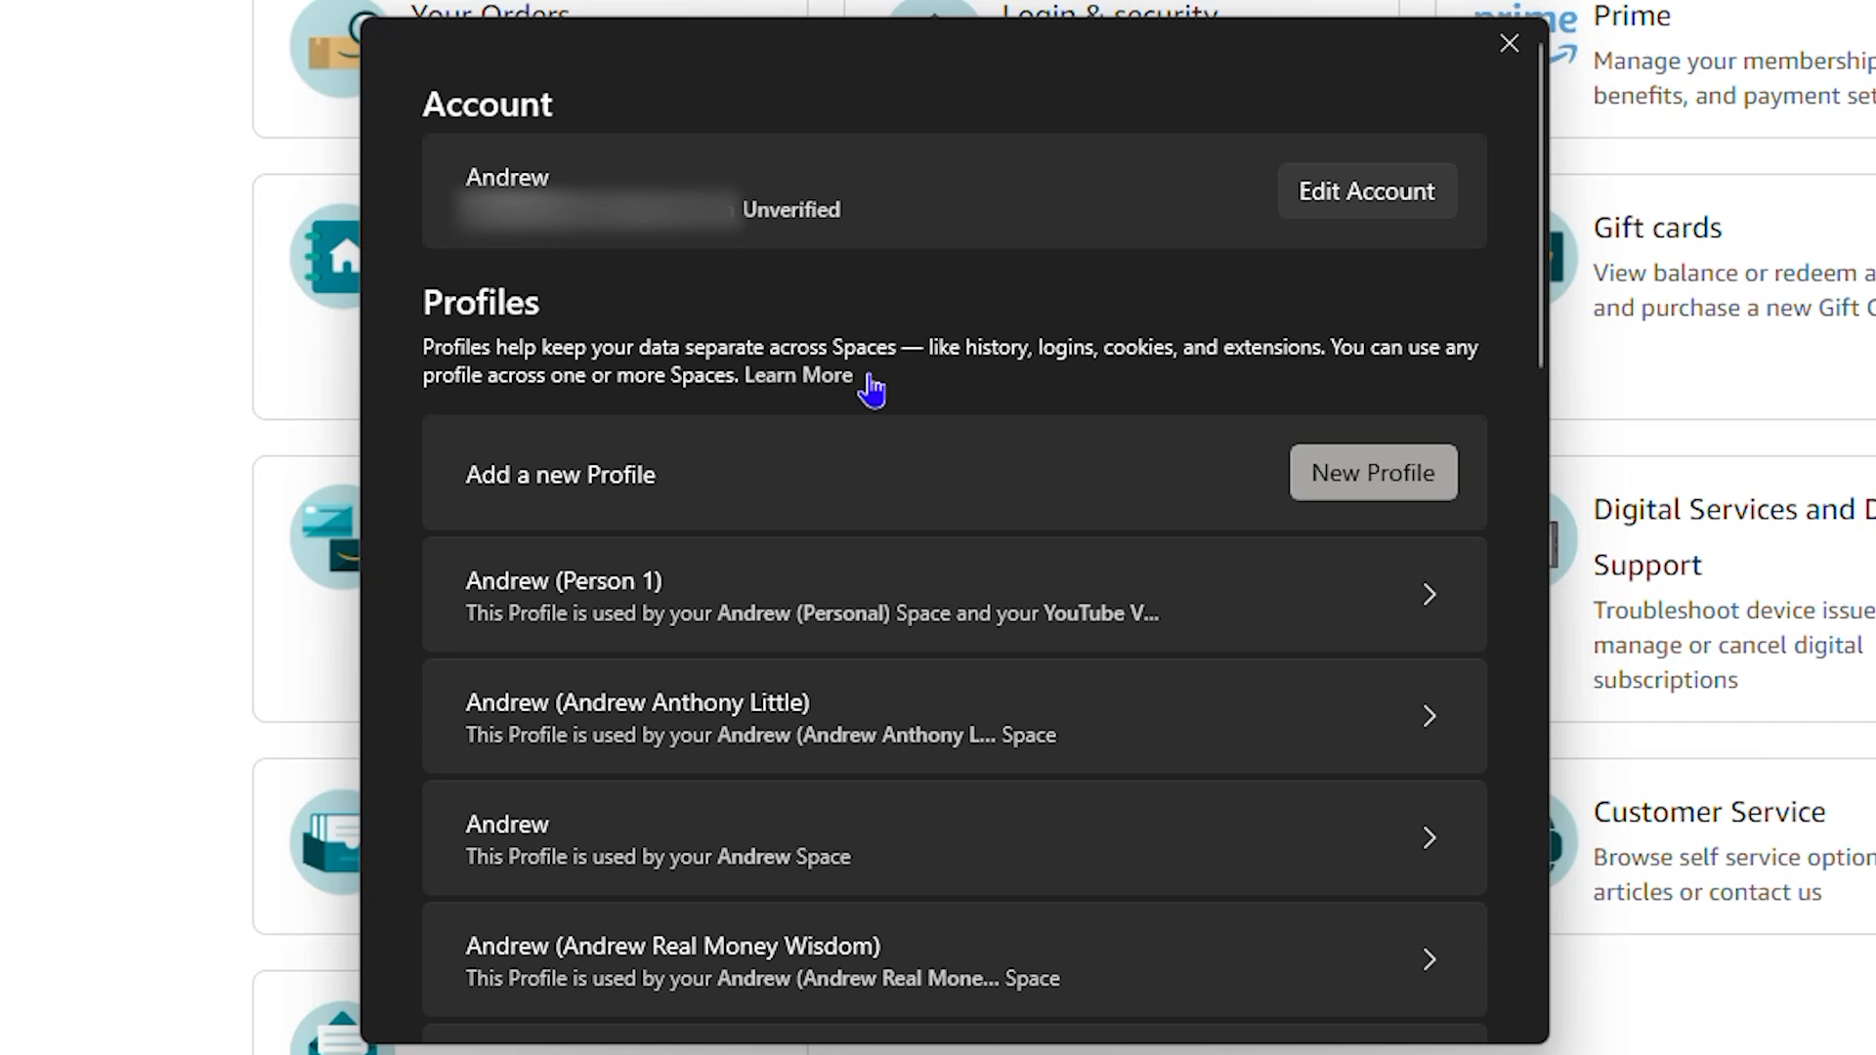
# Scroll through the Andrew profile settings and open its Passwords page.
pyautogui.scroll(-3)
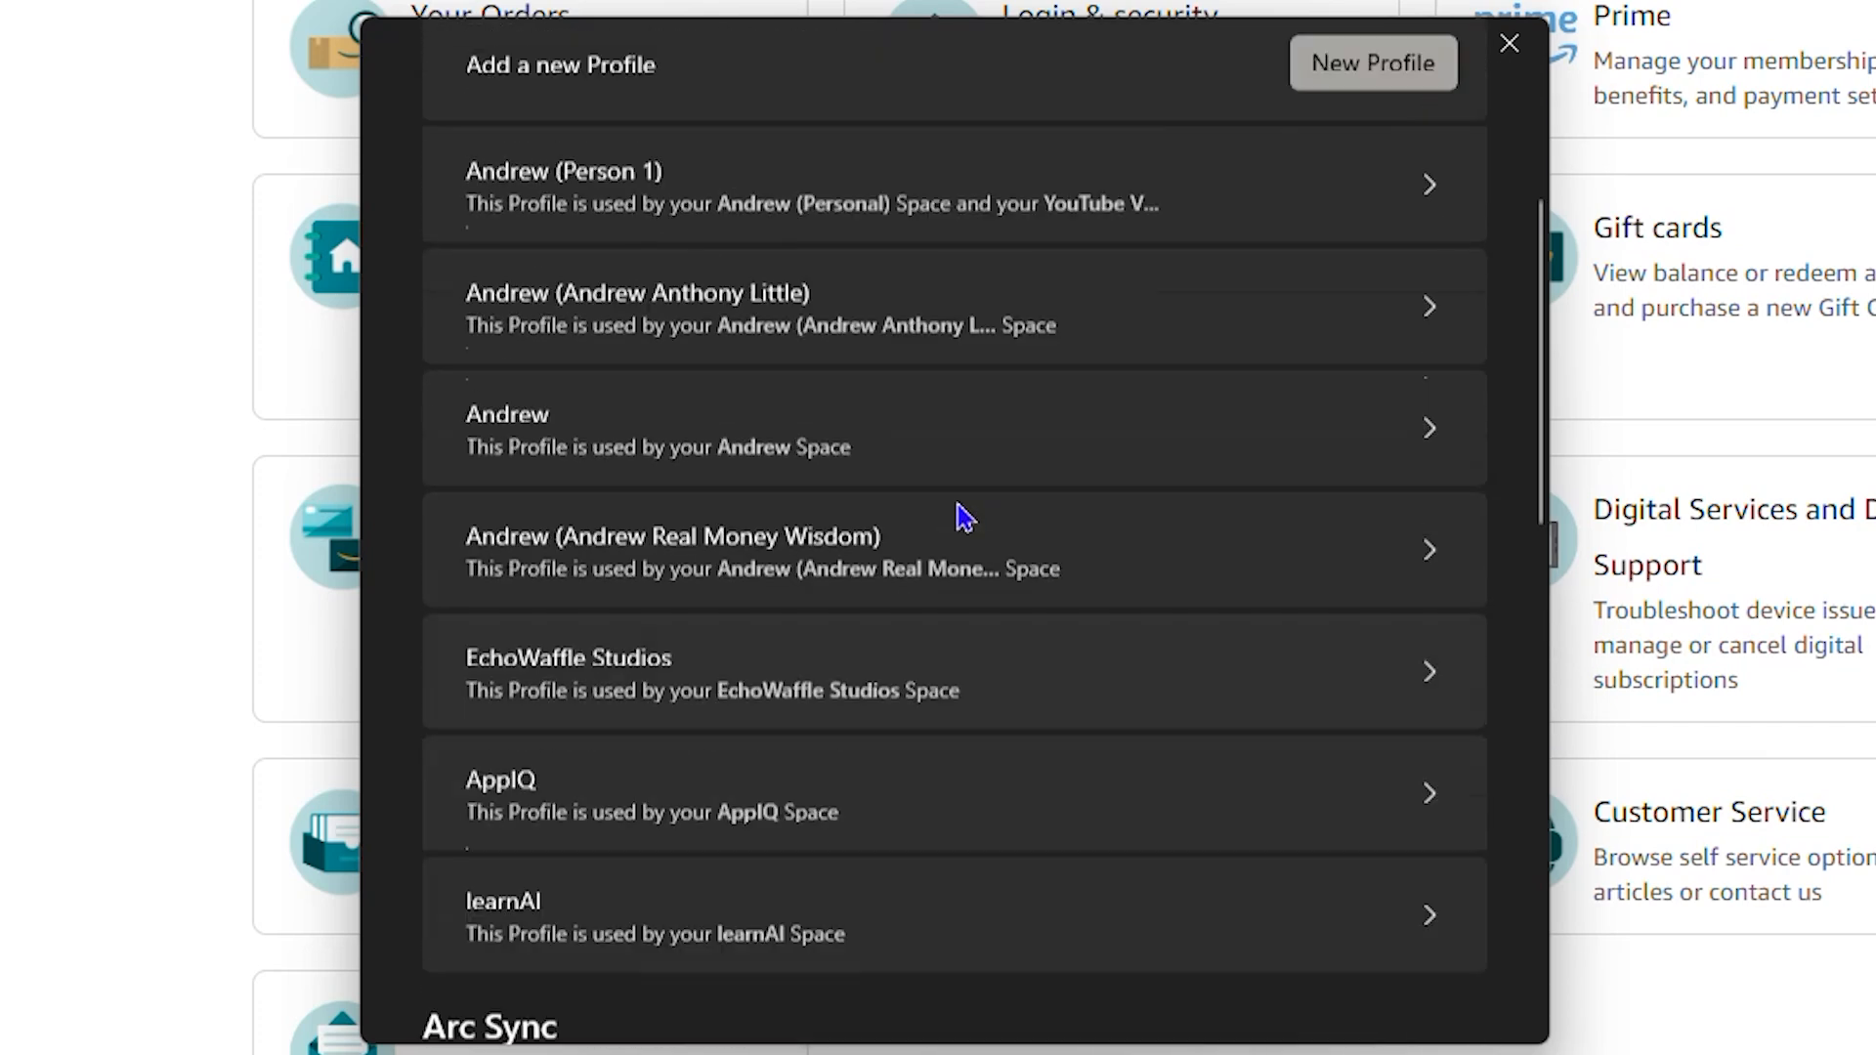
pyautogui.scroll(3)
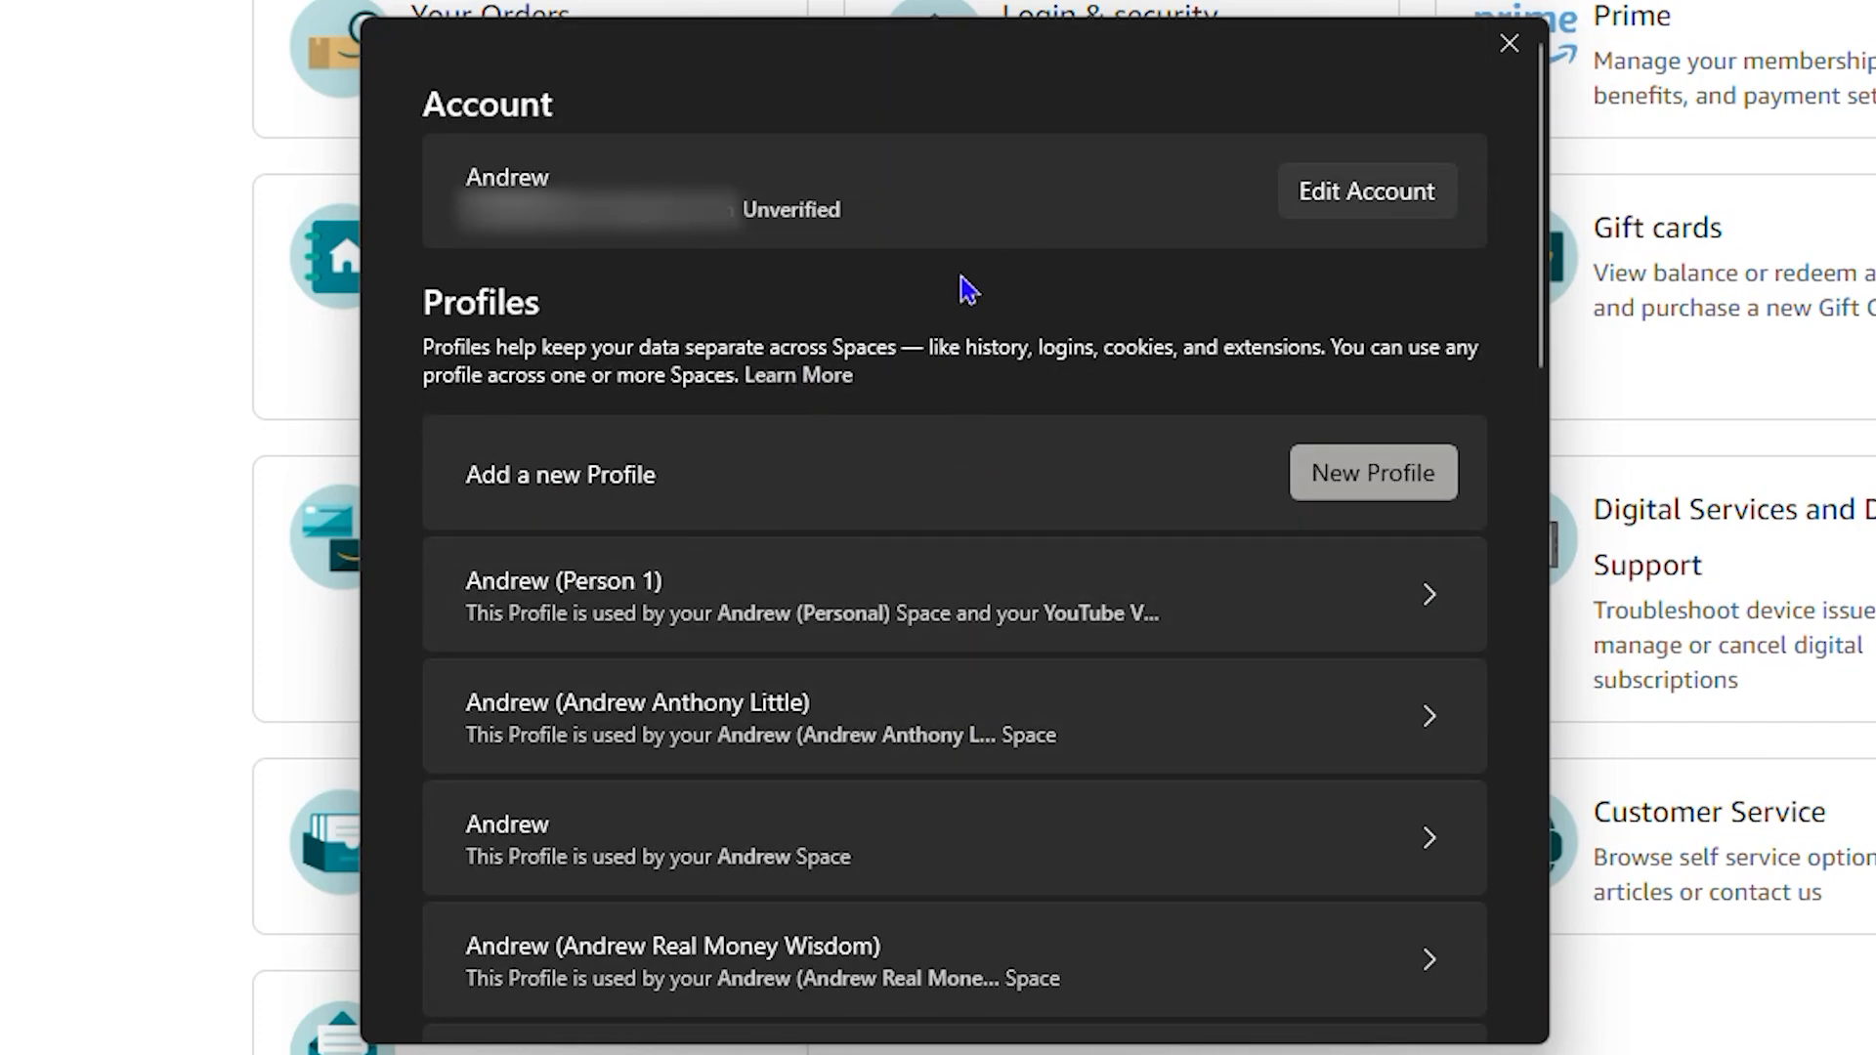
pyautogui.moveTo(891, 548)
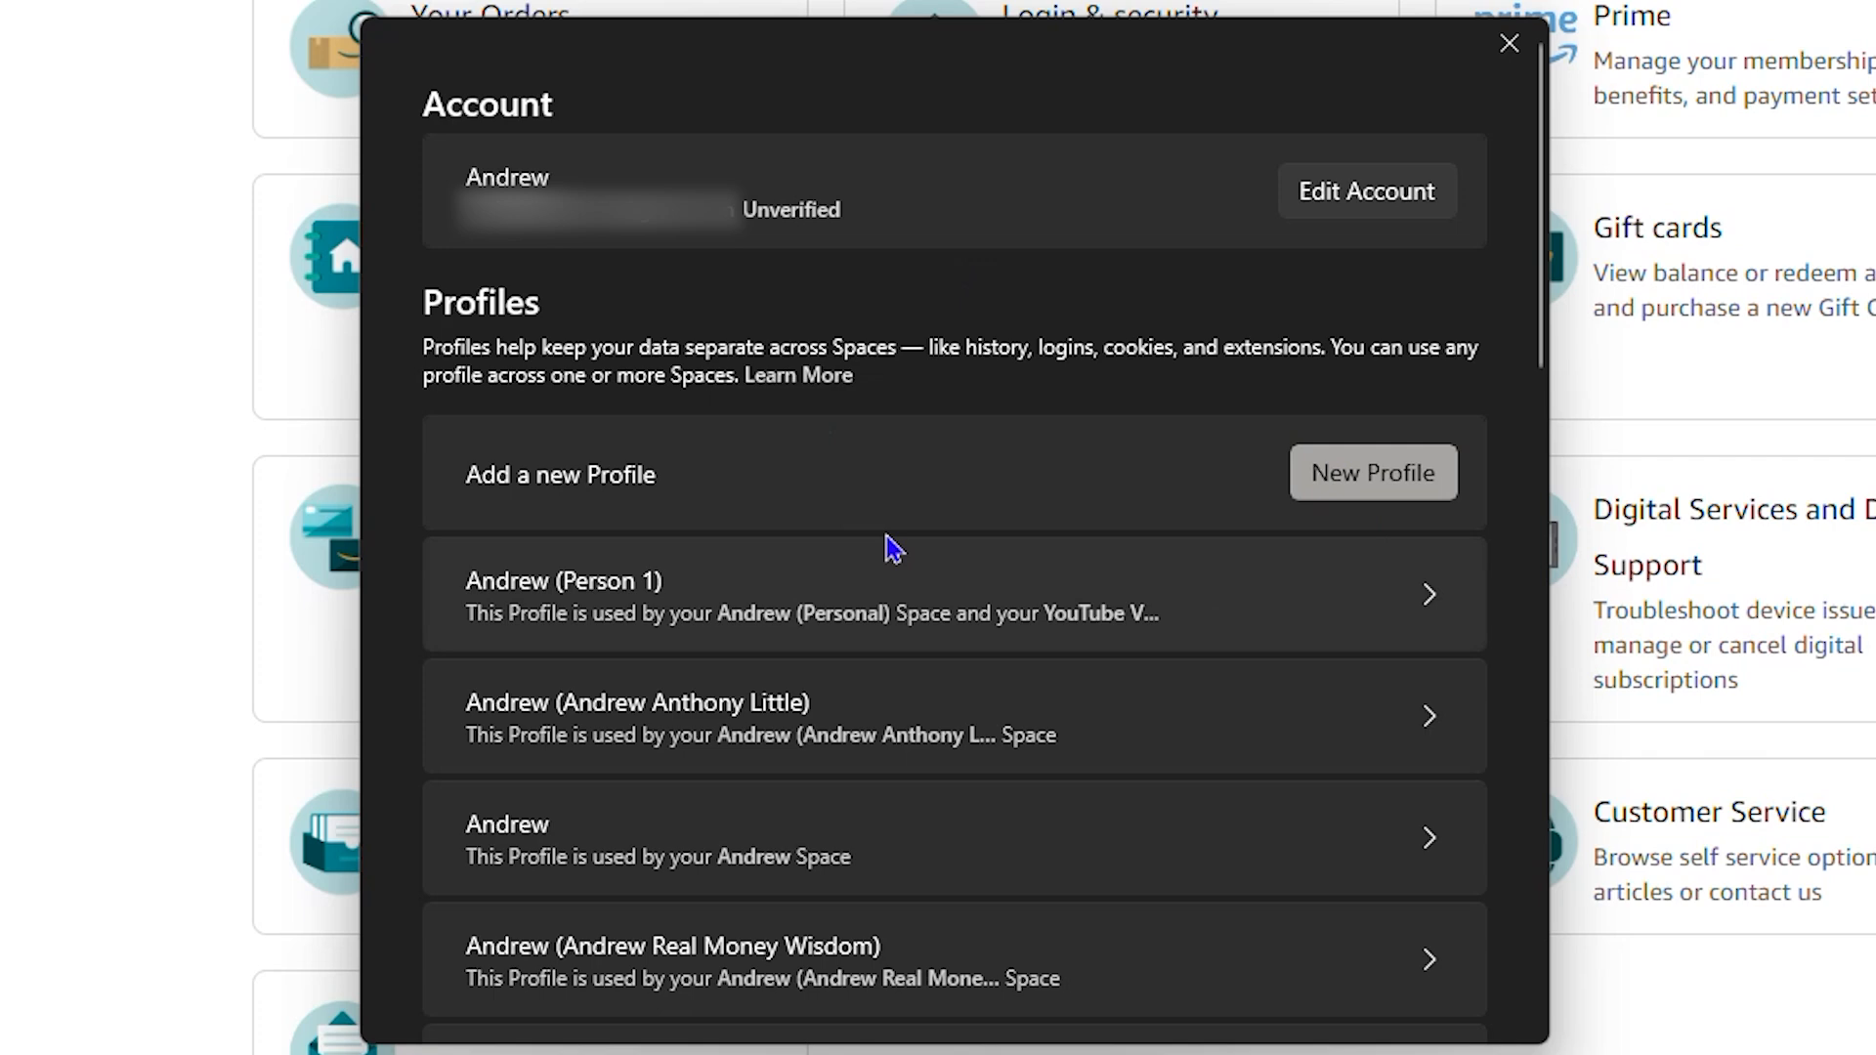
pyautogui.moveTo(1510, 138)
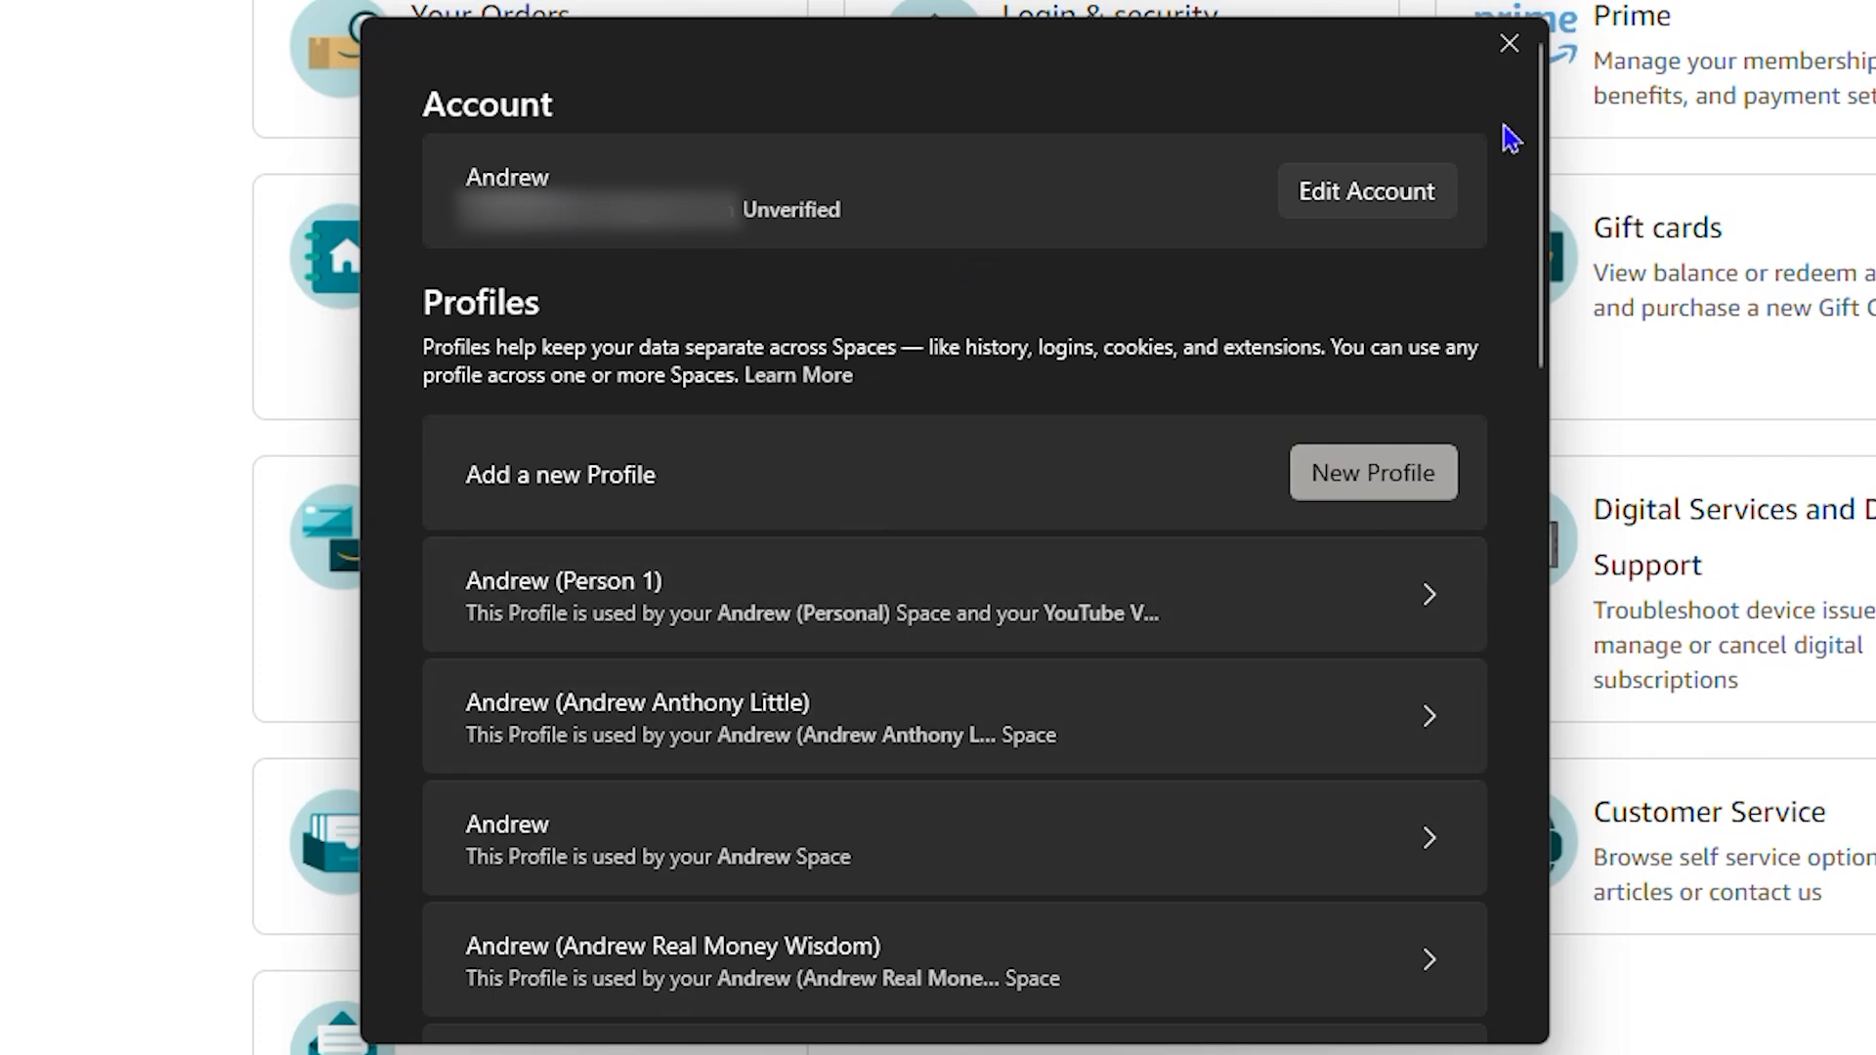
pyautogui.moveTo(821, 692)
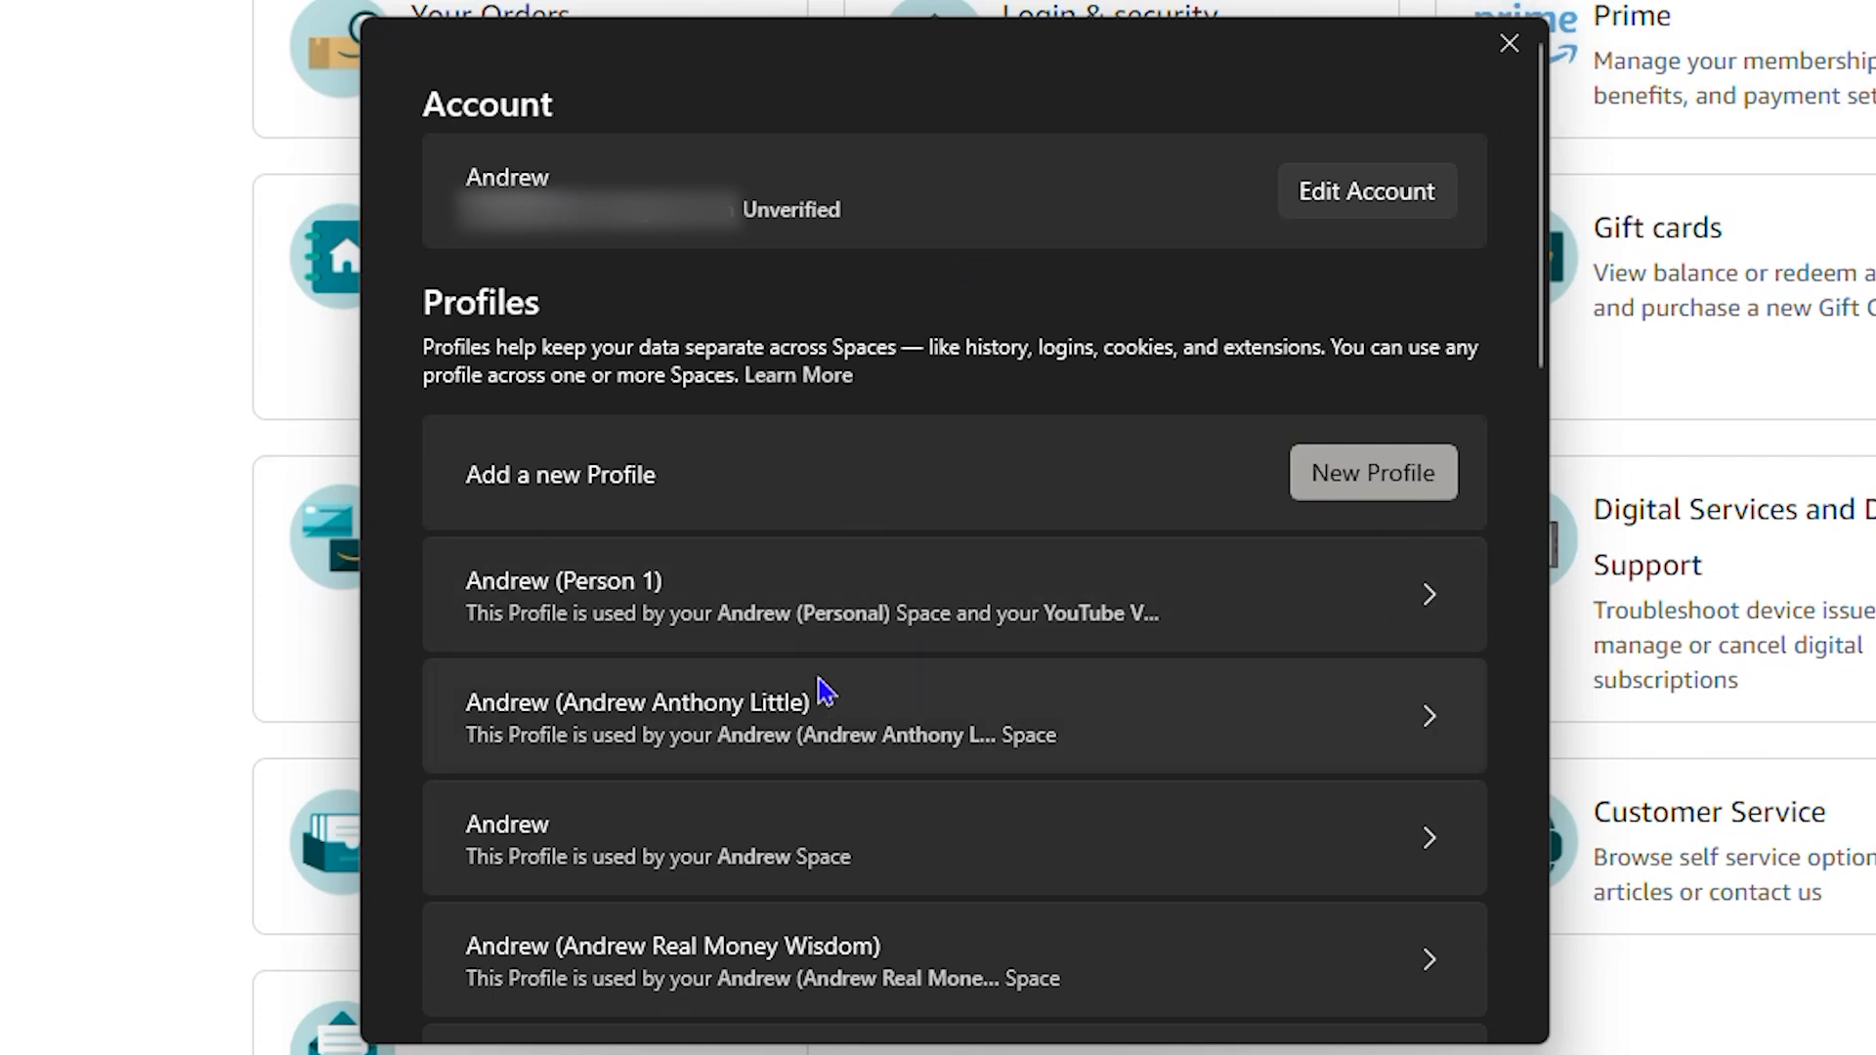
pyautogui.scroll(-3)
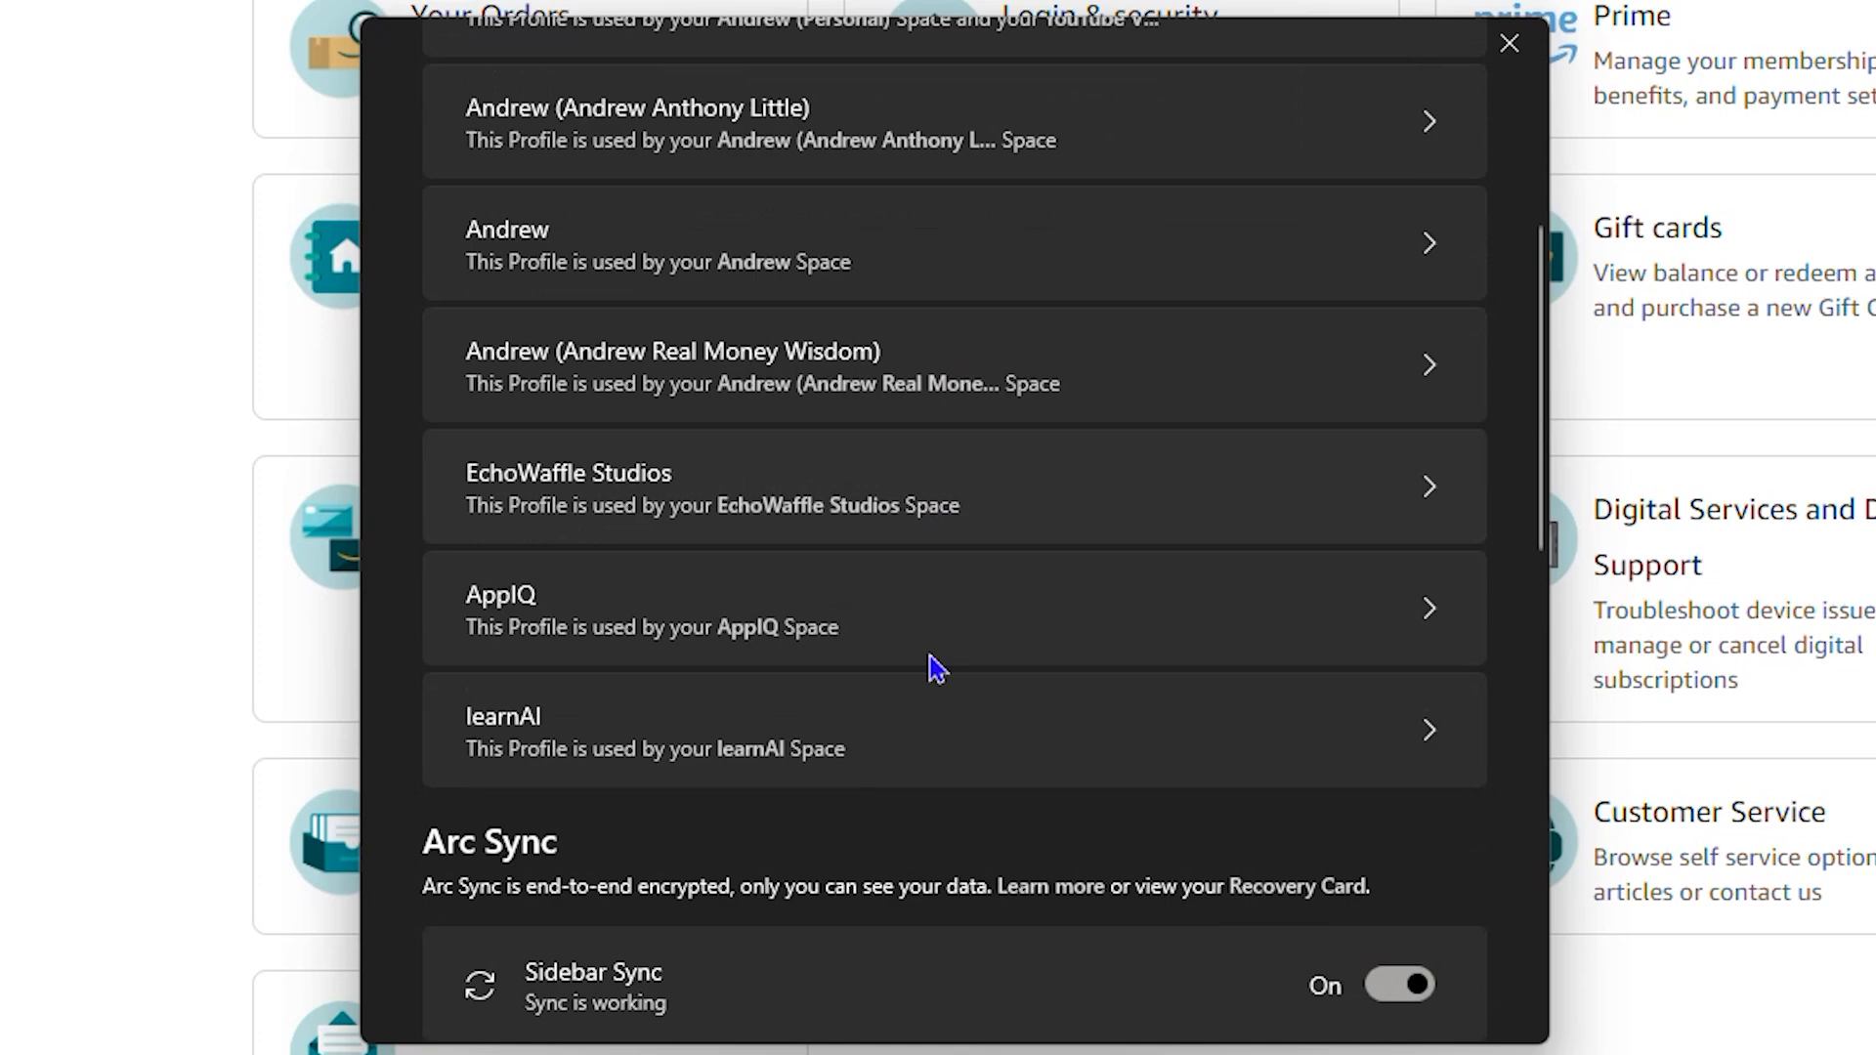
pyautogui.scroll(-3)
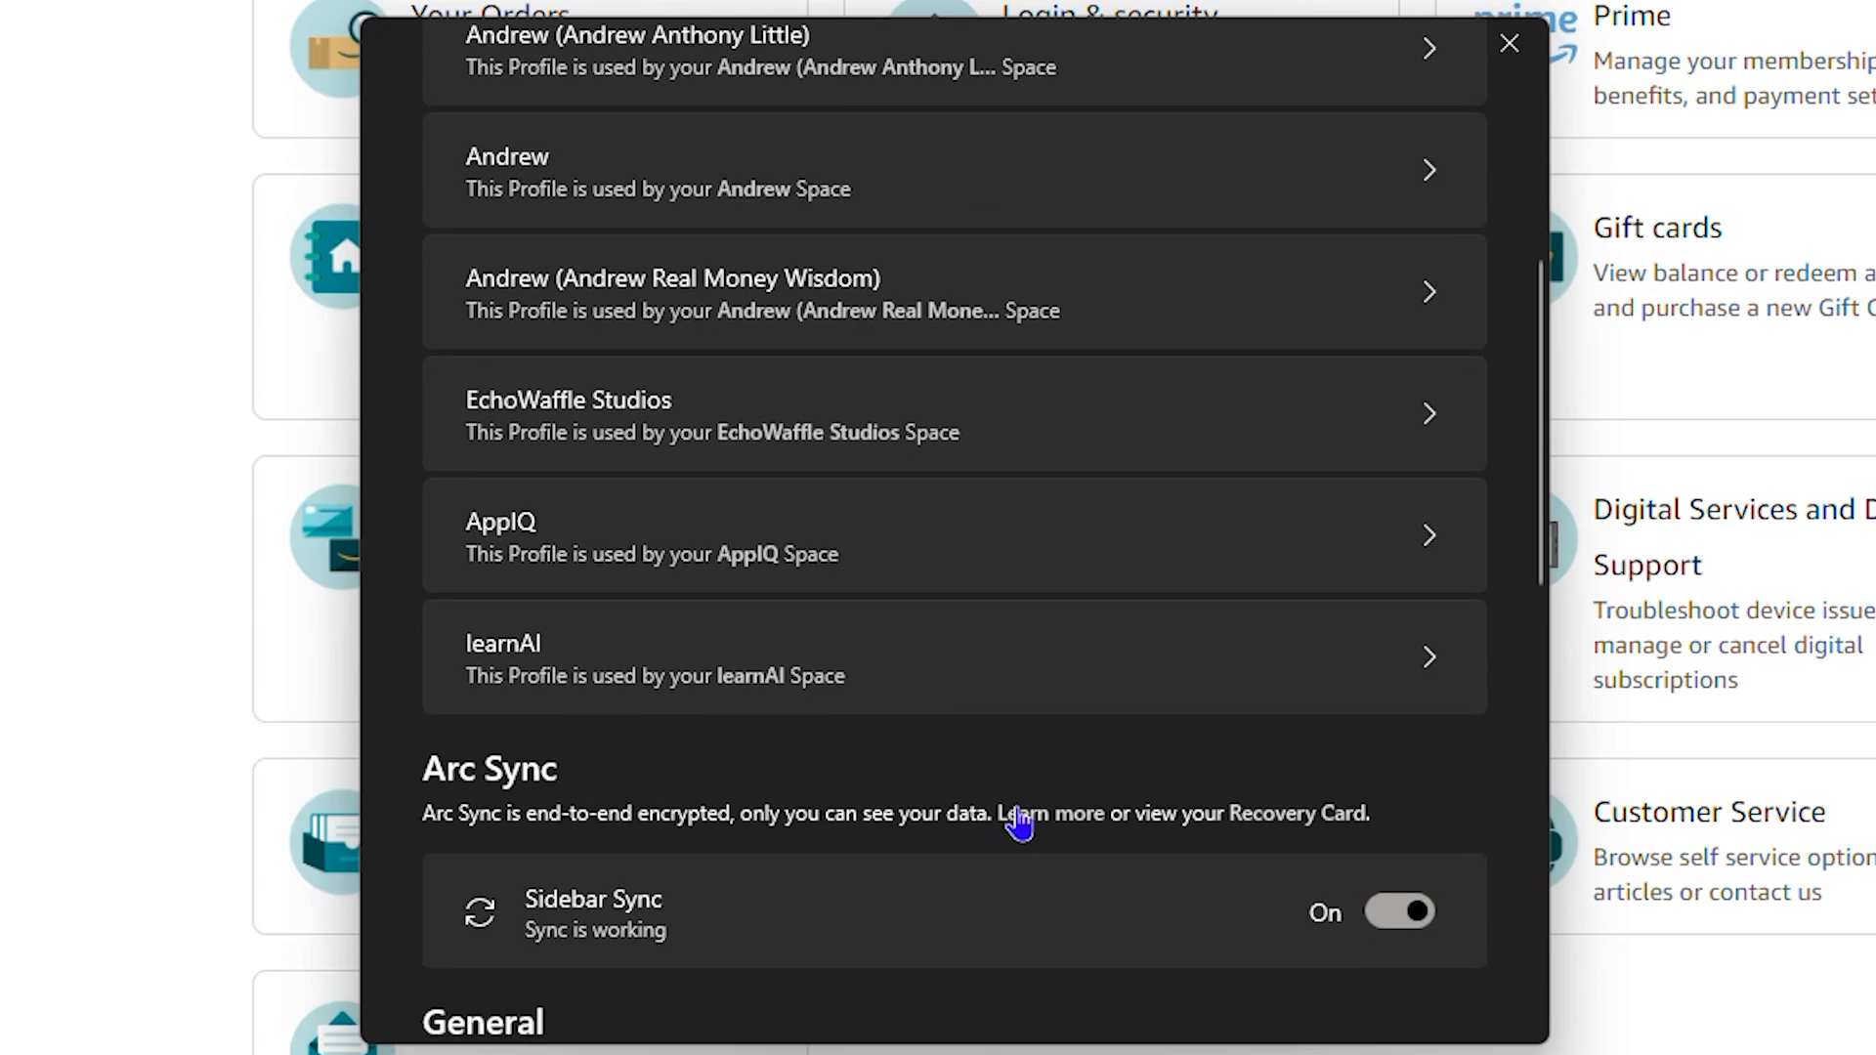
pyautogui.scroll(3)
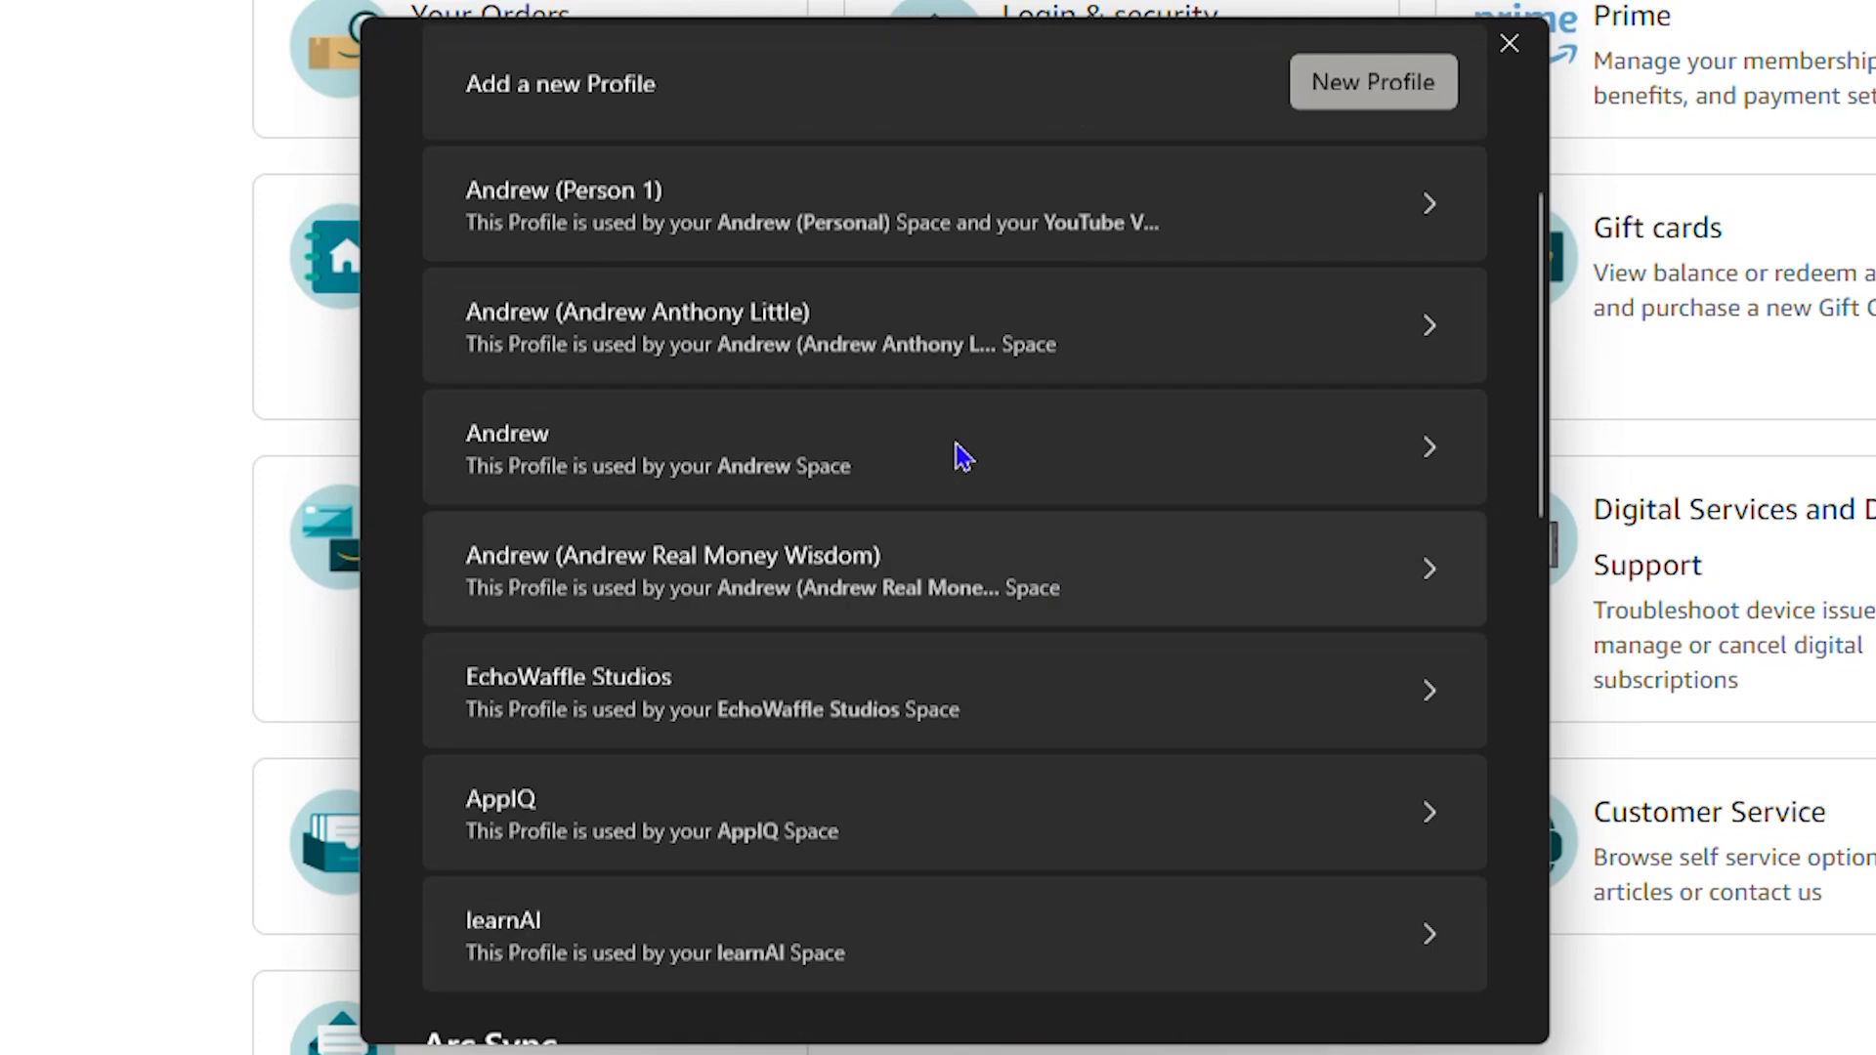
pyautogui.scroll(3)
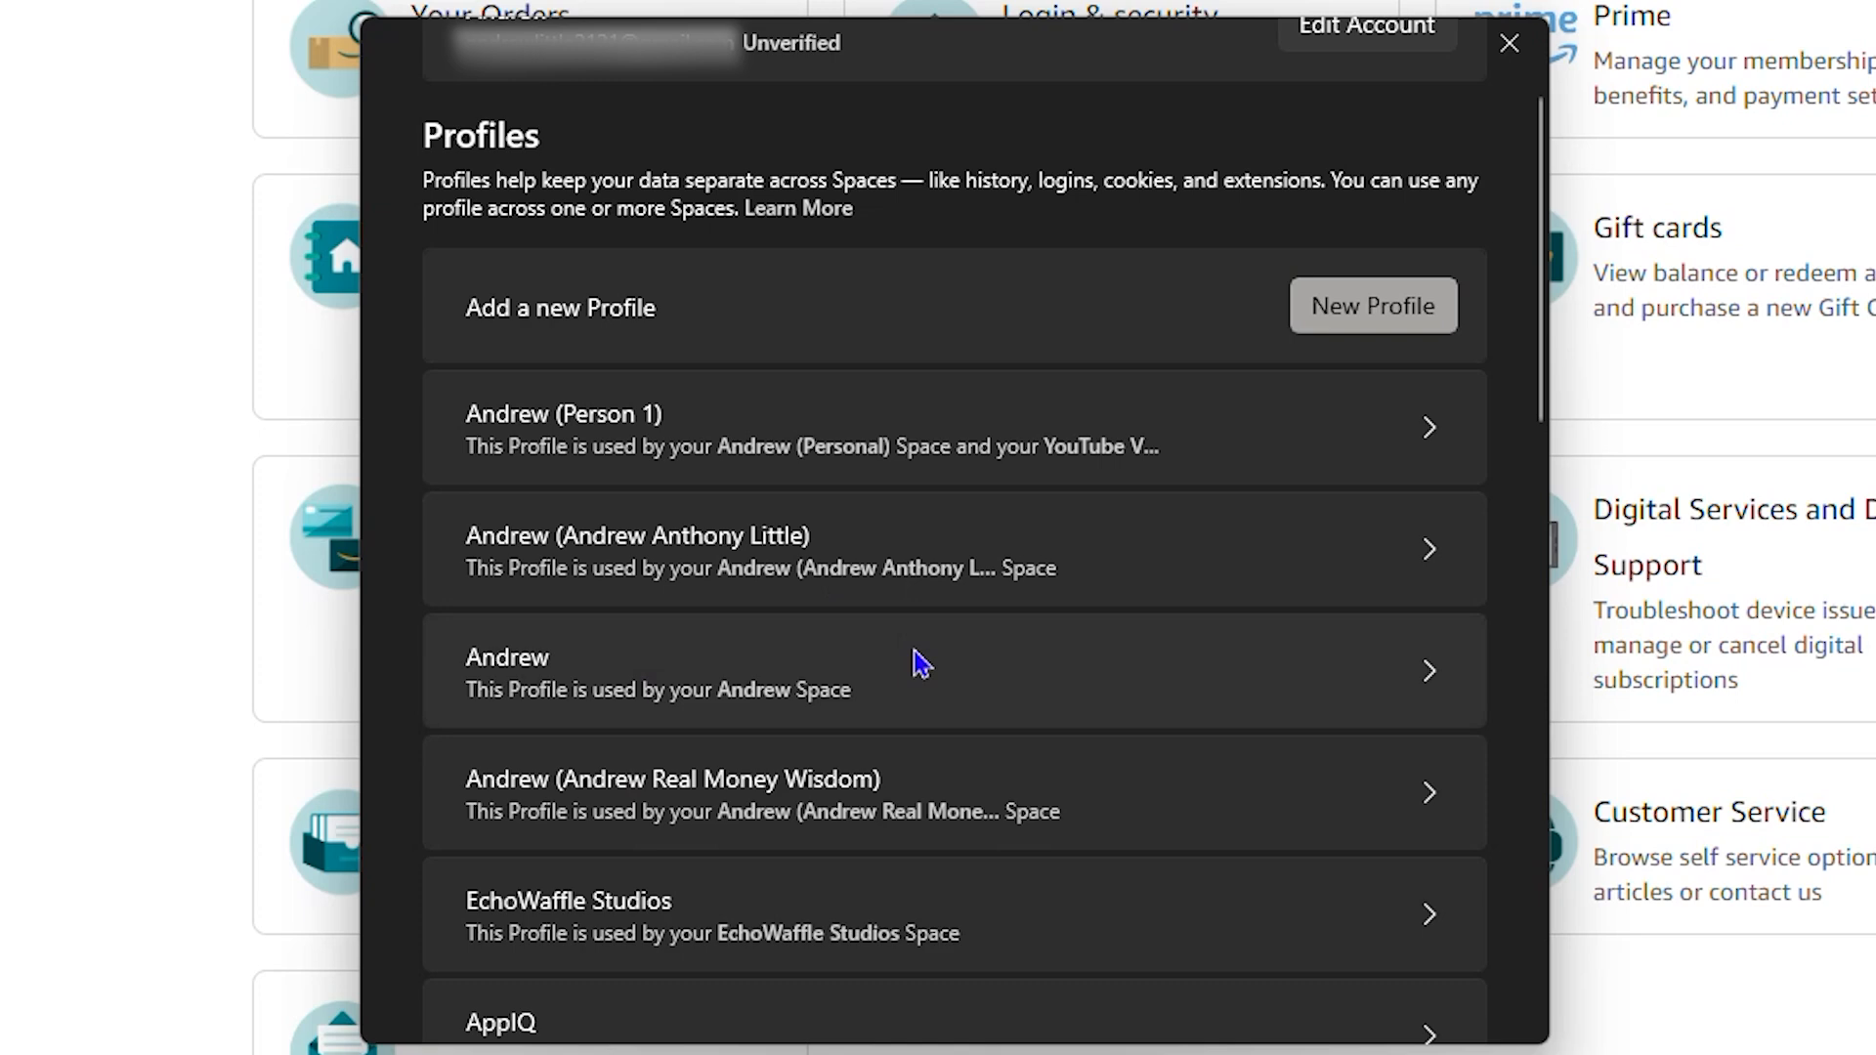
pyautogui.moveTo(595, 691)
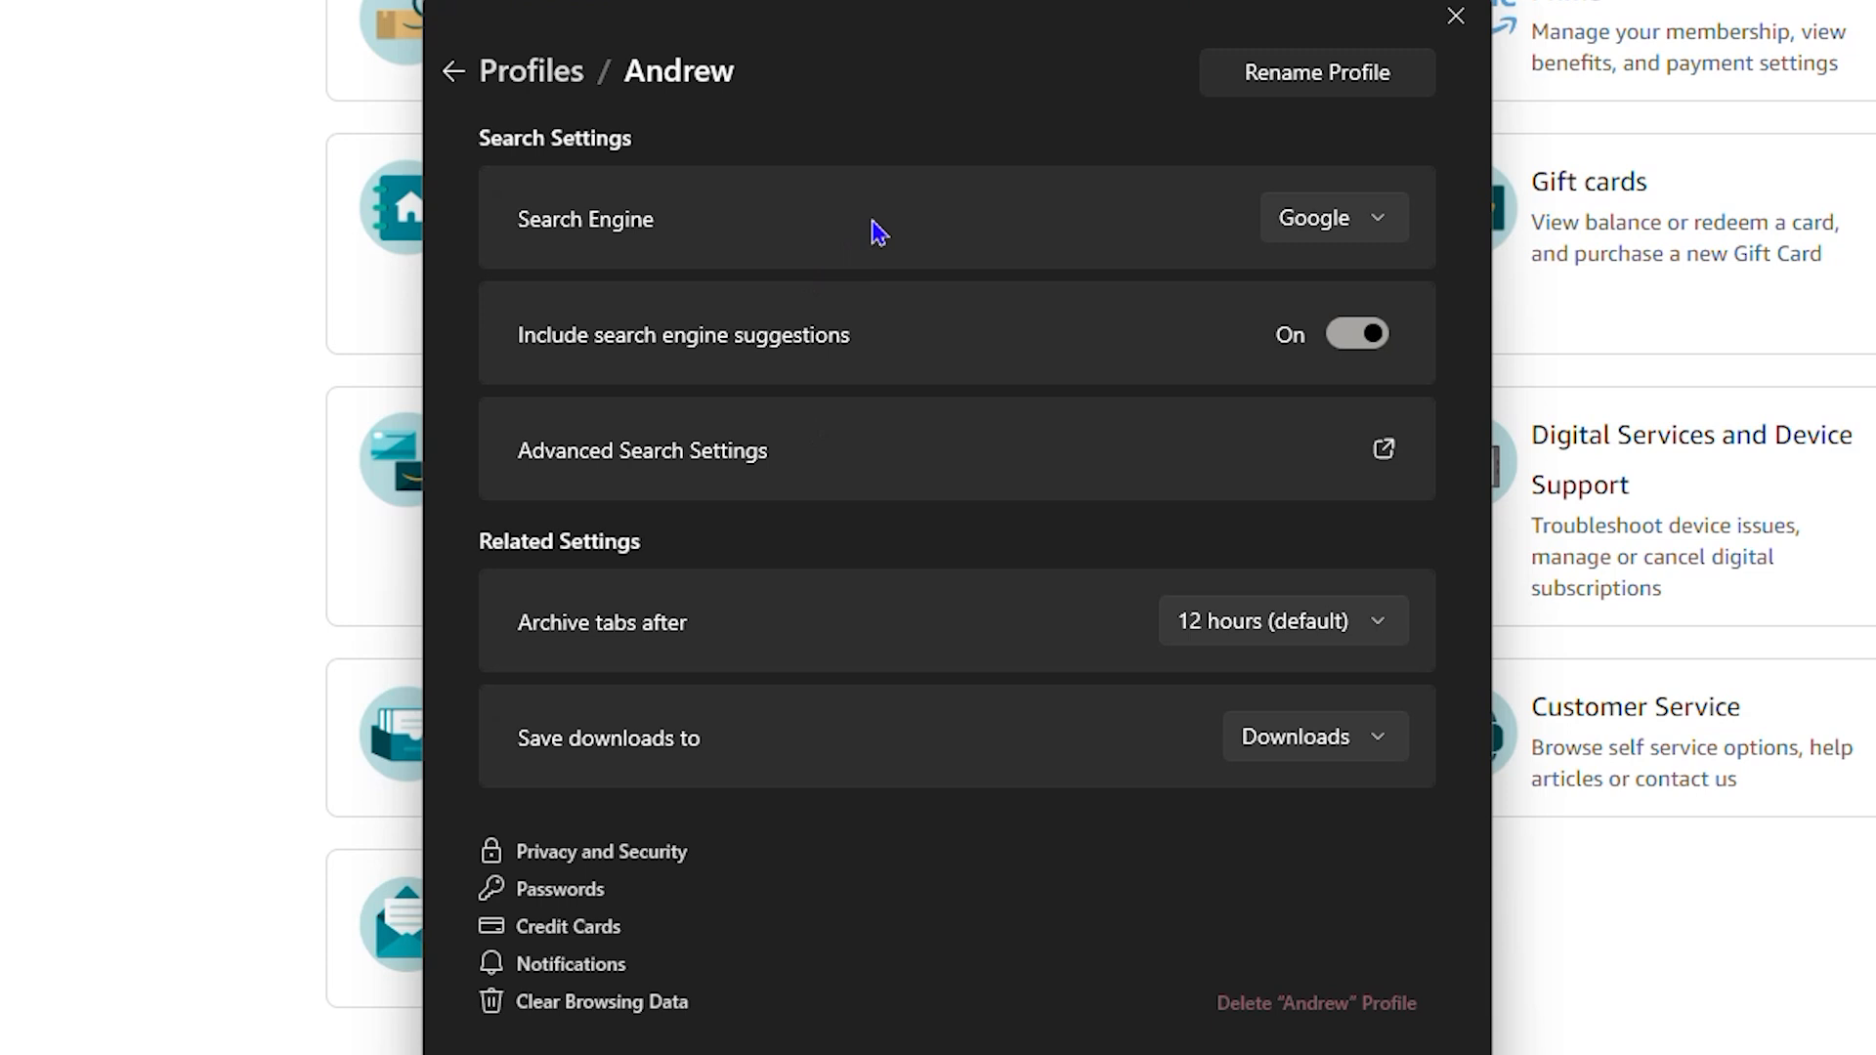
pyautogui.moveTo(711, 849)
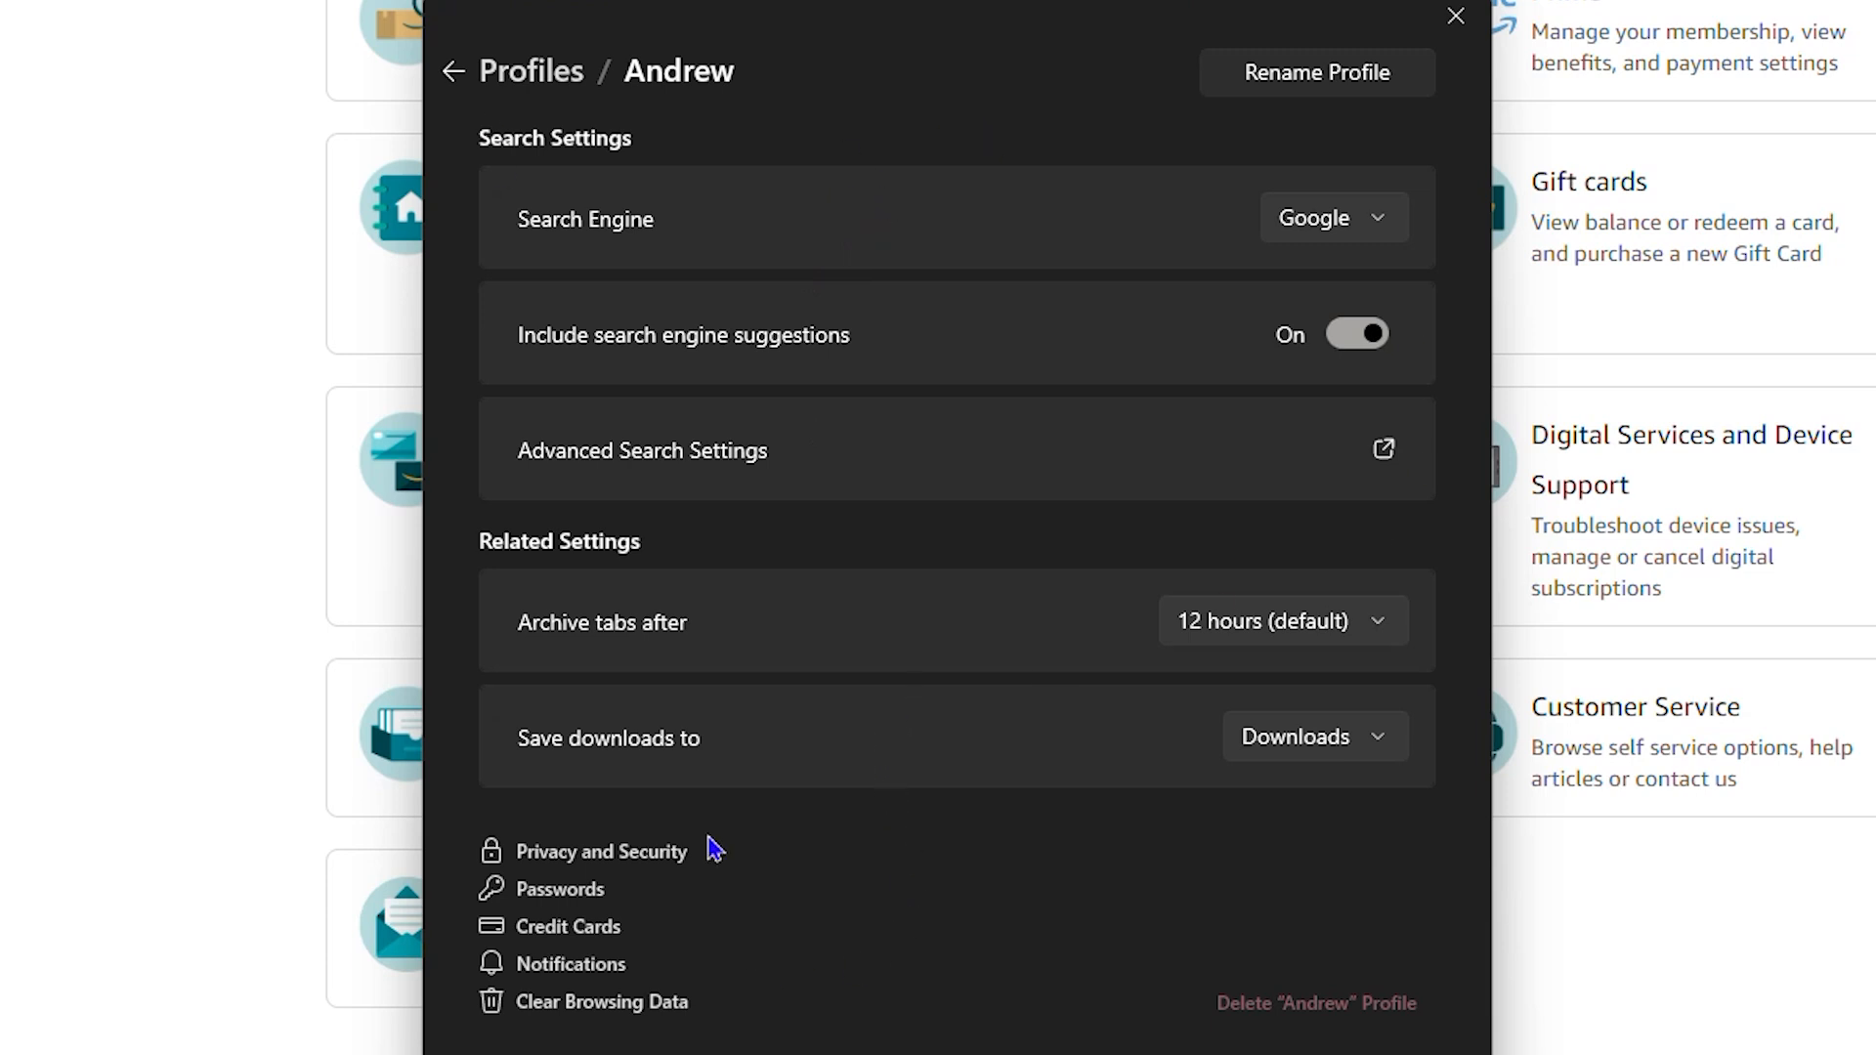
pyautogui.moveTo(556, 900)
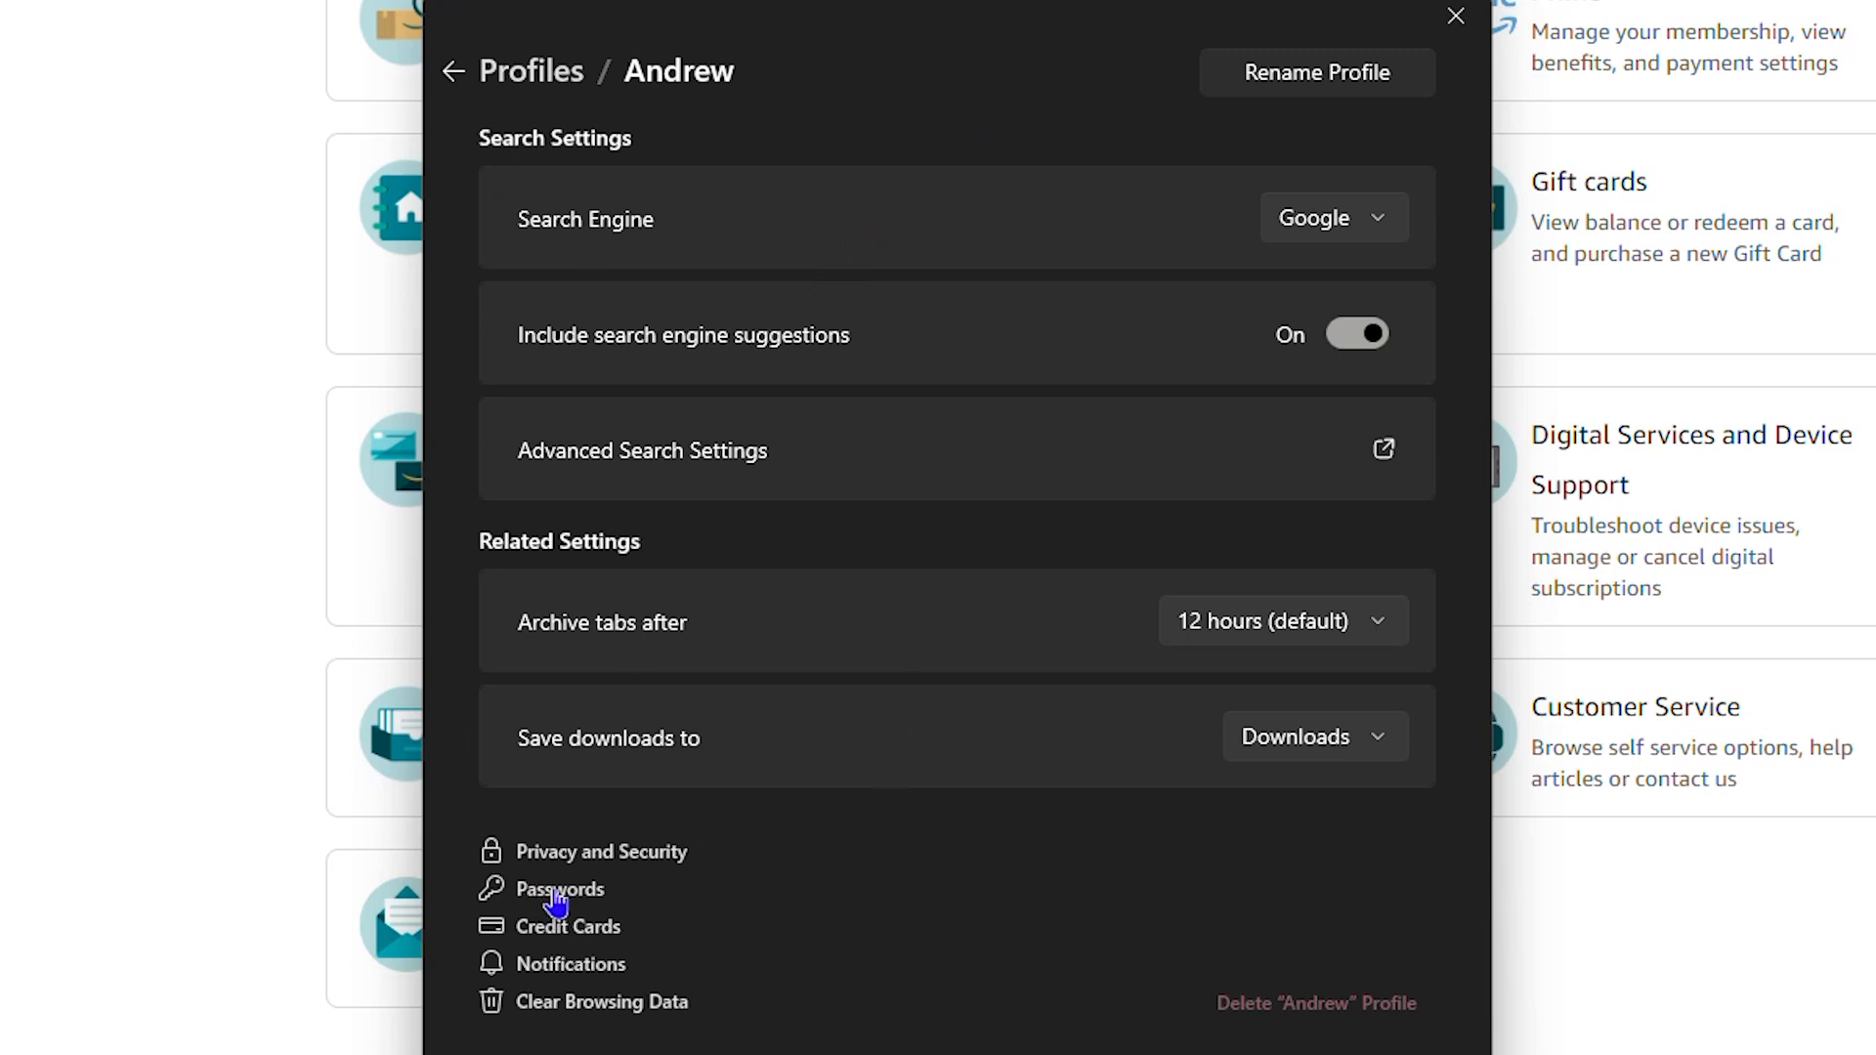
pyautogui.click(559, 892)
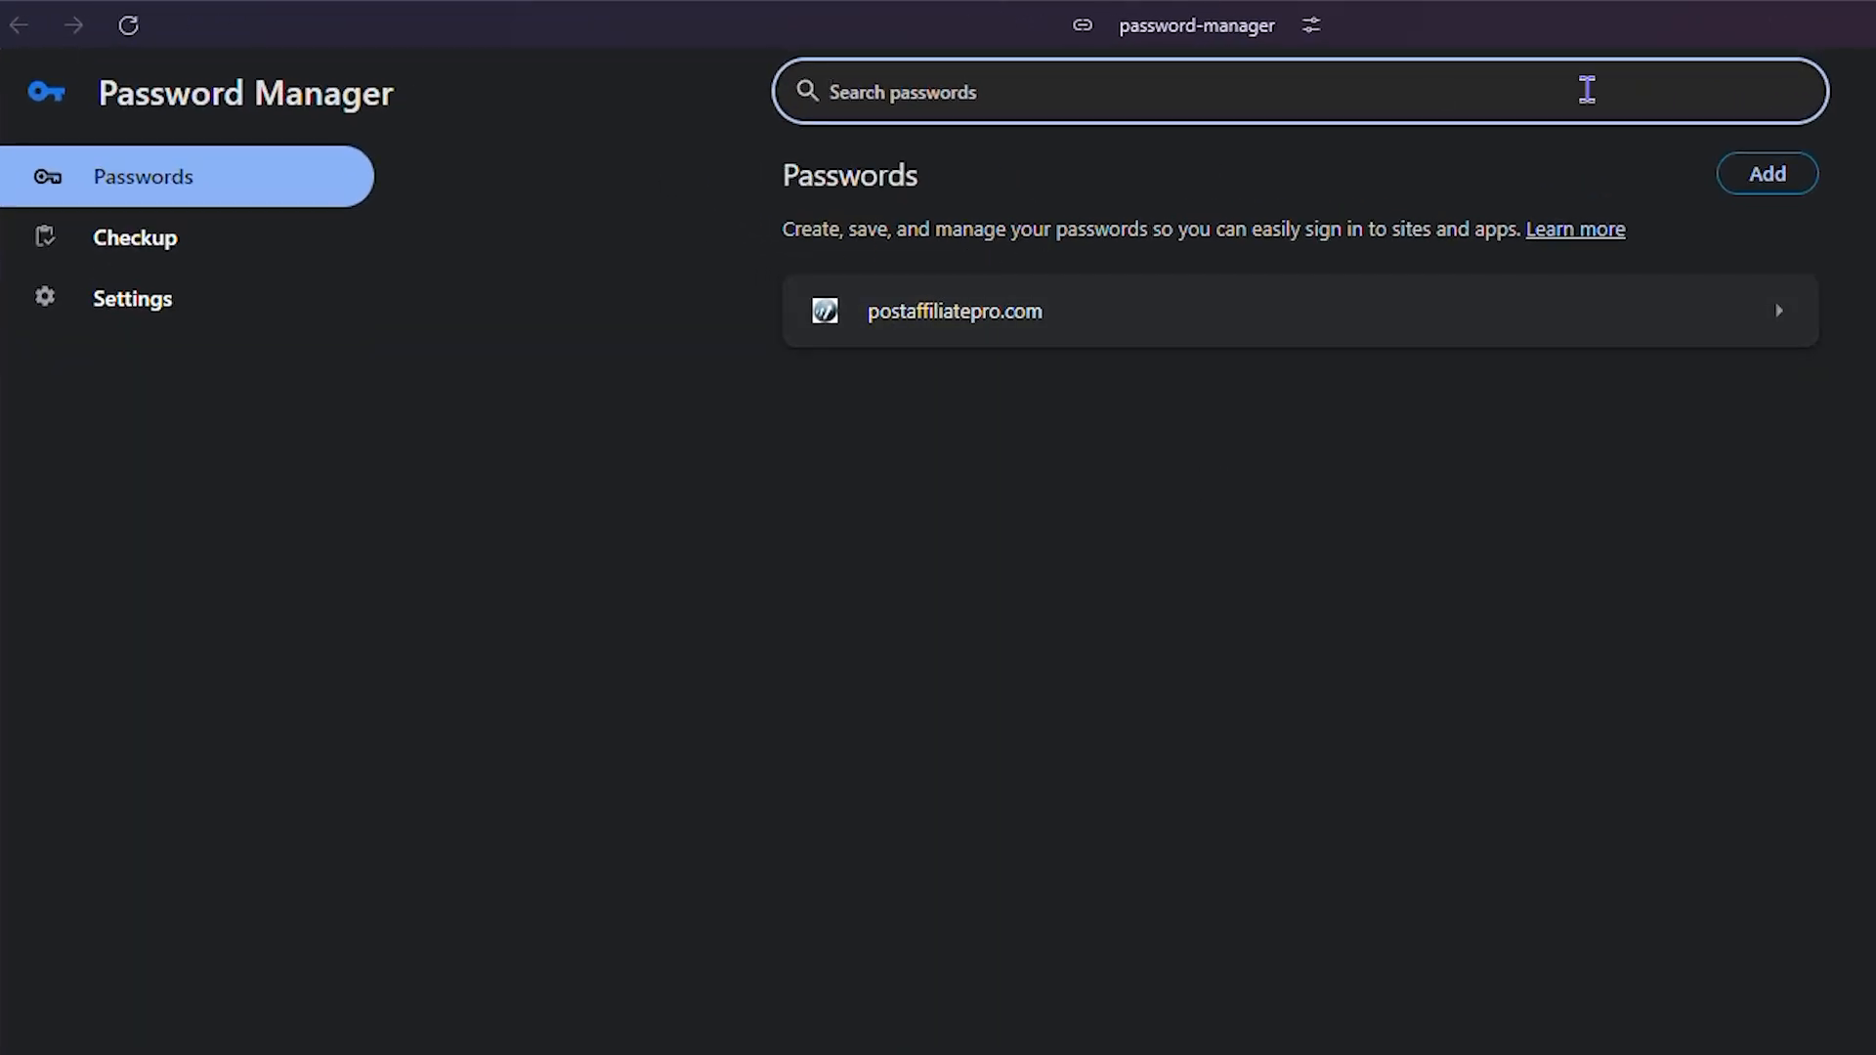
pyautogui.moveTo(1316, 270)
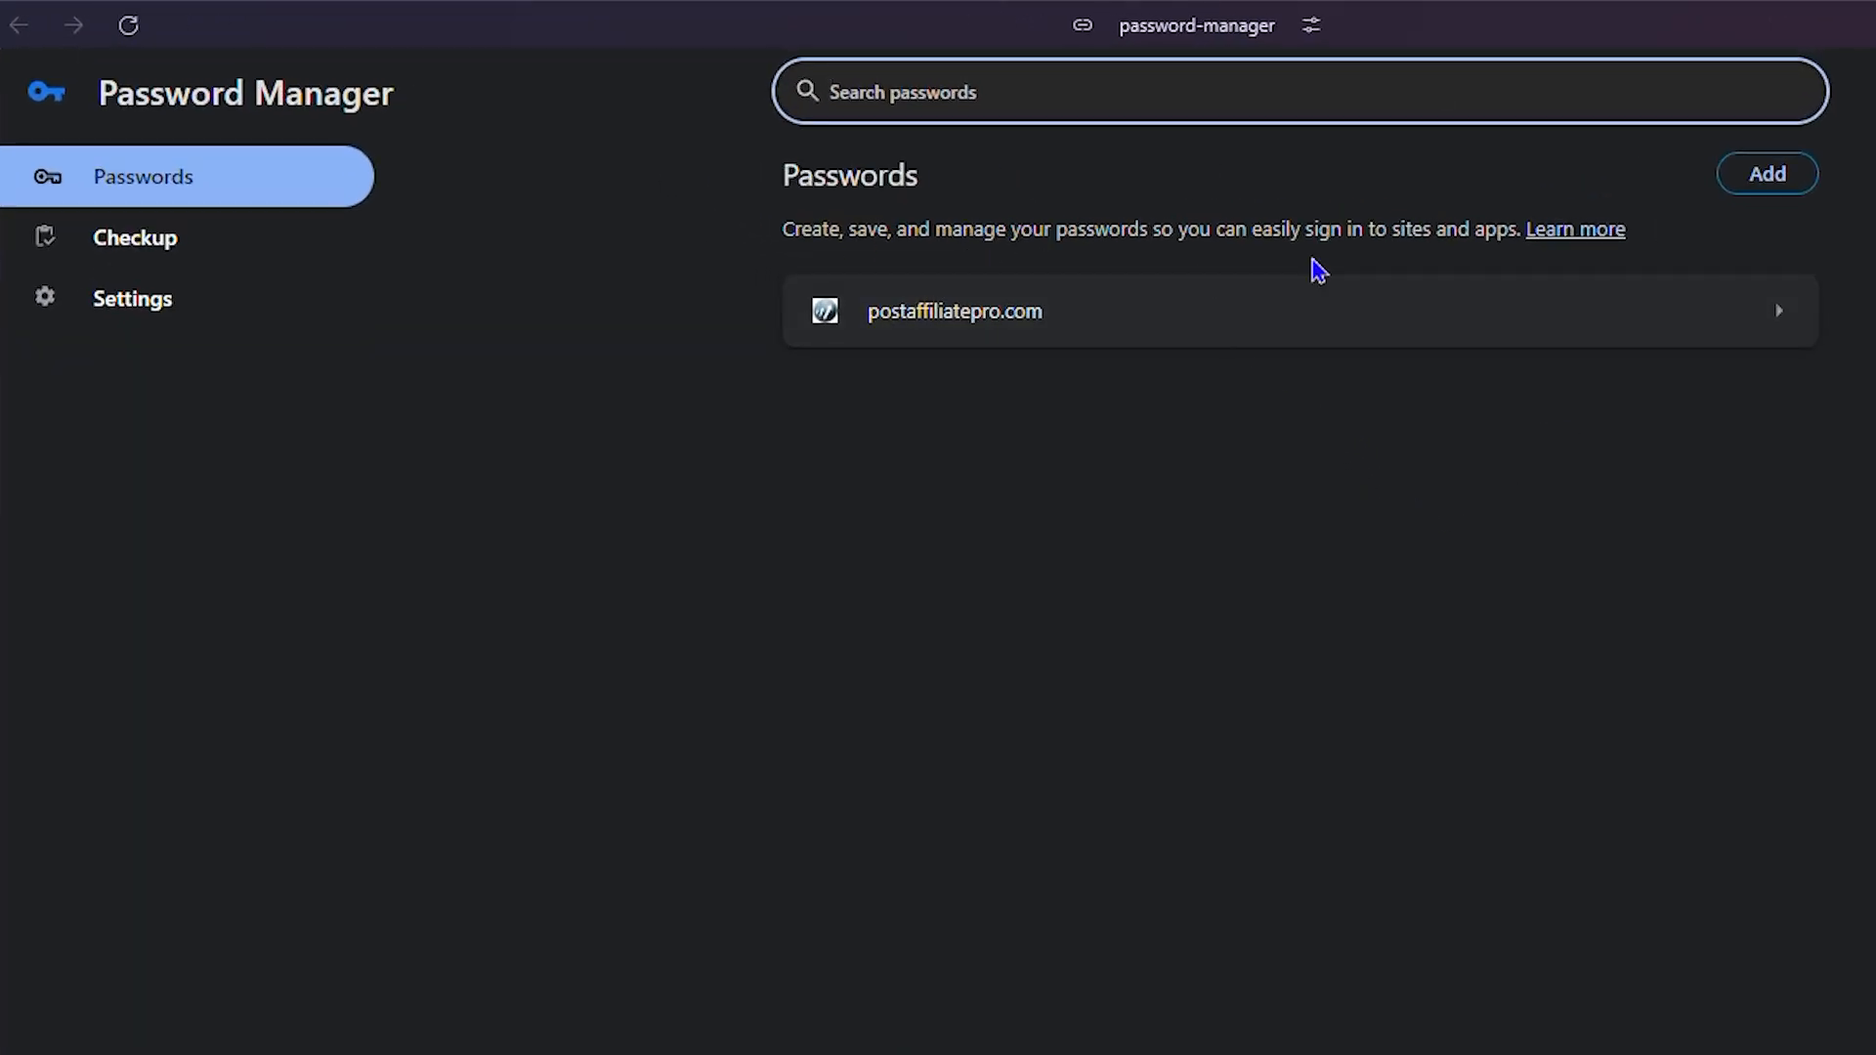
pyautogui.moveTo(1730, 170)
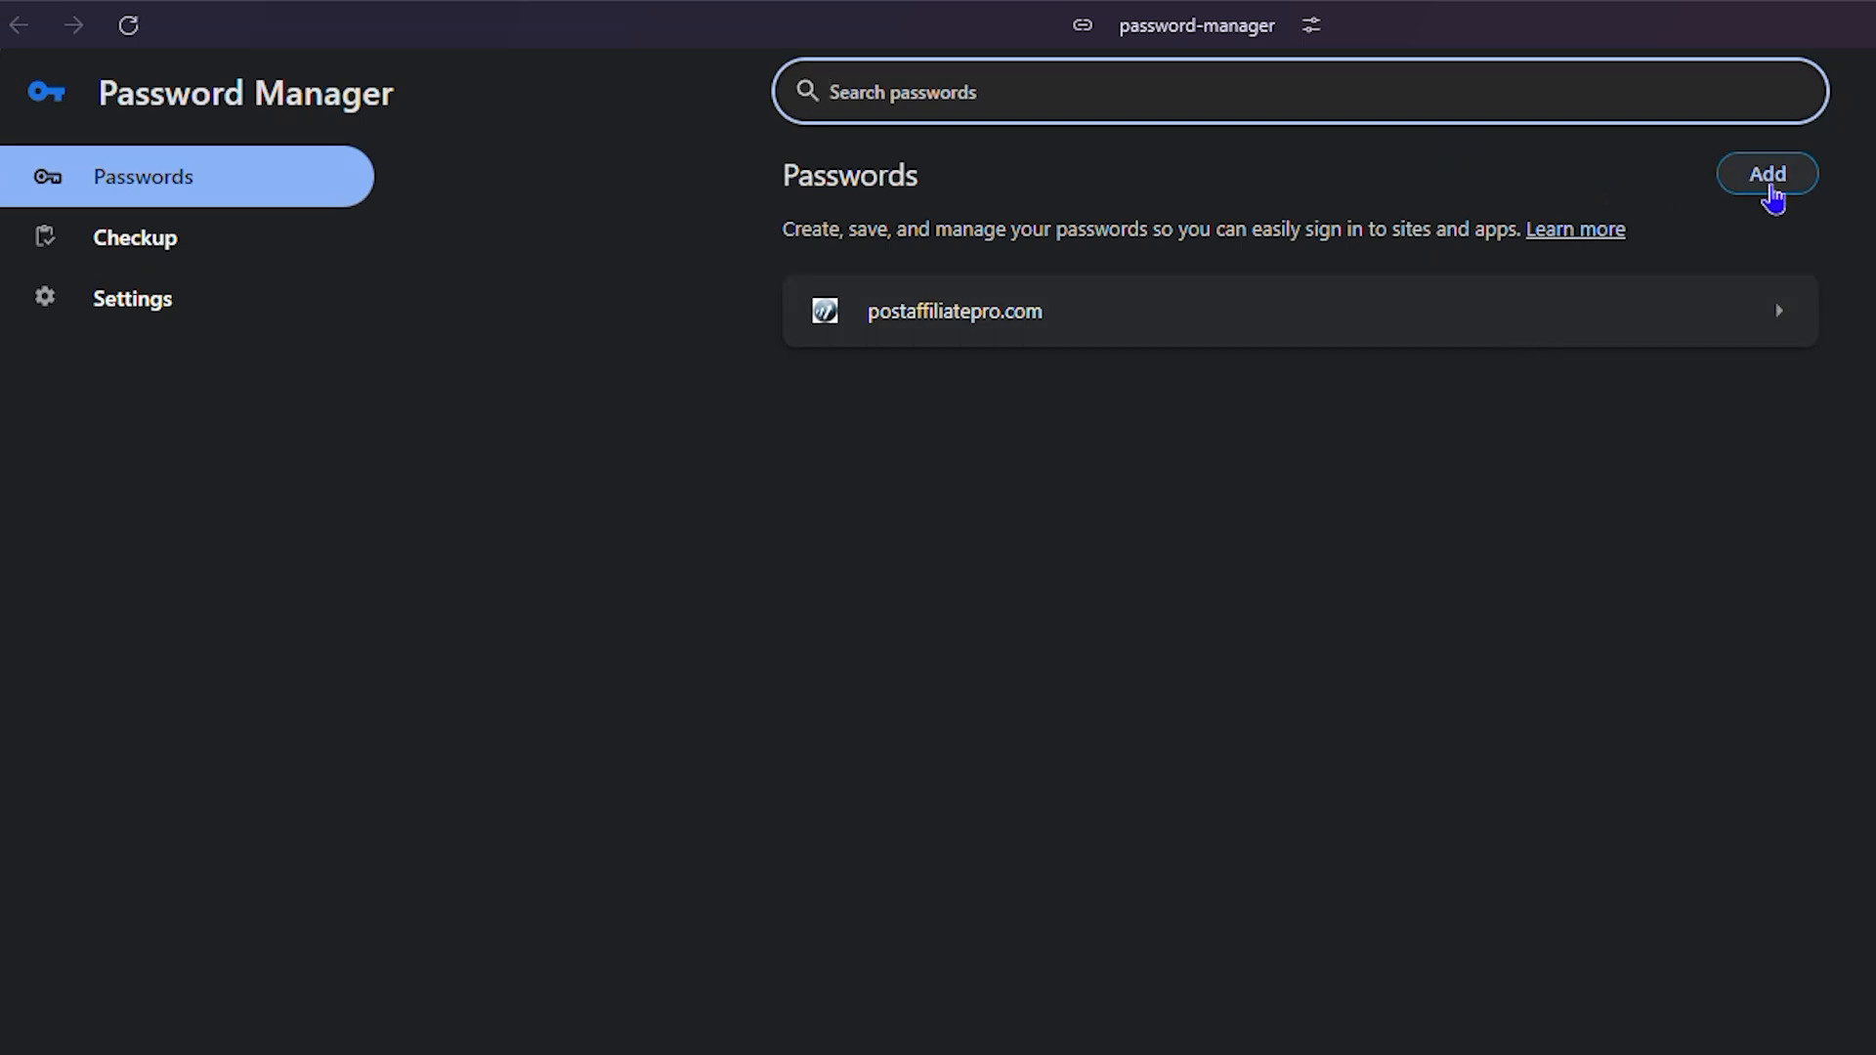
pyautogui.click(1768, 174)
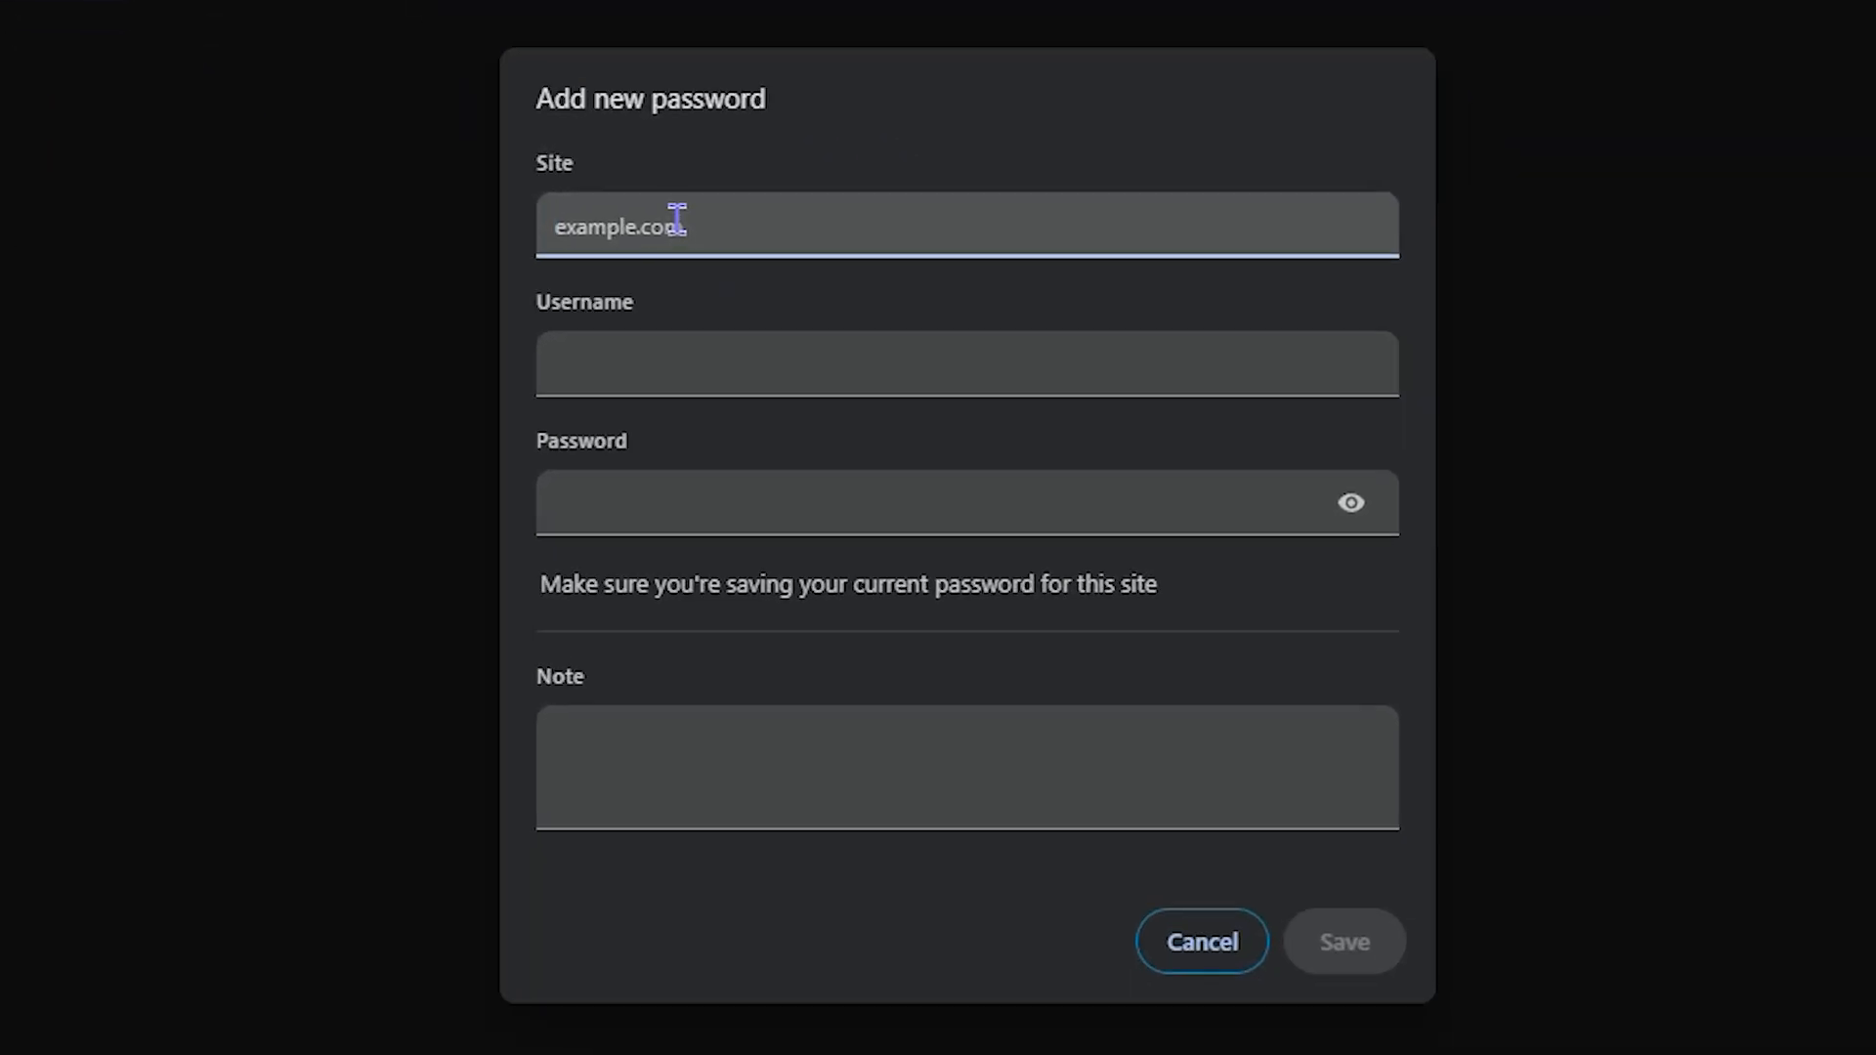
pyautogui.write('amazon')
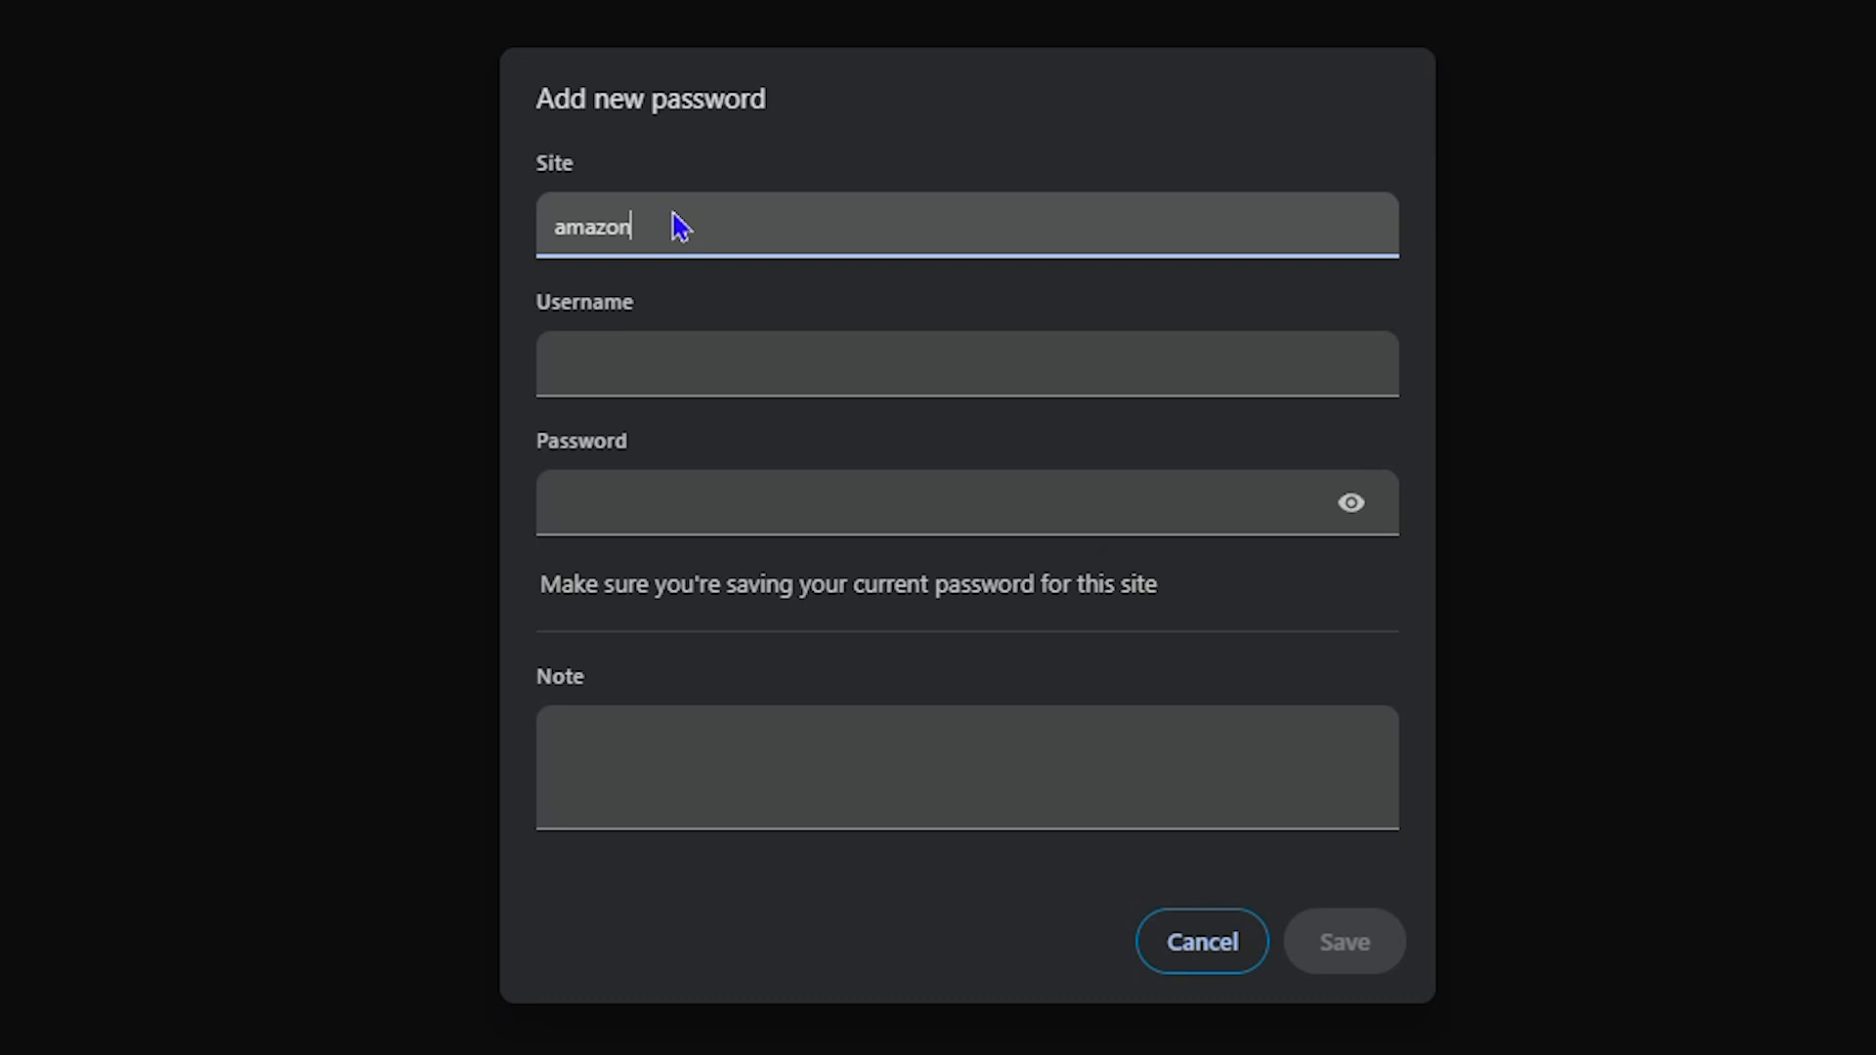
pyautogui.write('.de')
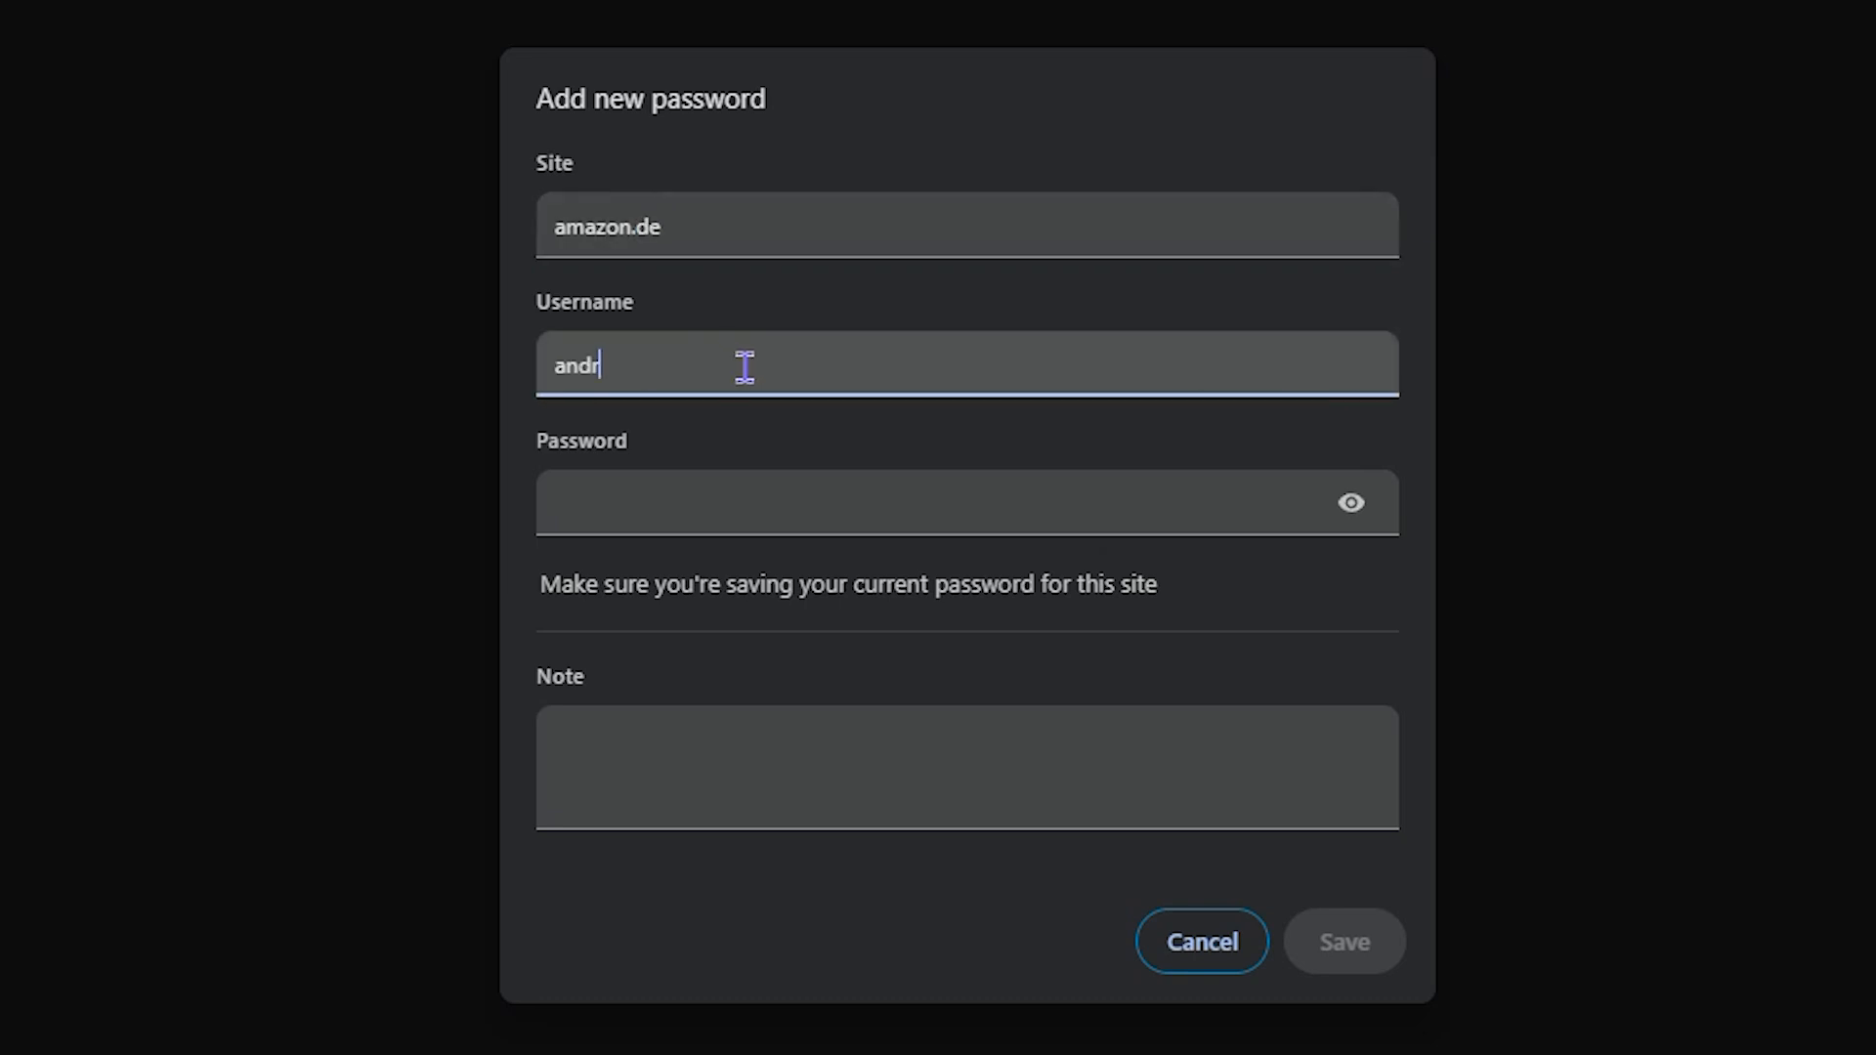
pyautogui.write('ew')
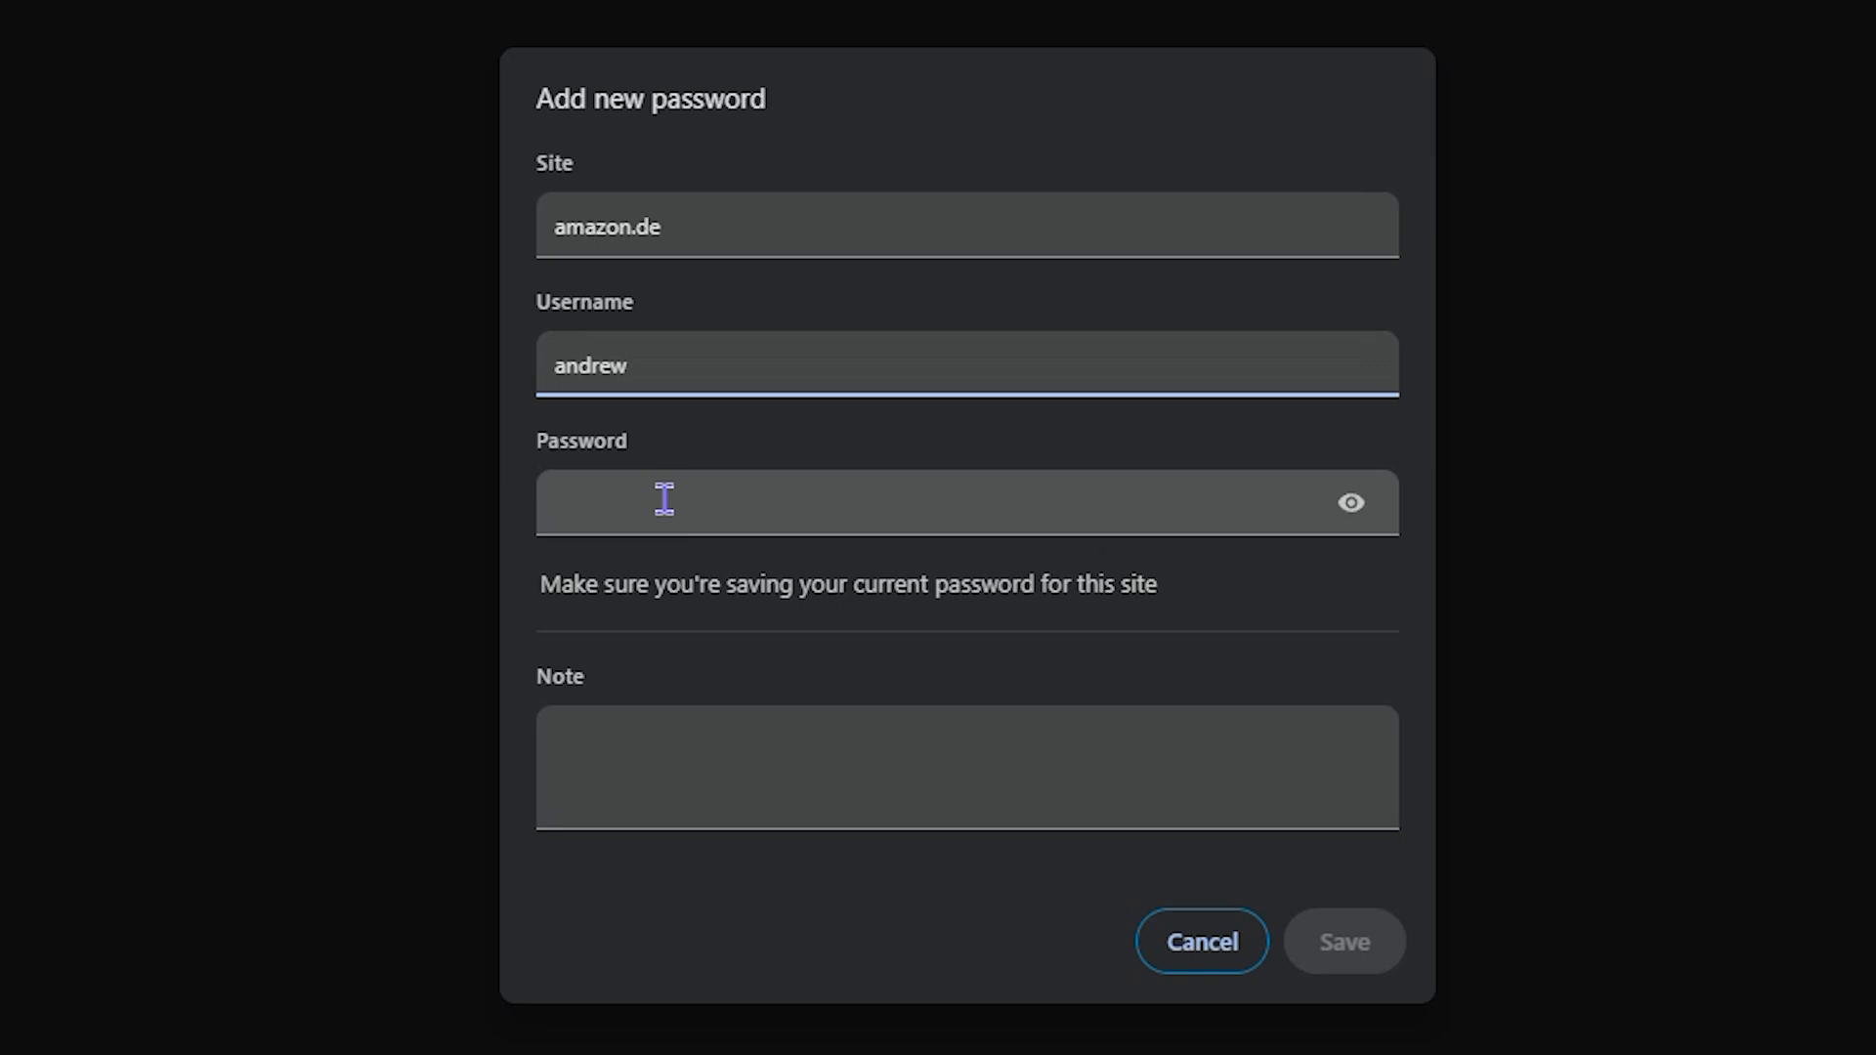
pyautogui.write('password')
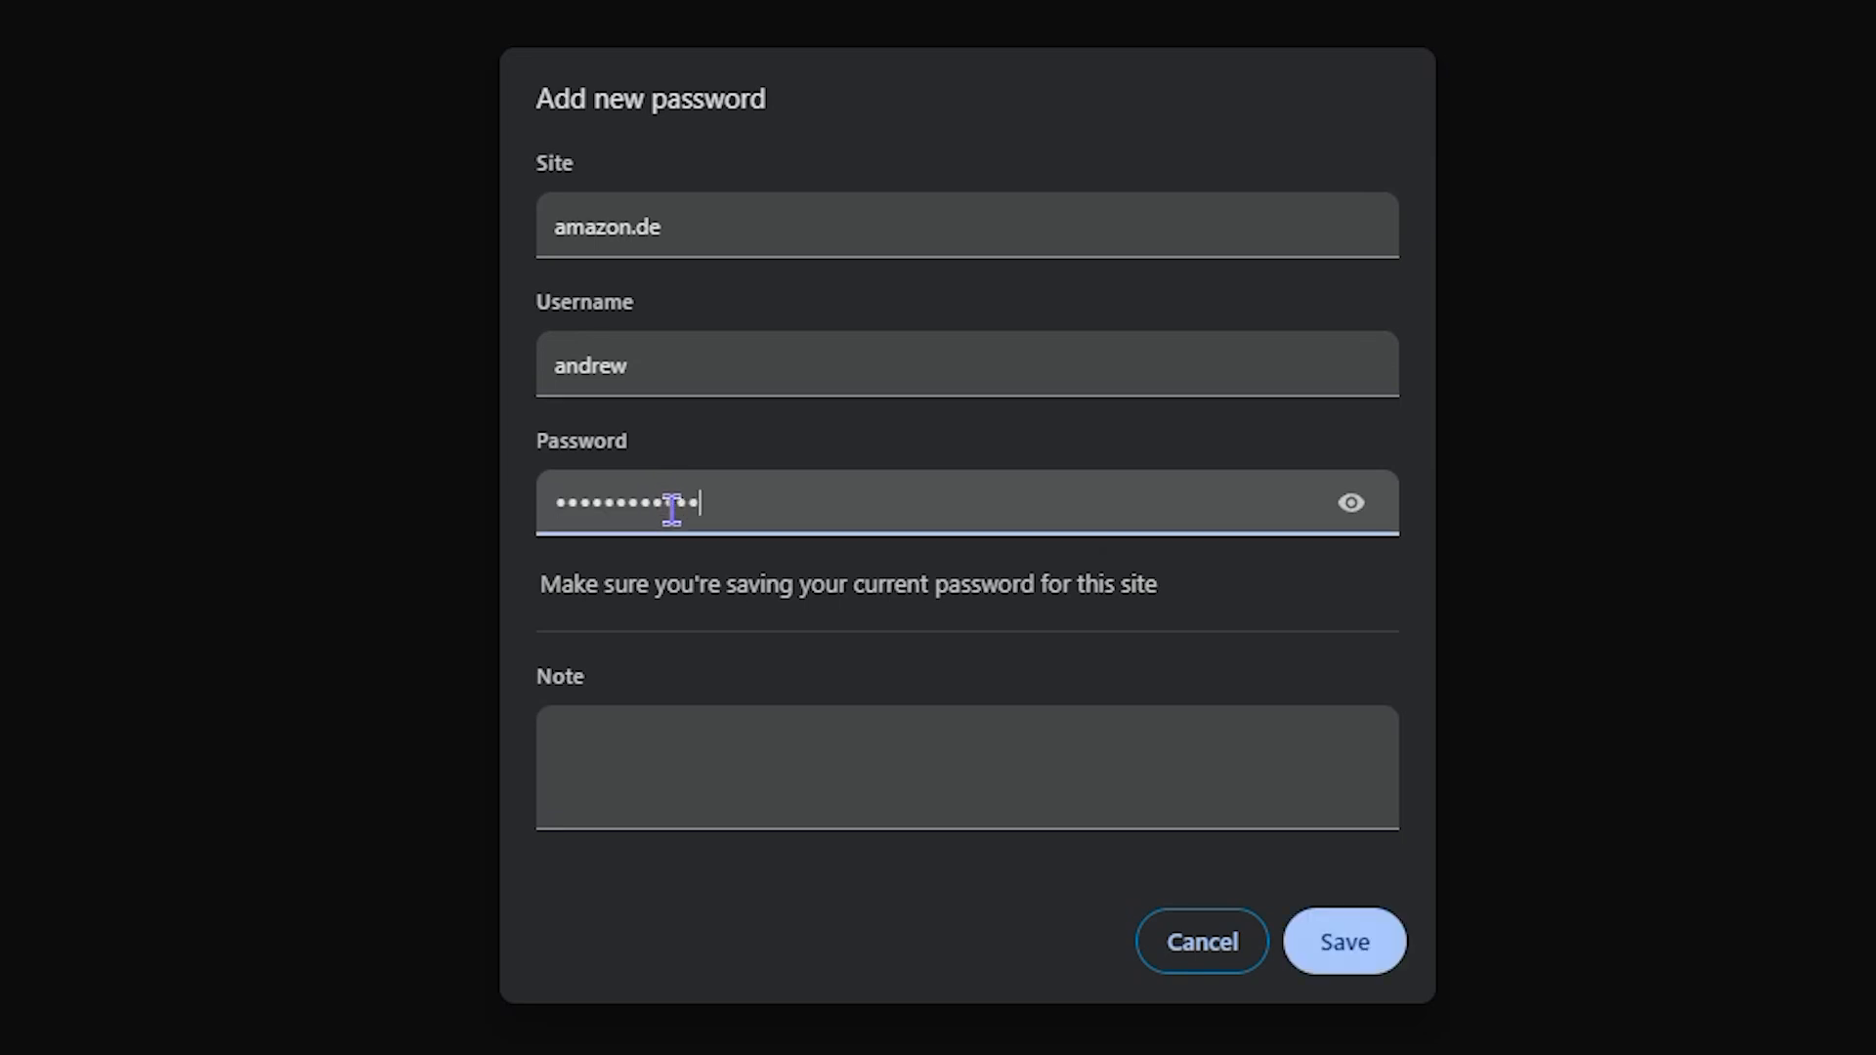
pyautogui.click(1344, 942)
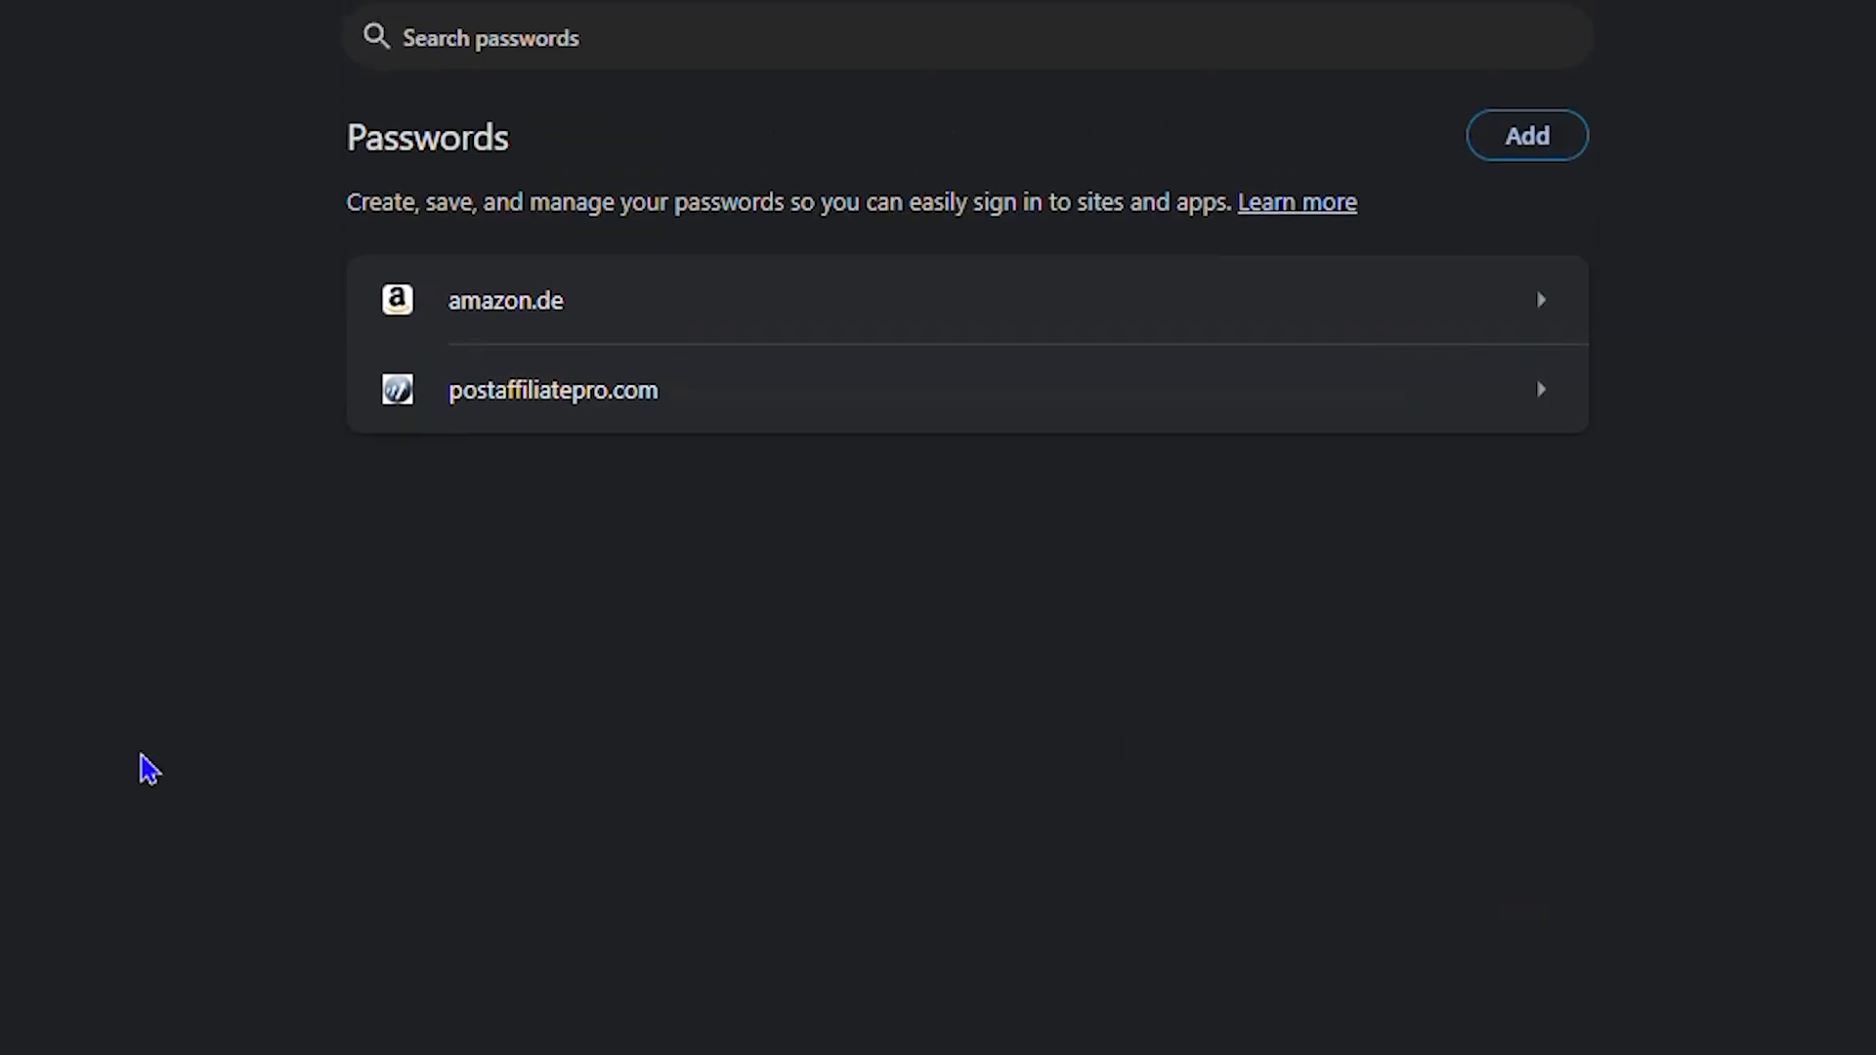
pyautogui.moveTo(490, 257)
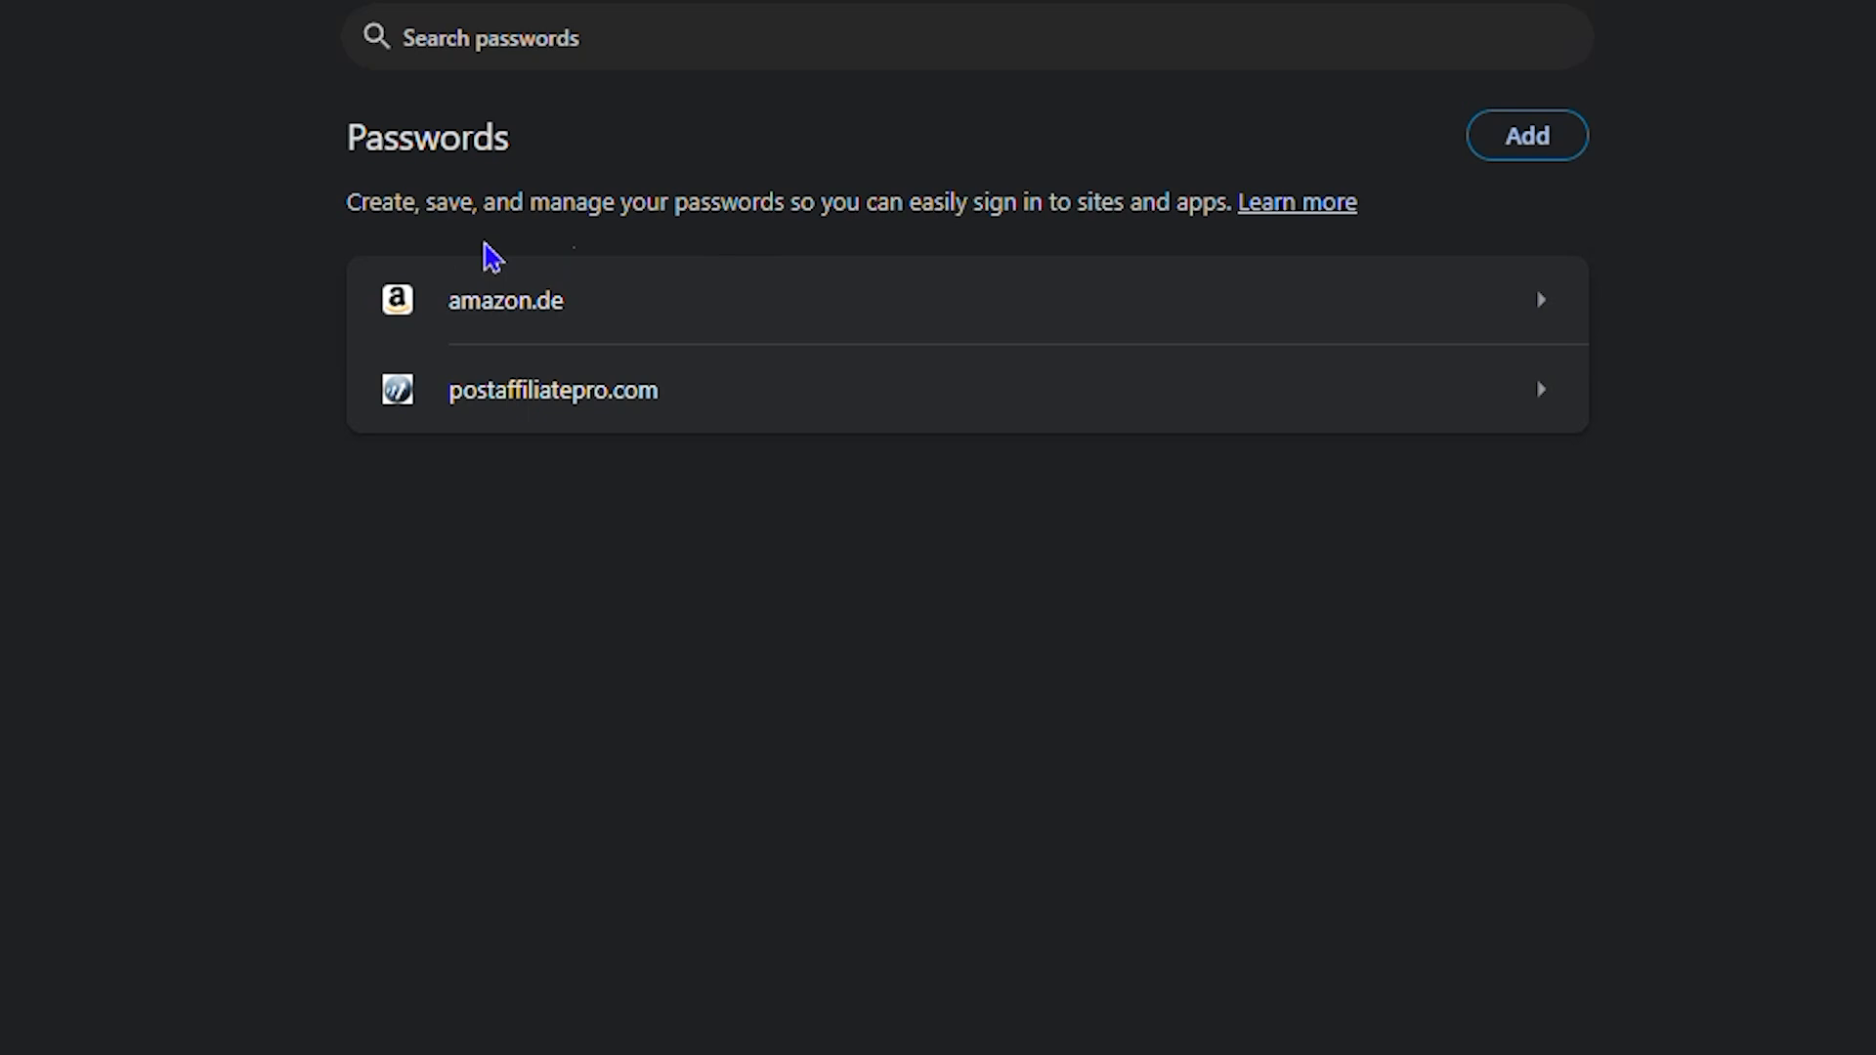
pyautogui.moveTo(244, 374)
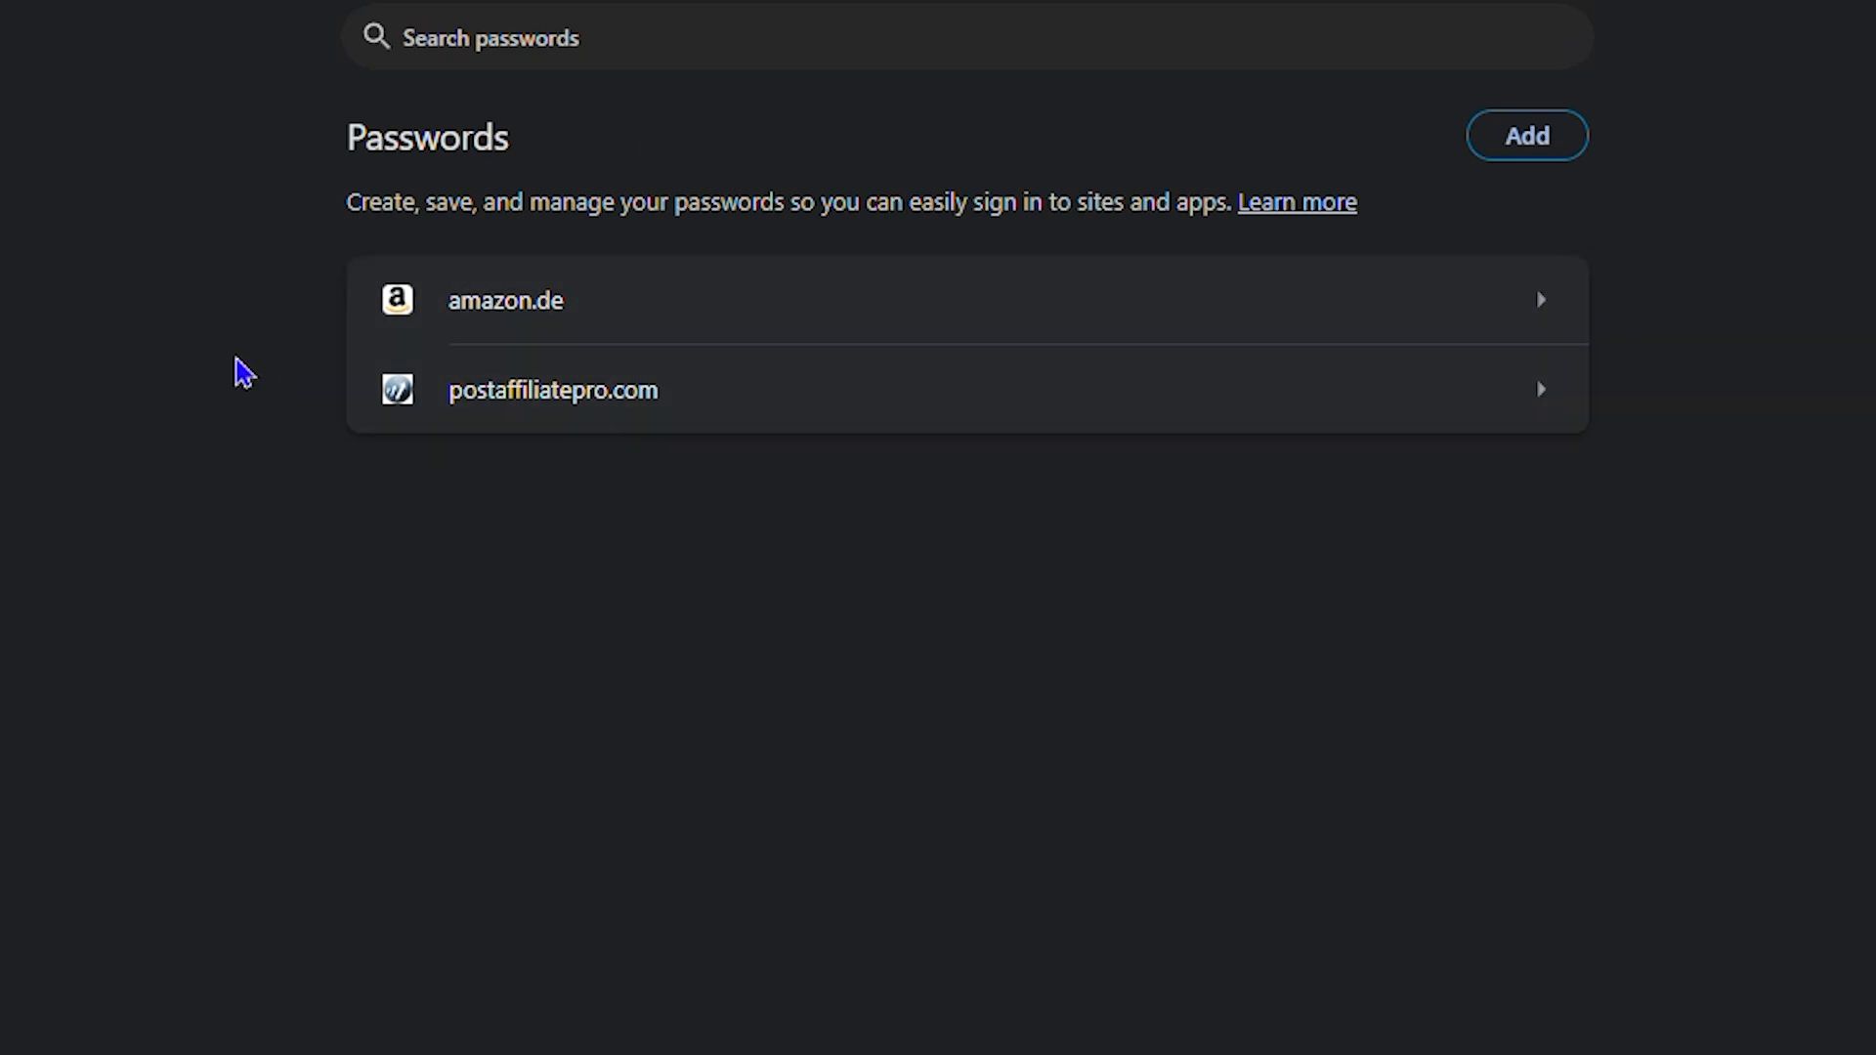
pyautogui.moveTo(597, 309)
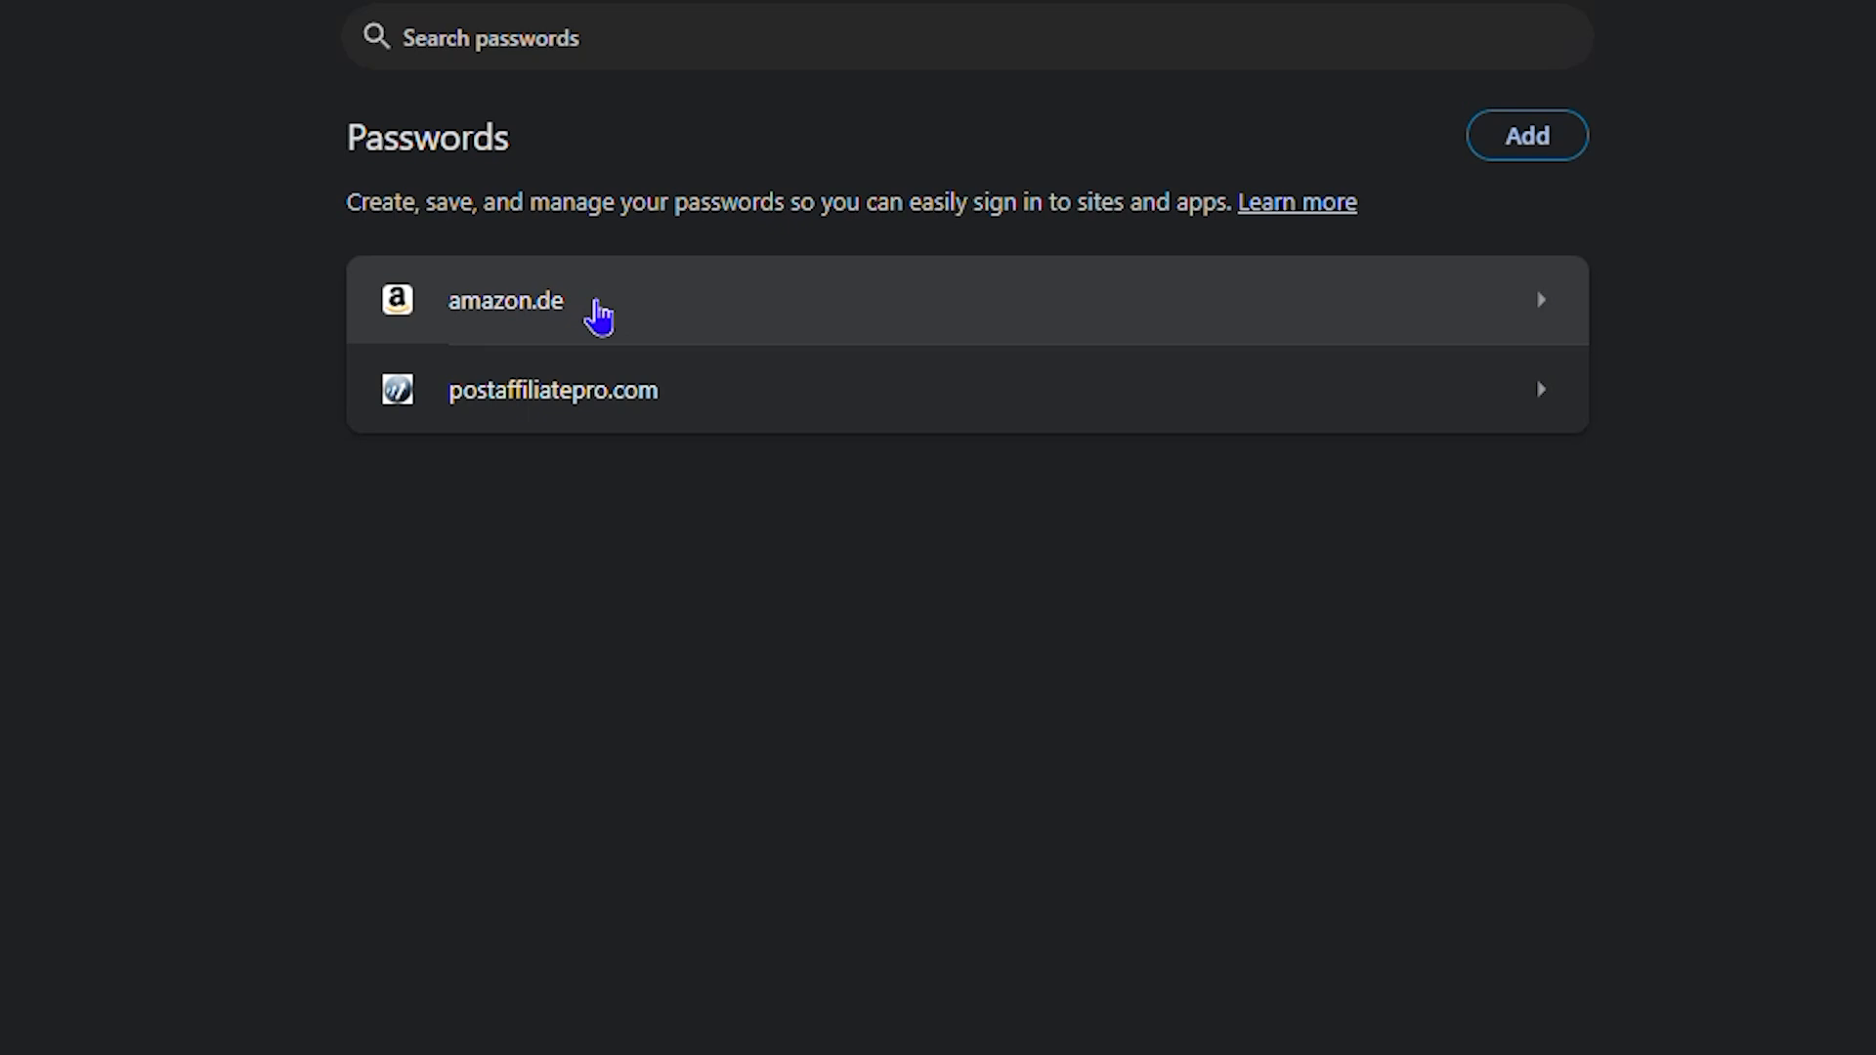
pyautogui.moveTo(812, 367)
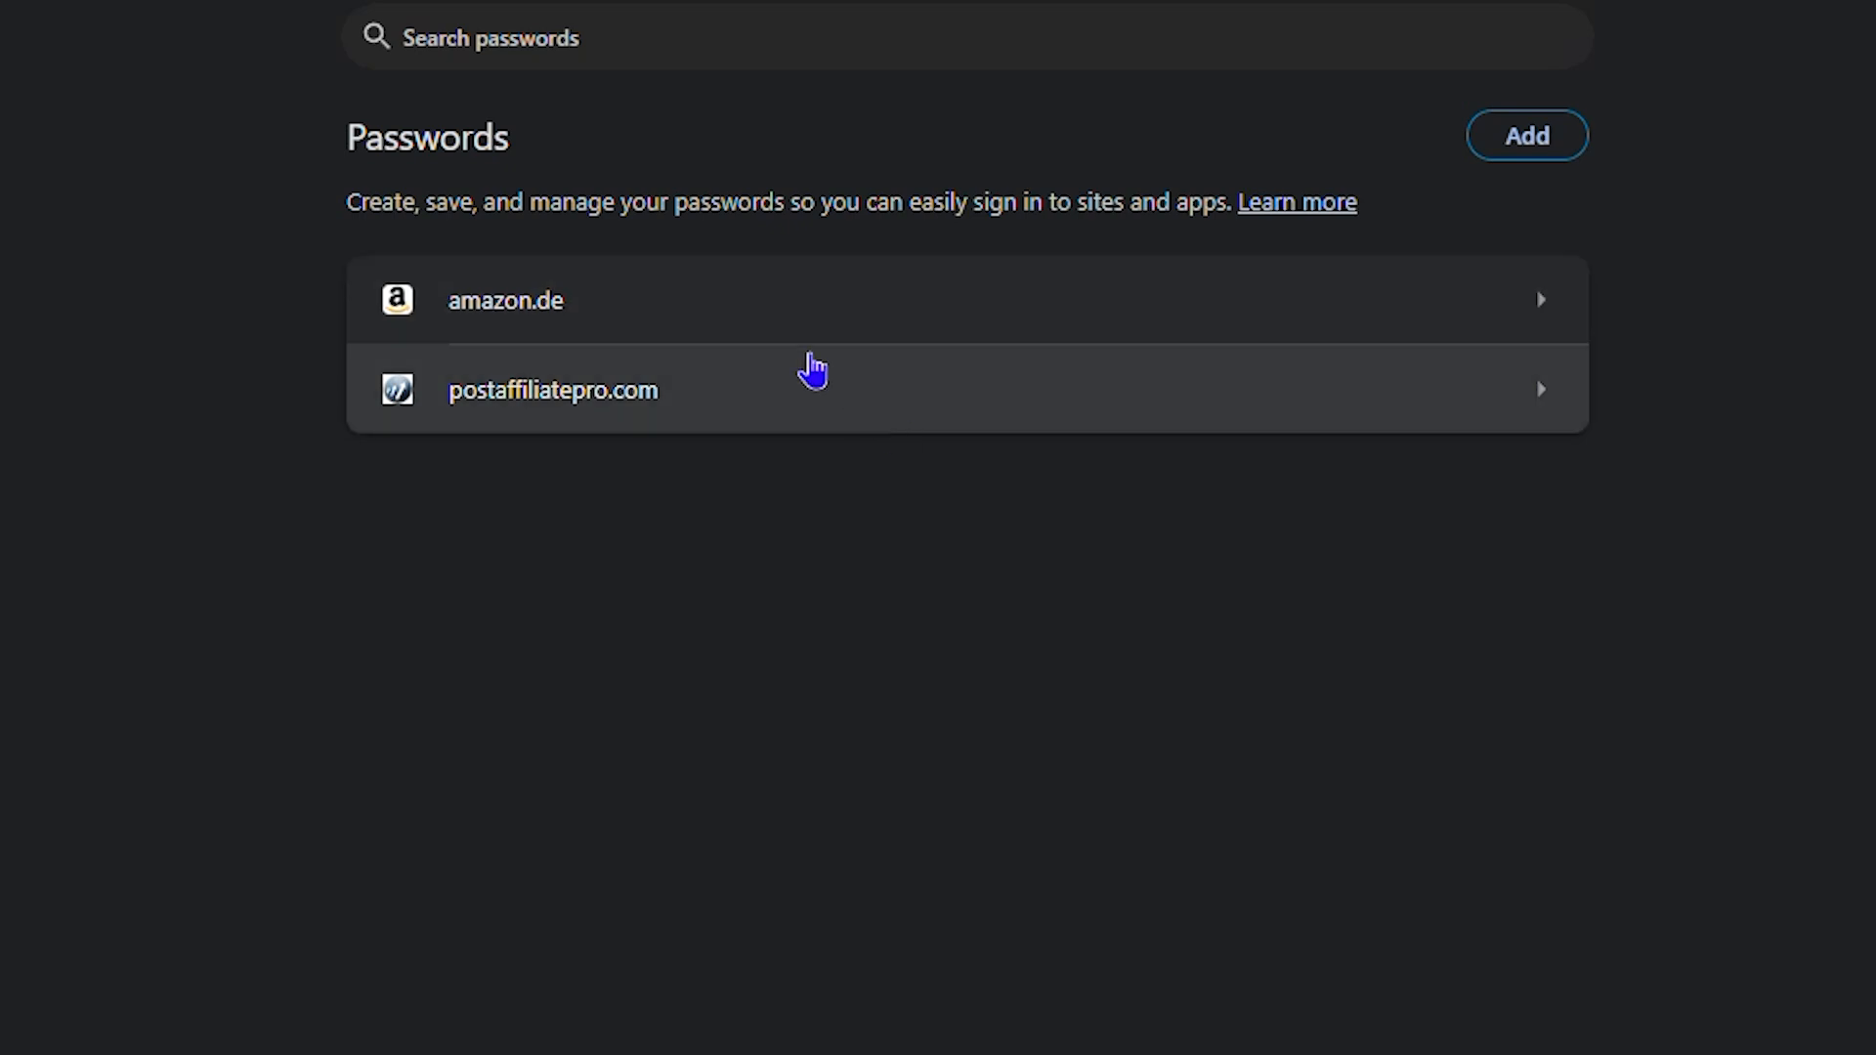
pyautogui.moveTo(595, 337)
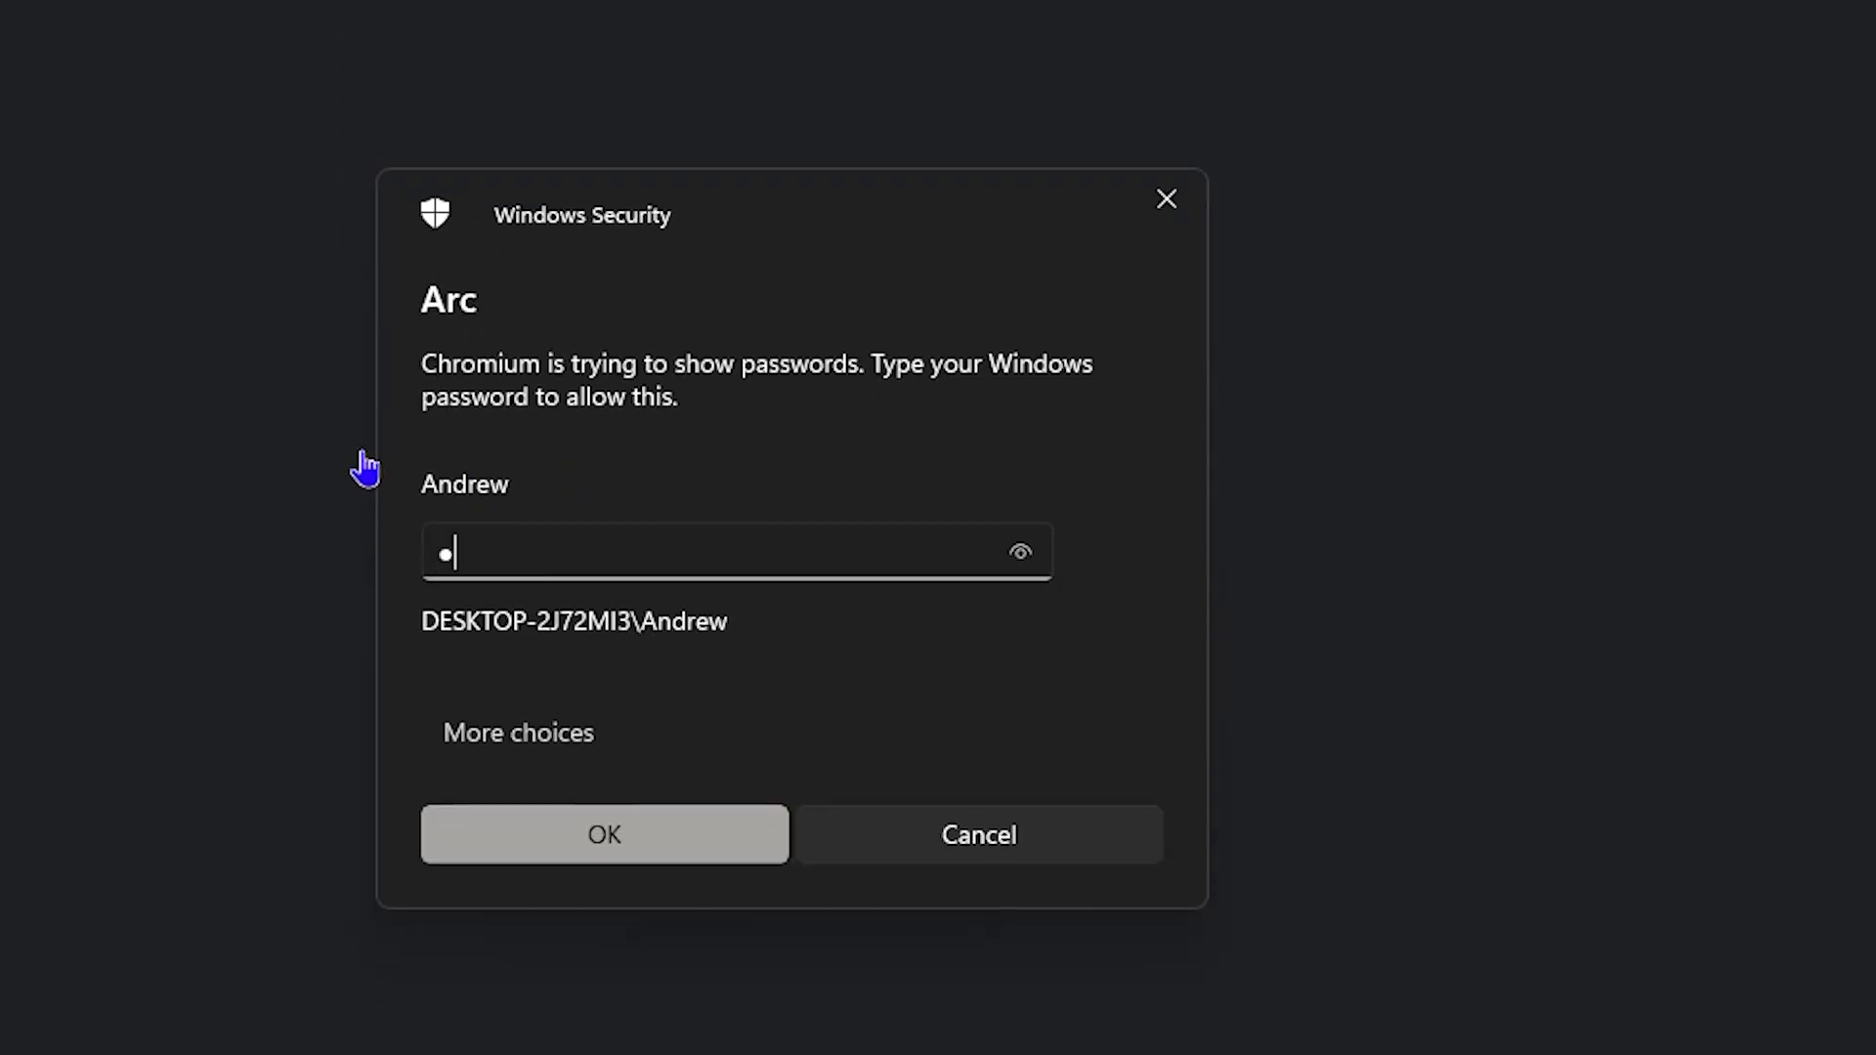
# Enter the Windows password and confirm to view the amazon.de login details.
pyautogui.write('password')
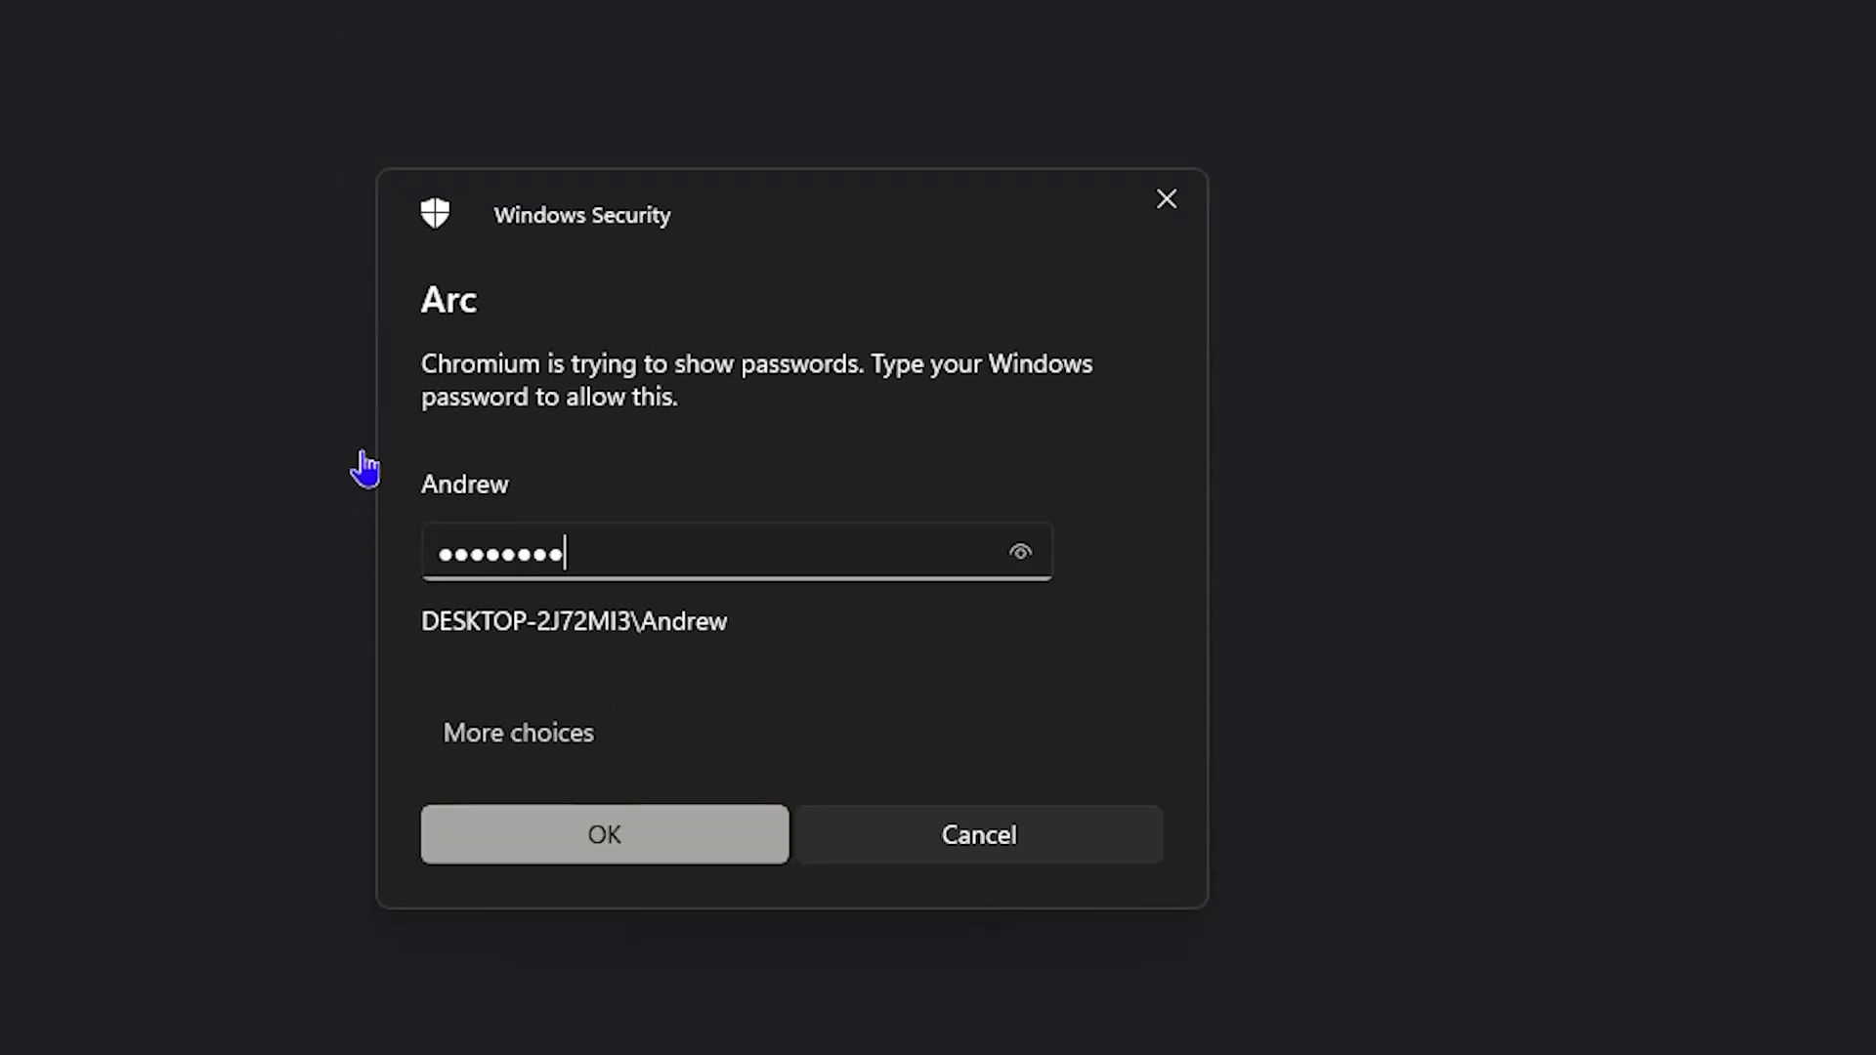
pyautogui.write('password')
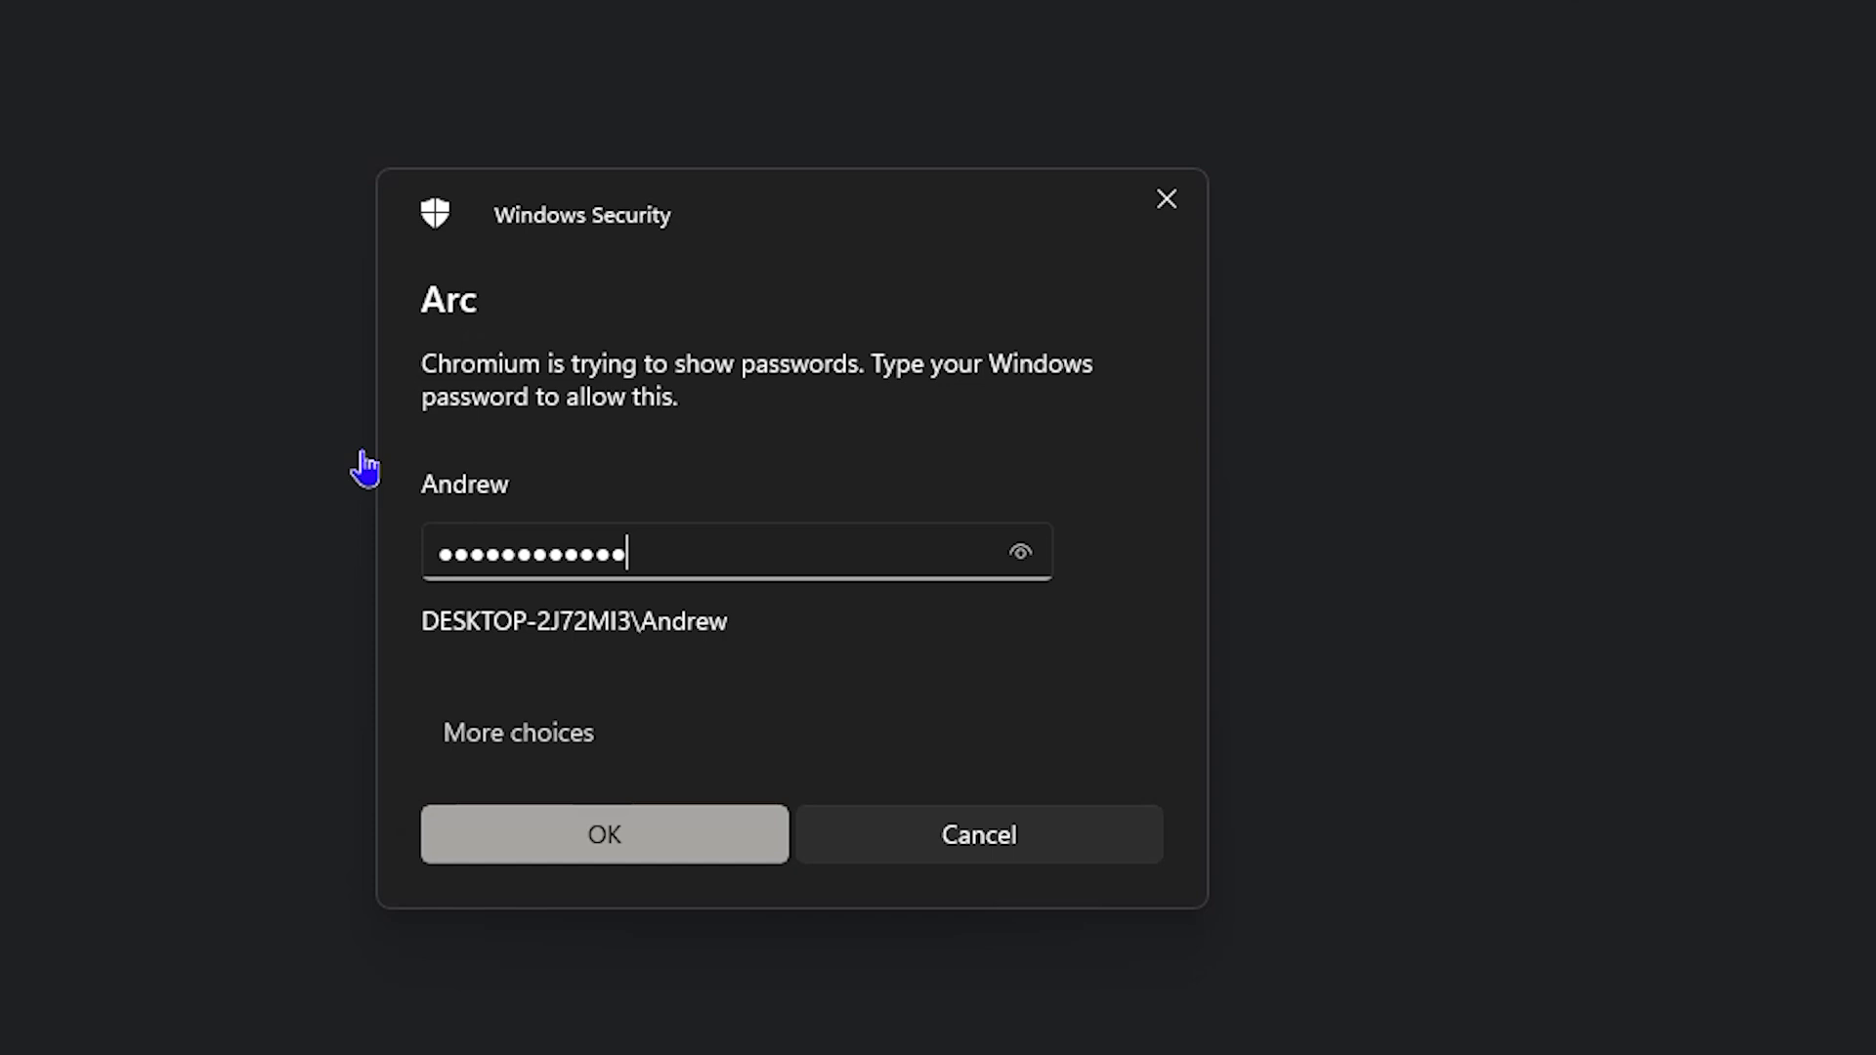
pyautogui.click(602, 834)
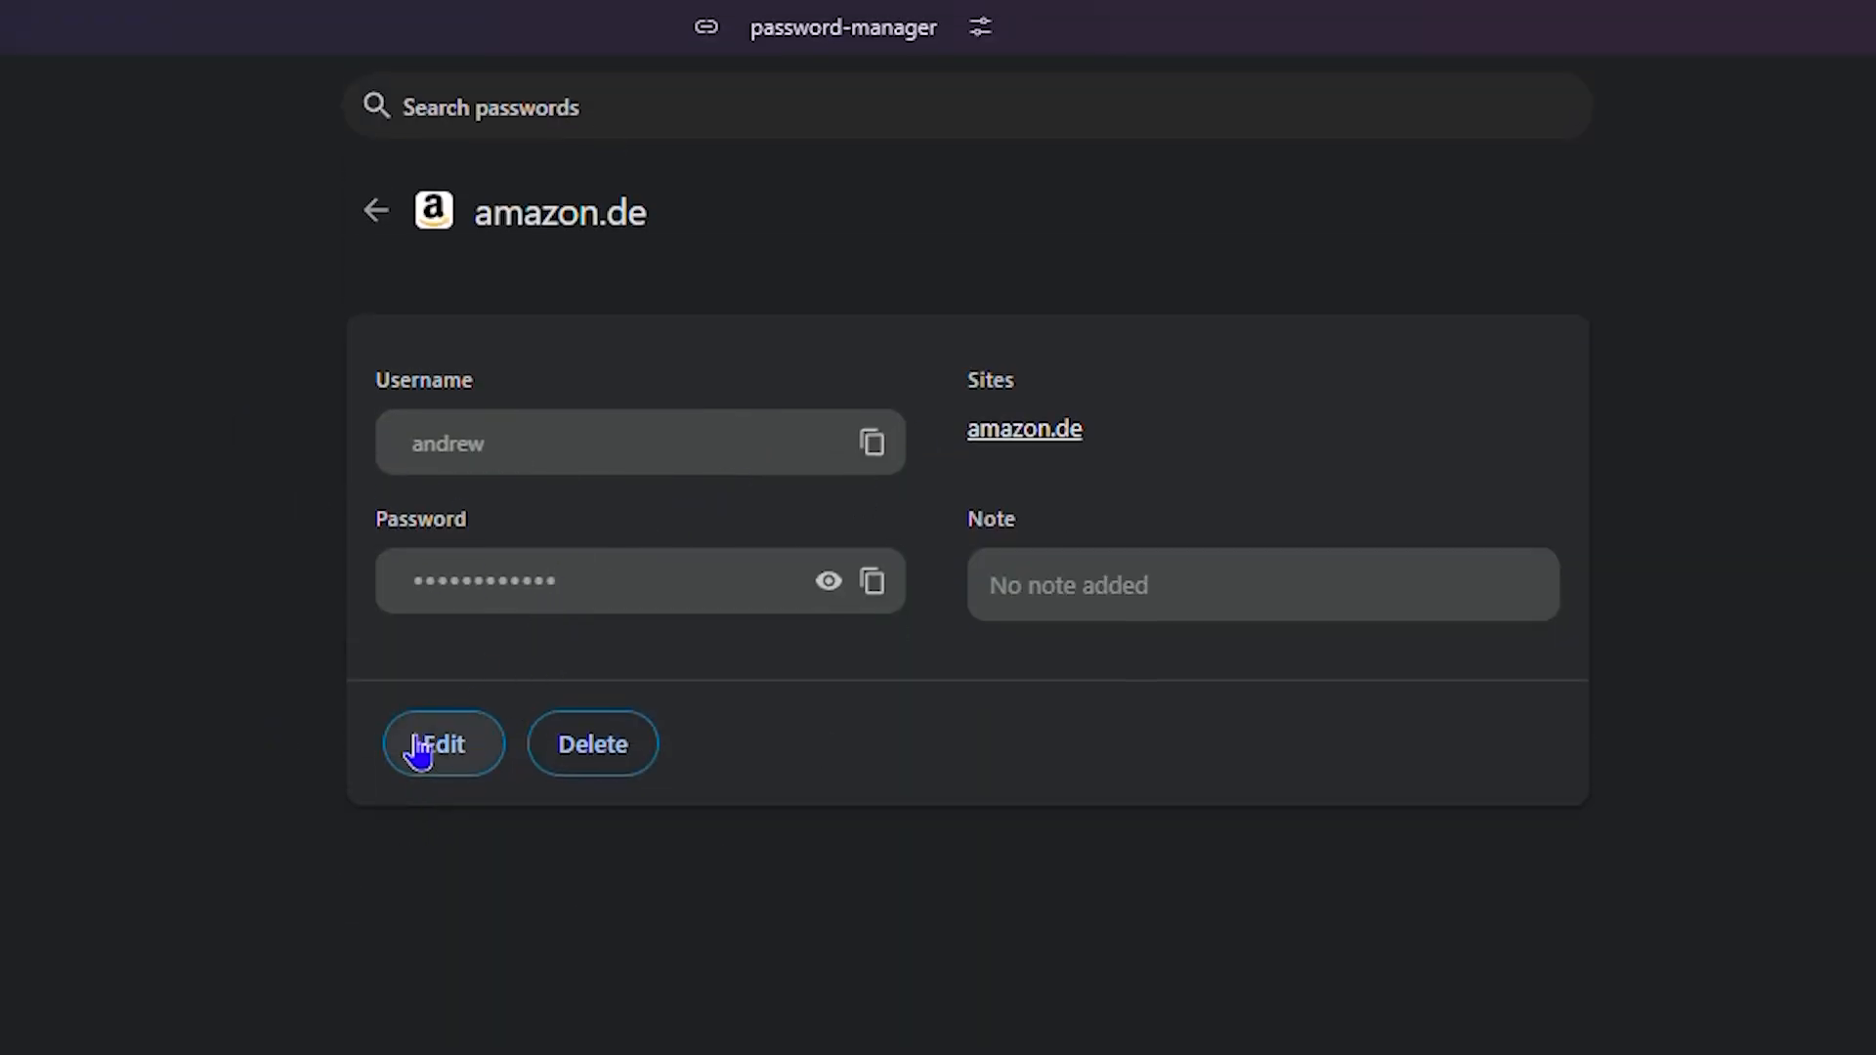
# Change the amazon.de login's username to 'asdasdas', then delete that login.
pyautogui.click(442, 743)
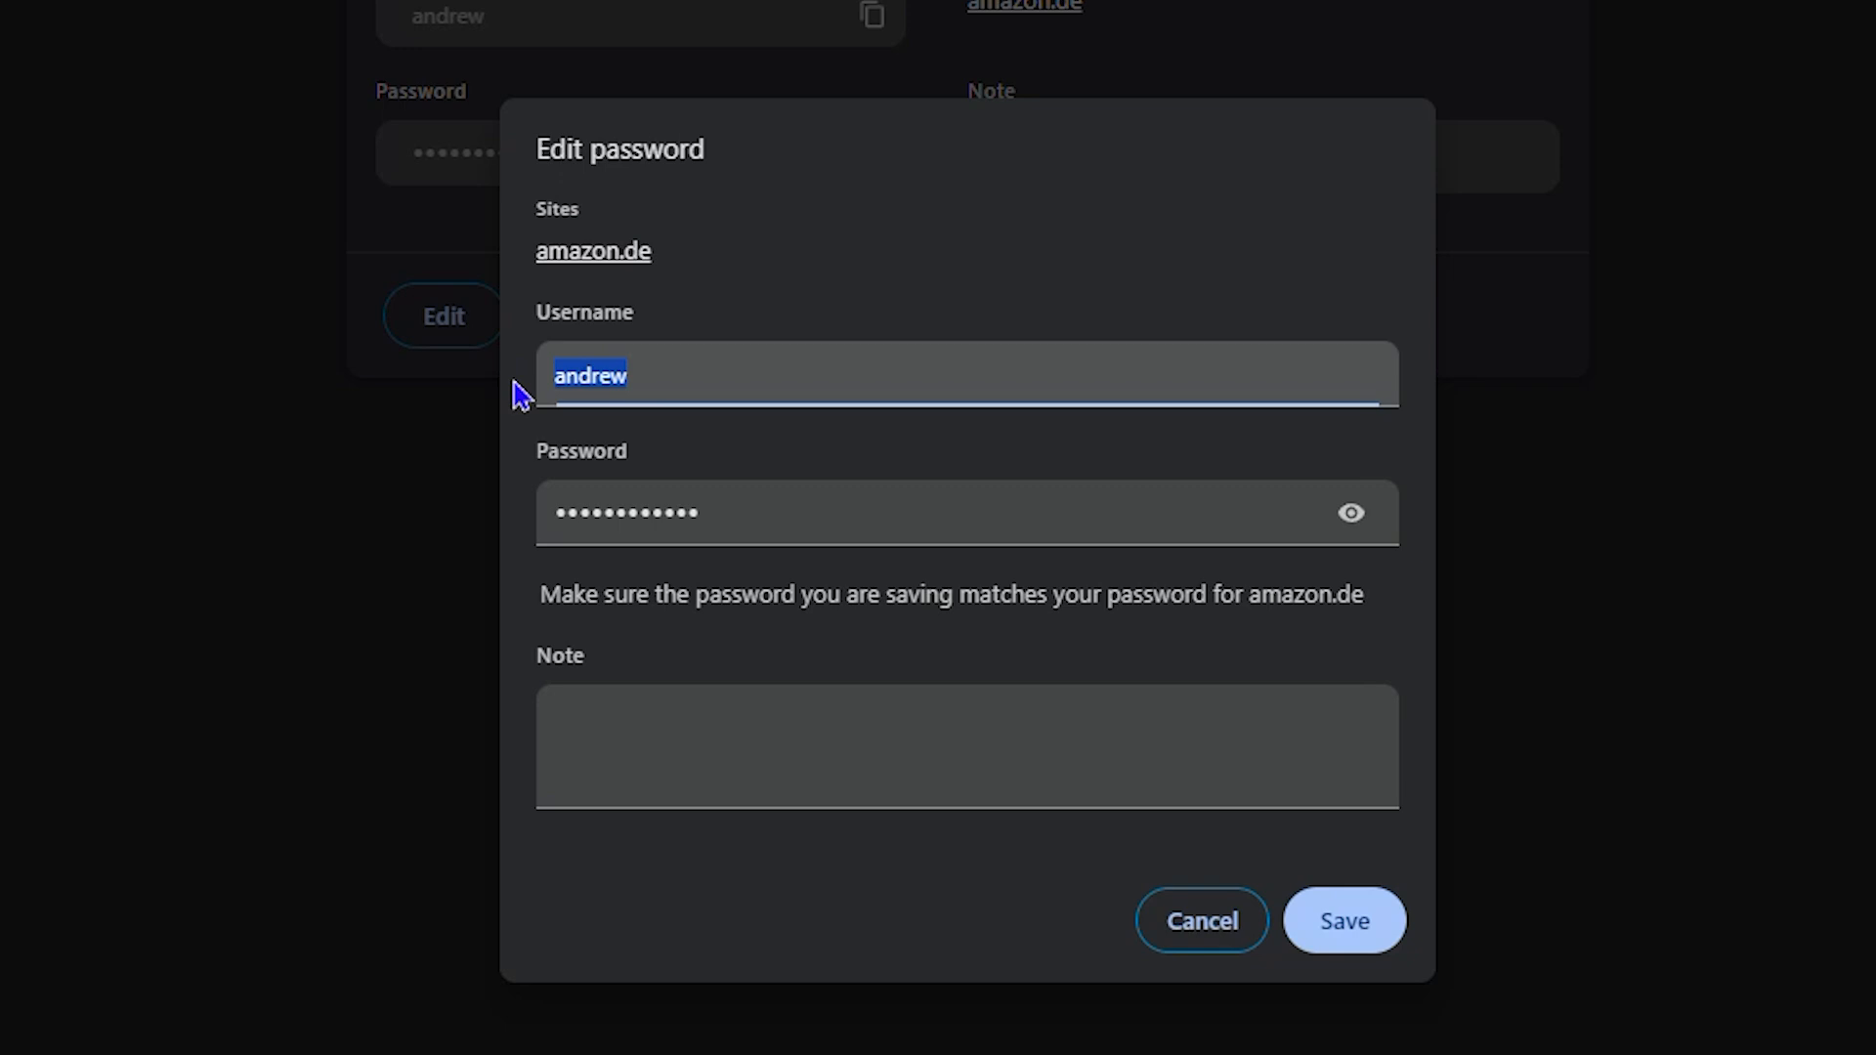
pyautogui.write('asdasdas')
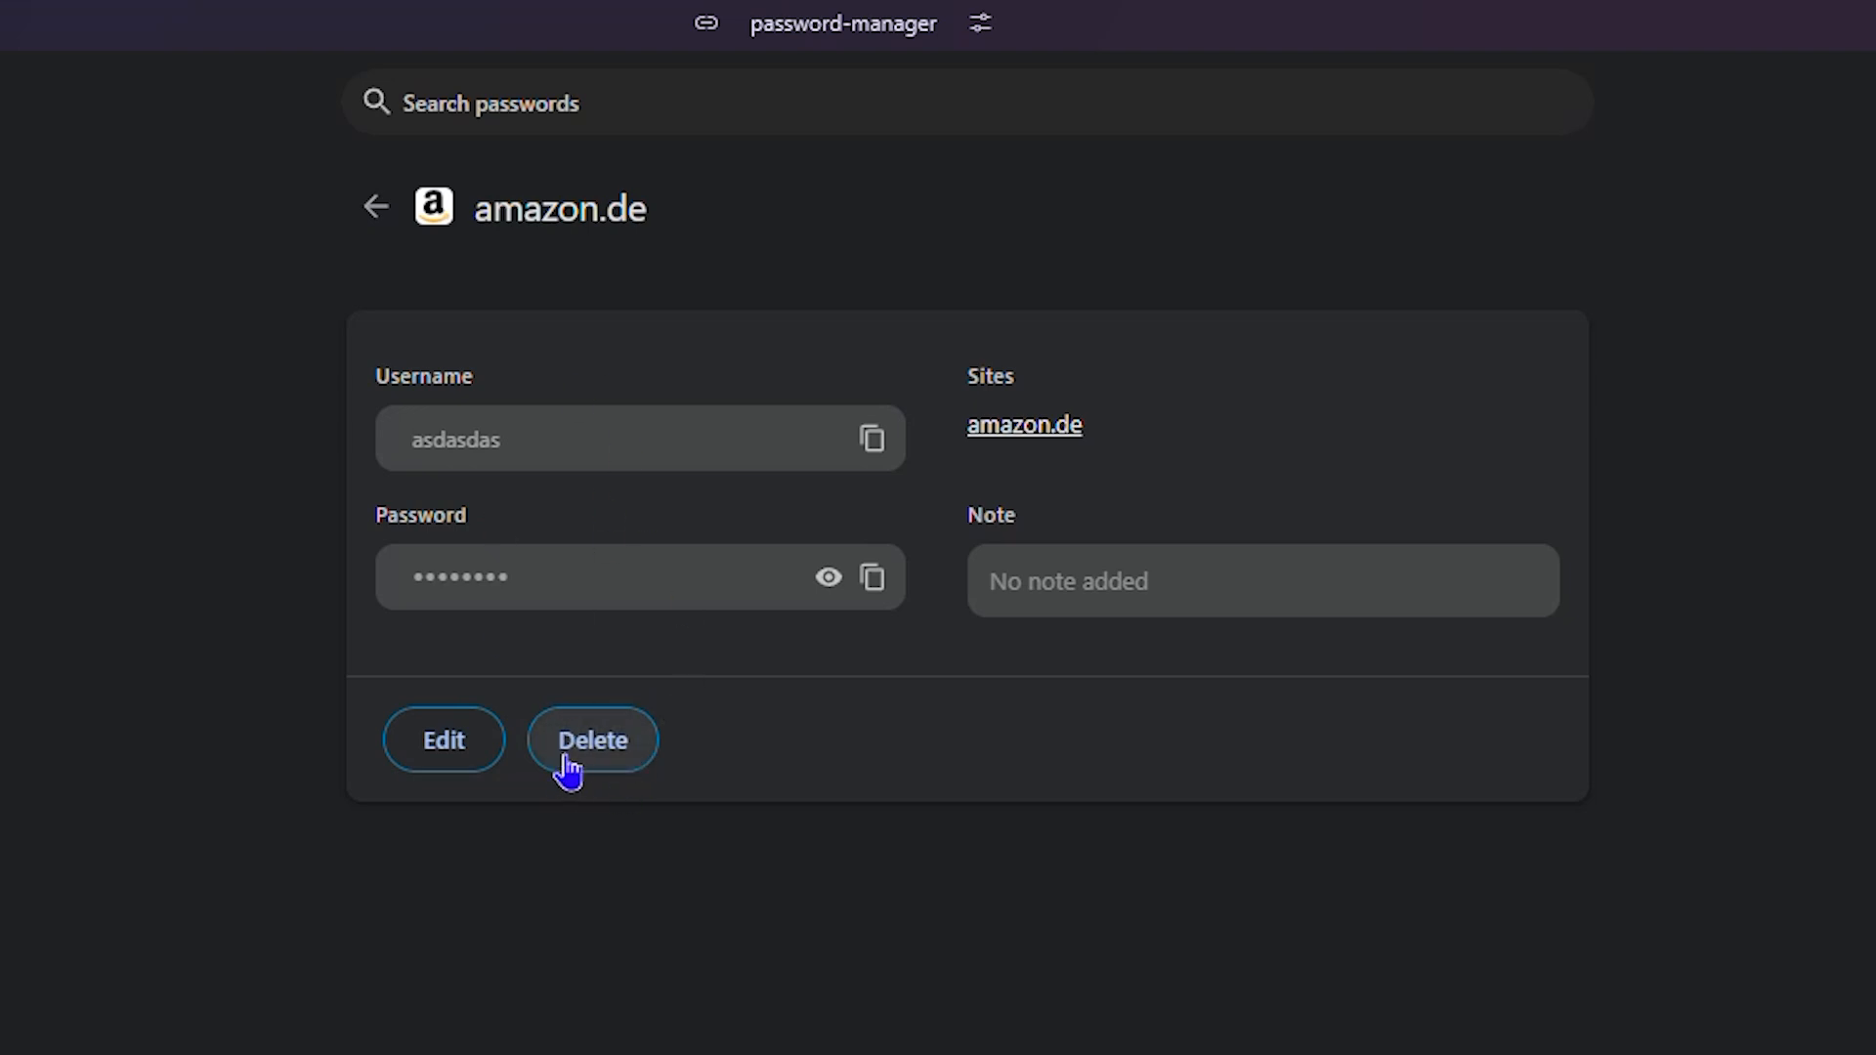
pyautogui.click(591, 739)
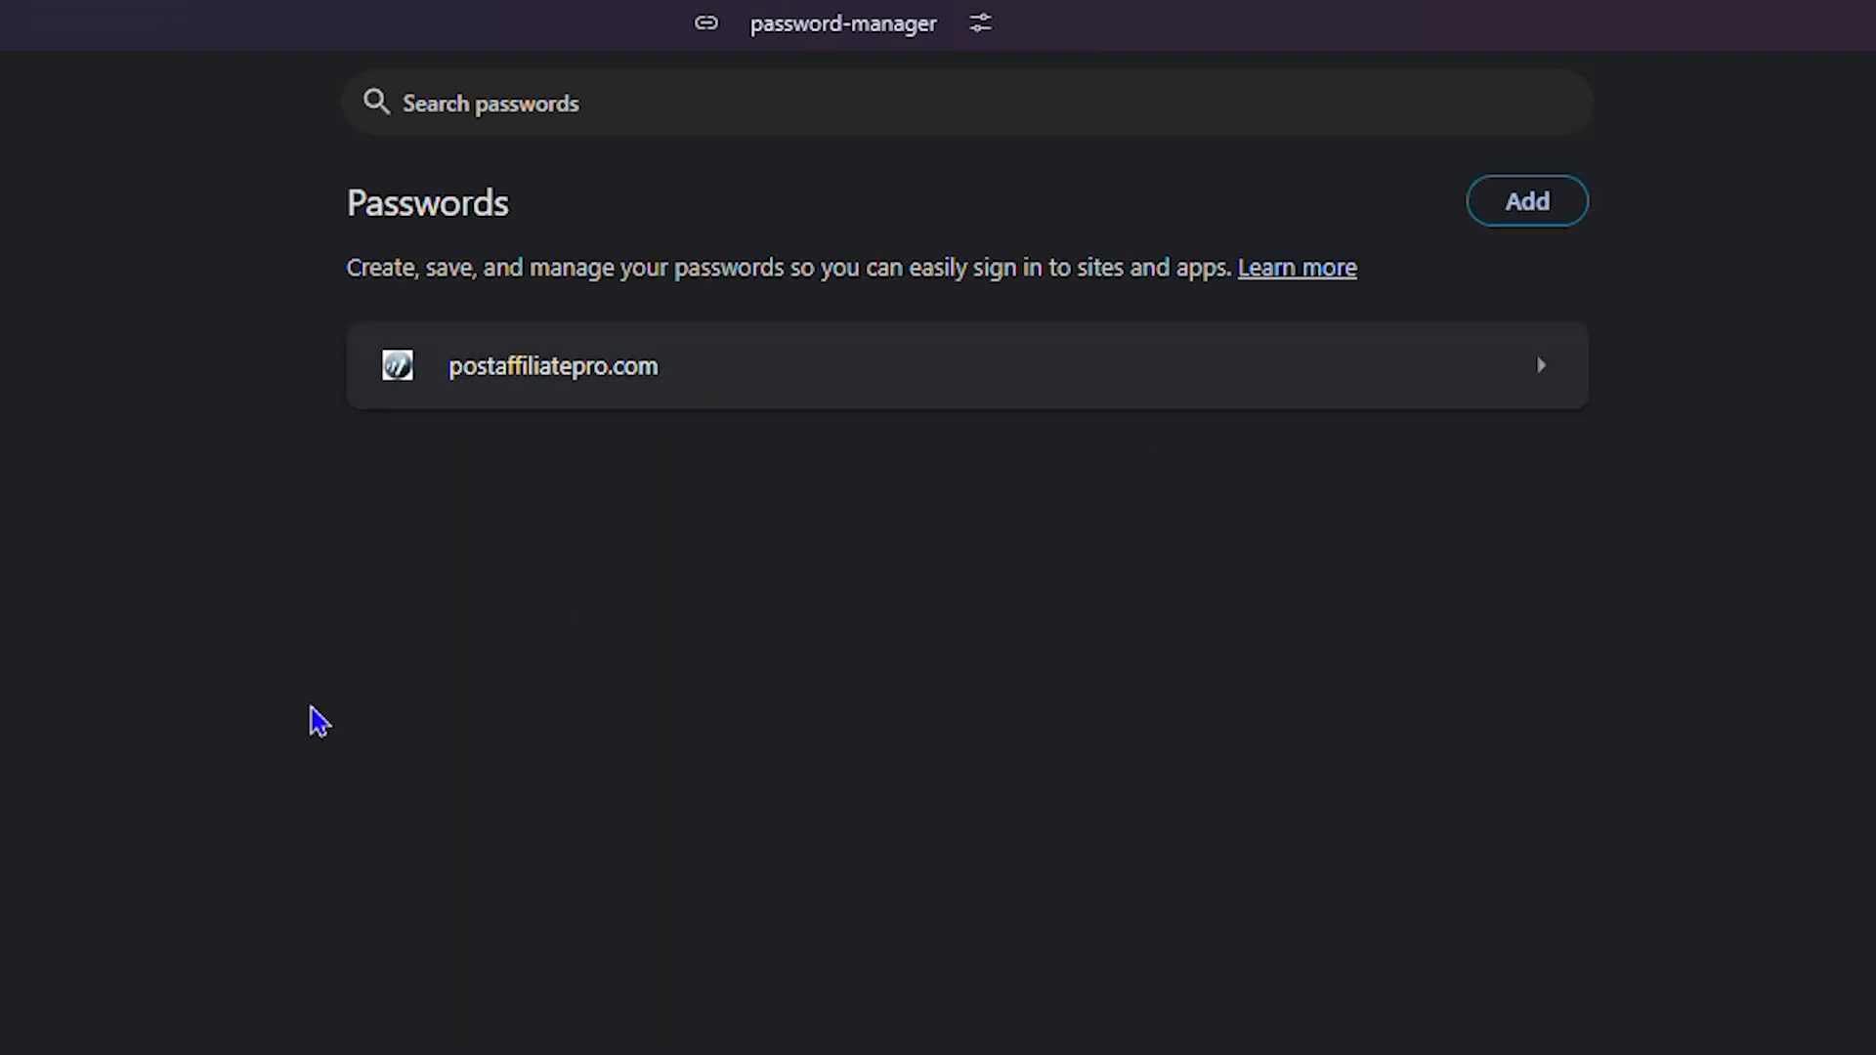